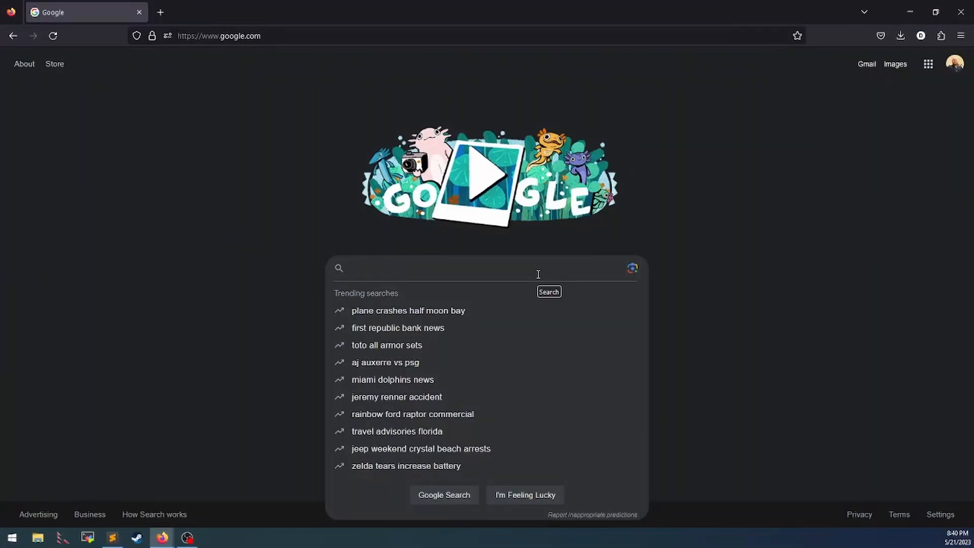
Search Google for 'aws marketplace' and open the AWS Marketplace: Homepage result.
{"action": "type", "text": "aws"}
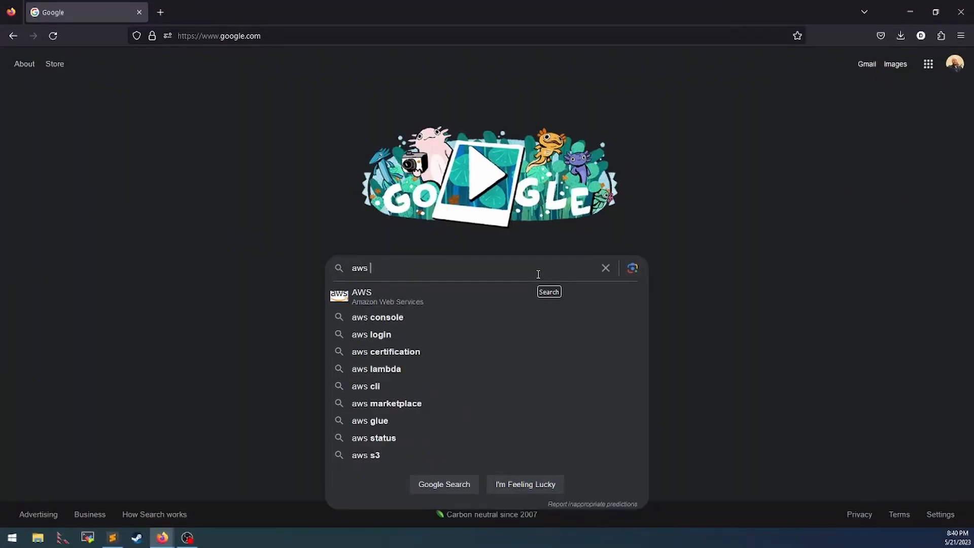
{"action": "left_click", "coordinate": [387, 404]}
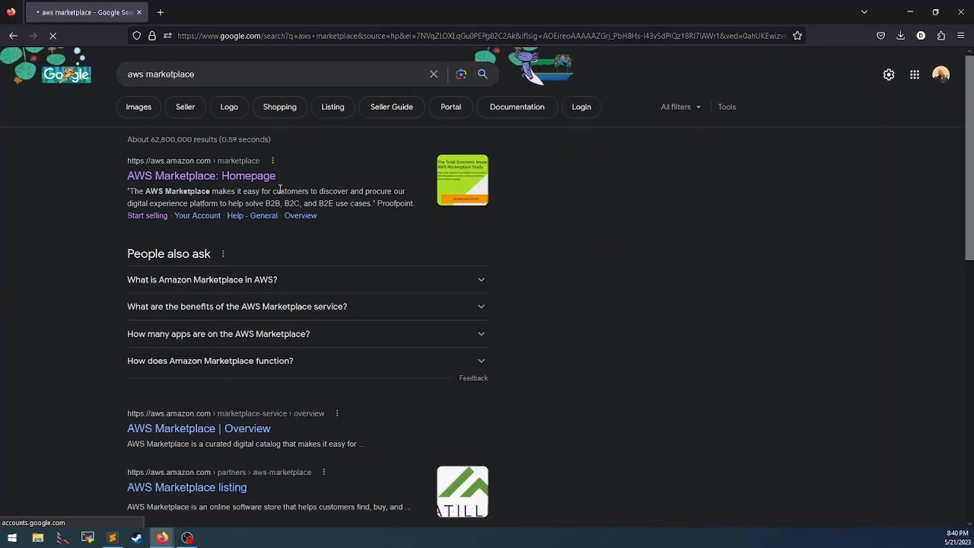
{"action": "left_click", "coordinate": [201, 176]}
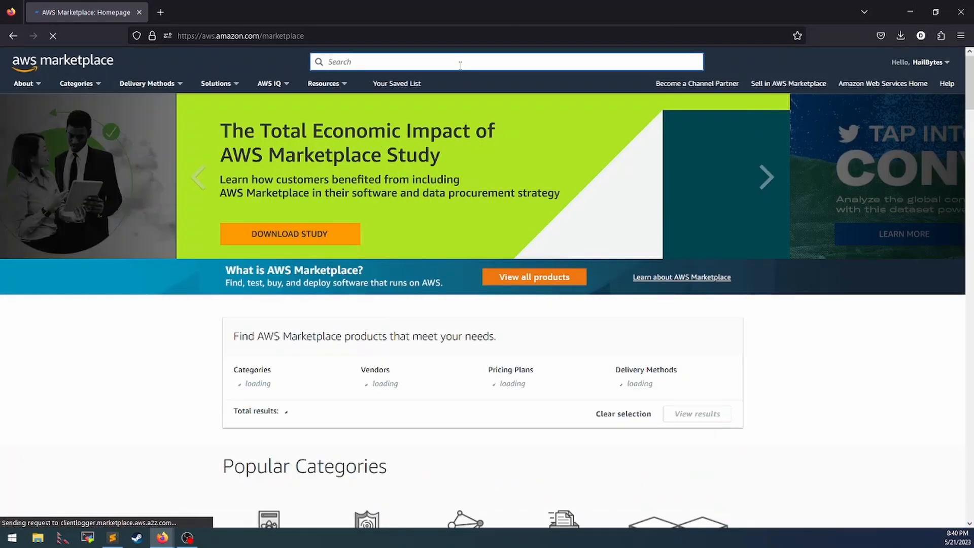
Search Marketplace for 'Hailbyte', open HailBytes Git Server on Ubuntu 20.04, and continue to subscribe.
{"action": "type", "text": "Hailbytes Git"}
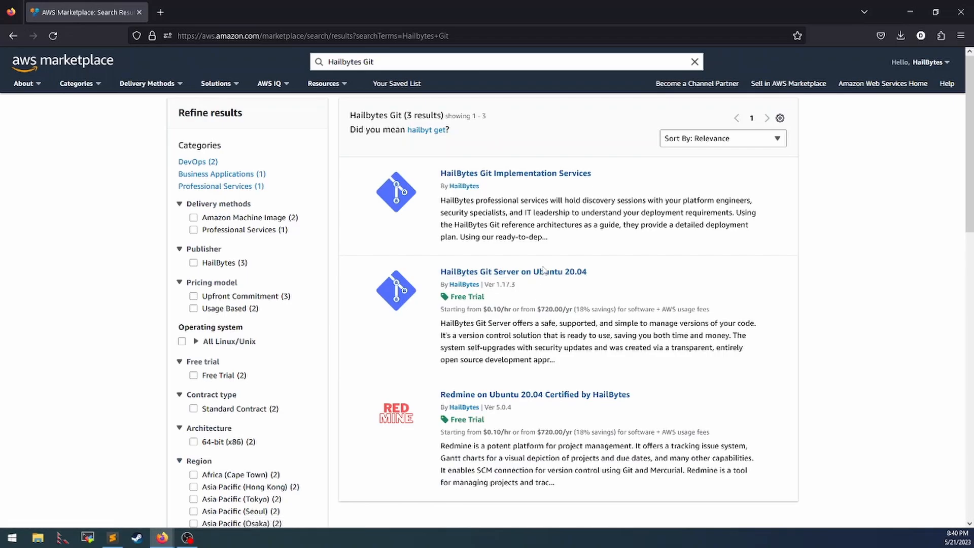
{"action": "left_click", "coordinate": [513, 272]}
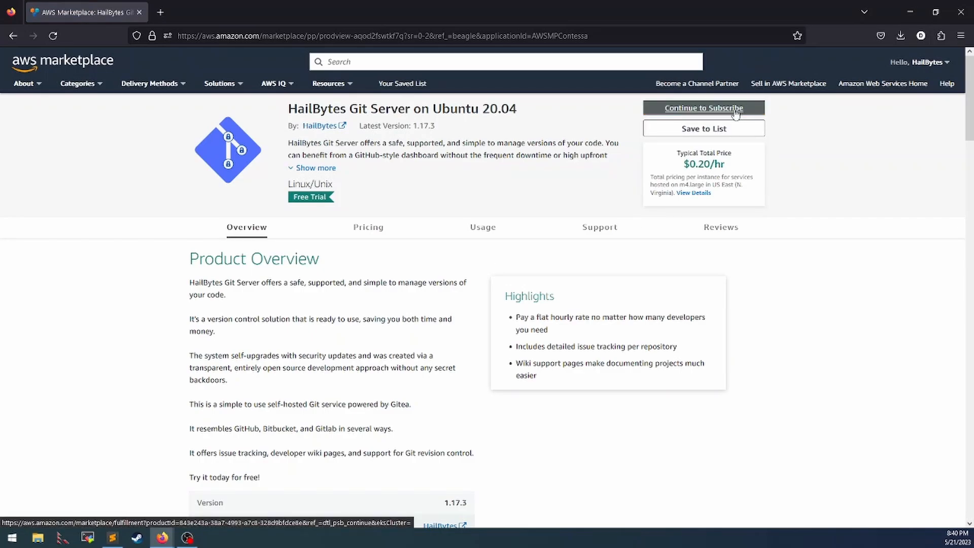
{"action": "left_click", "coordinate": [704, 108]}
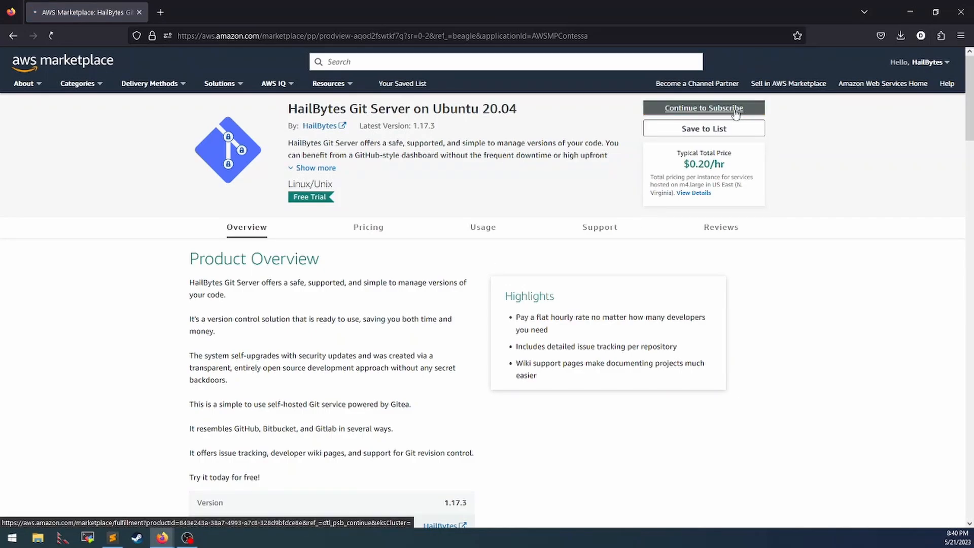
{"action": "left_click", "coordinate": [703, 108]}
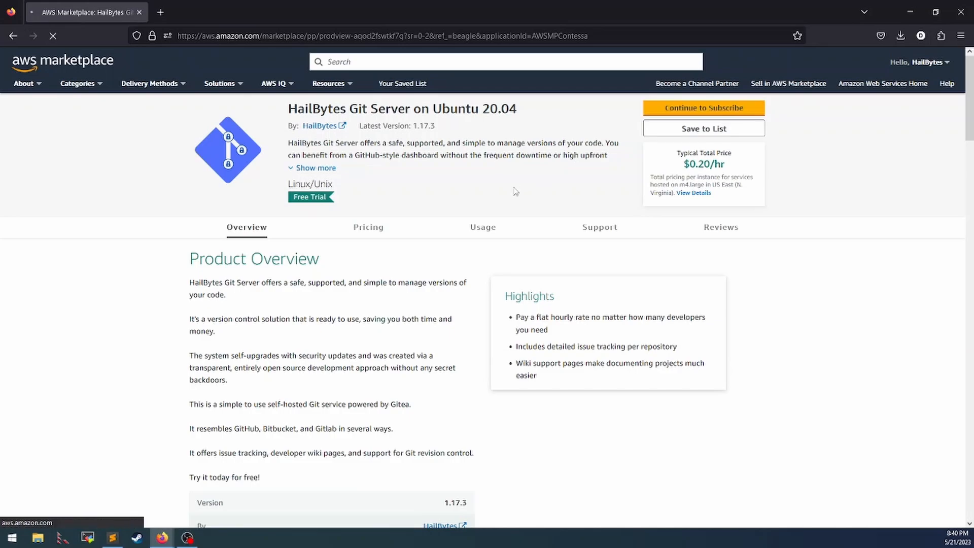
{"action": "left_click", "coordinate": [704, 108]}
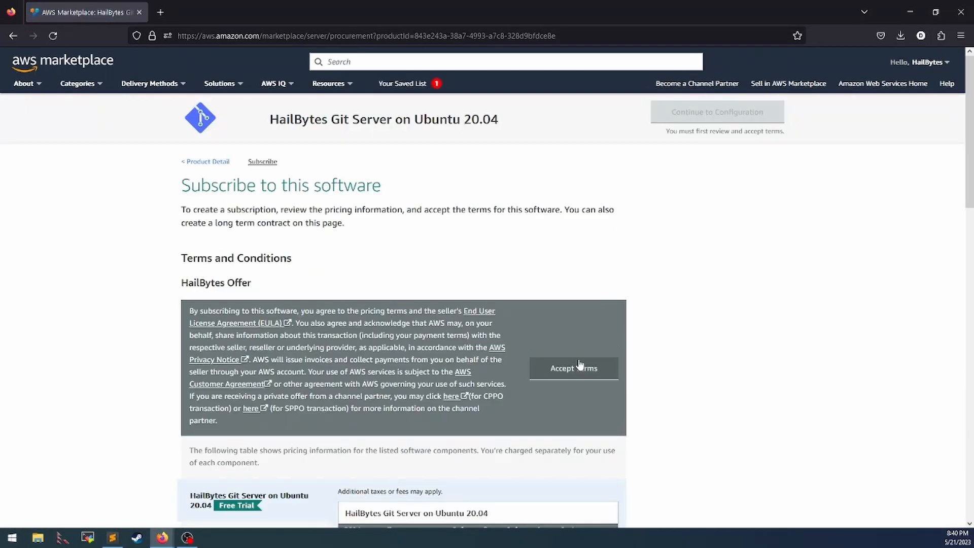
Accept the HailBytes Git Server terms and continue to the configuration page.
{"action": "left_click", "coordinate": [574, 368]}
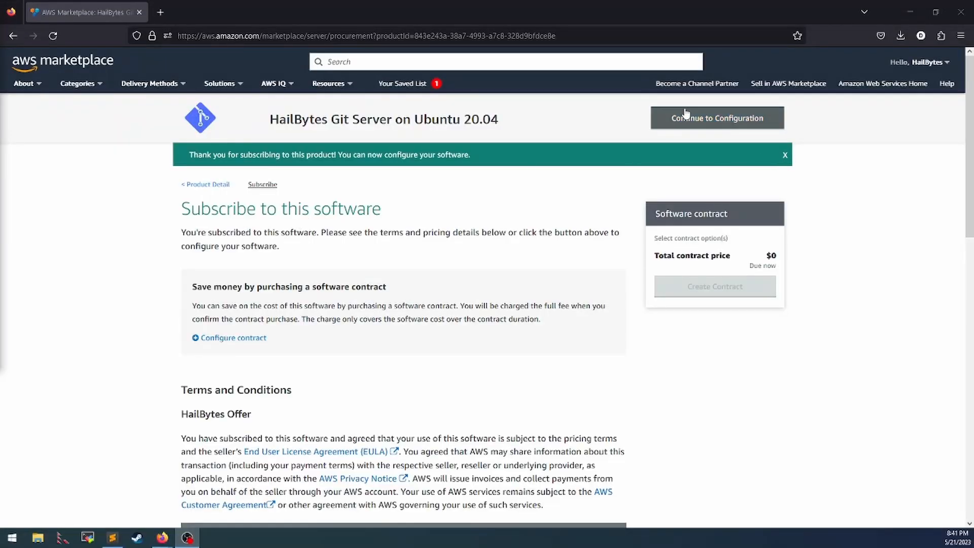
{"action": "left_click", "coordinate": [718, 117]}
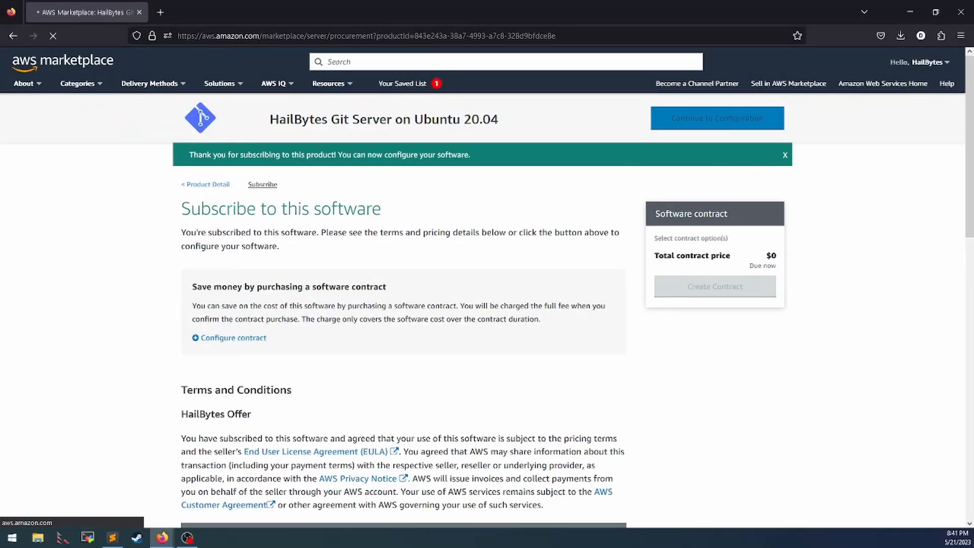
{"action": "left_click", "coordinate": [718, 118]}
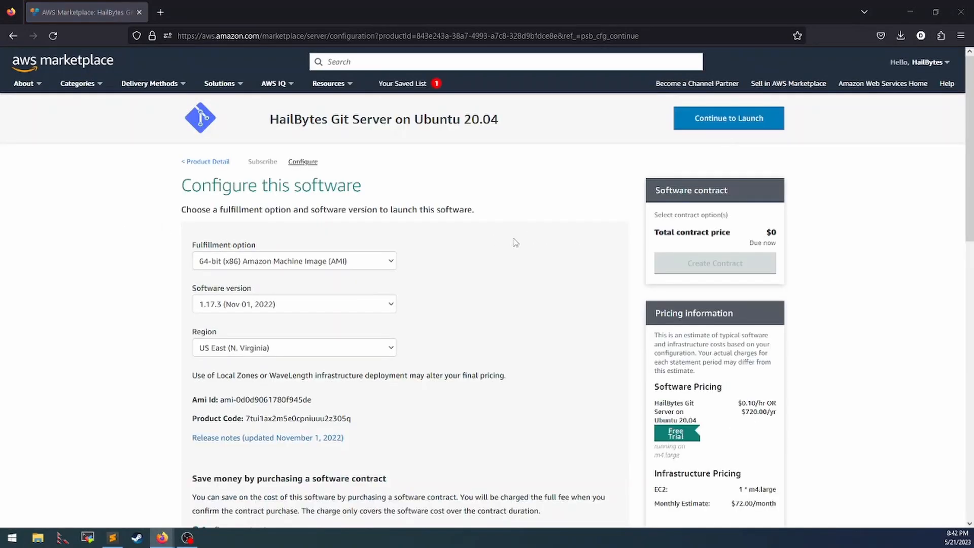
{"action": "mouse_move", "coordinate": [517, 240]}
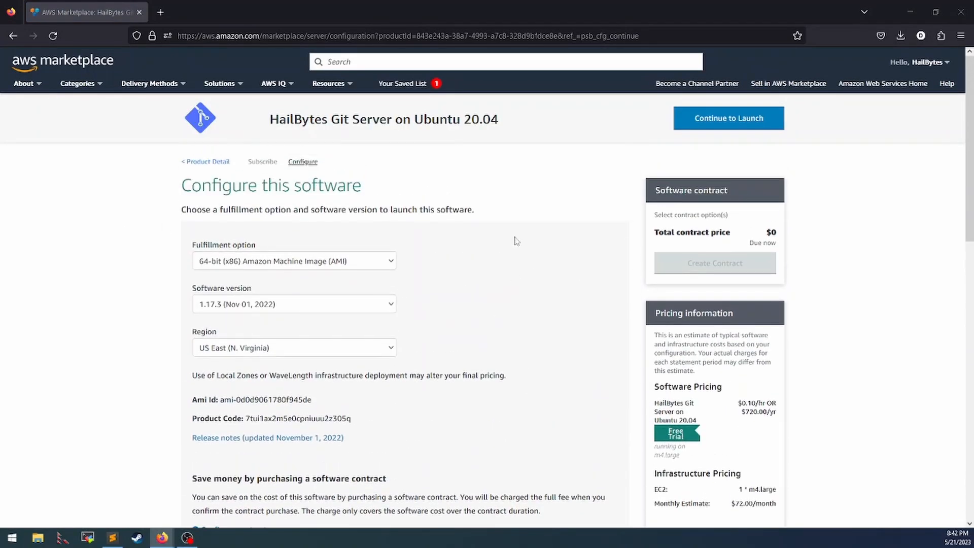
{"action": "mouse_move", "coordinate": [729, 118]}
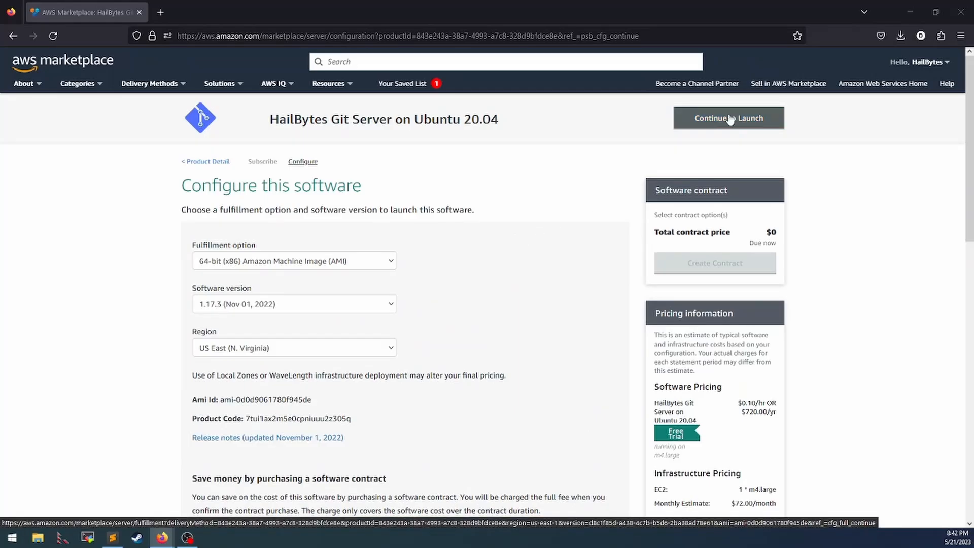
Continue to the launch page and review the version 1.17.3 usage instructions popup.
{"action": "left_click", "coordinate": [729, 118]}
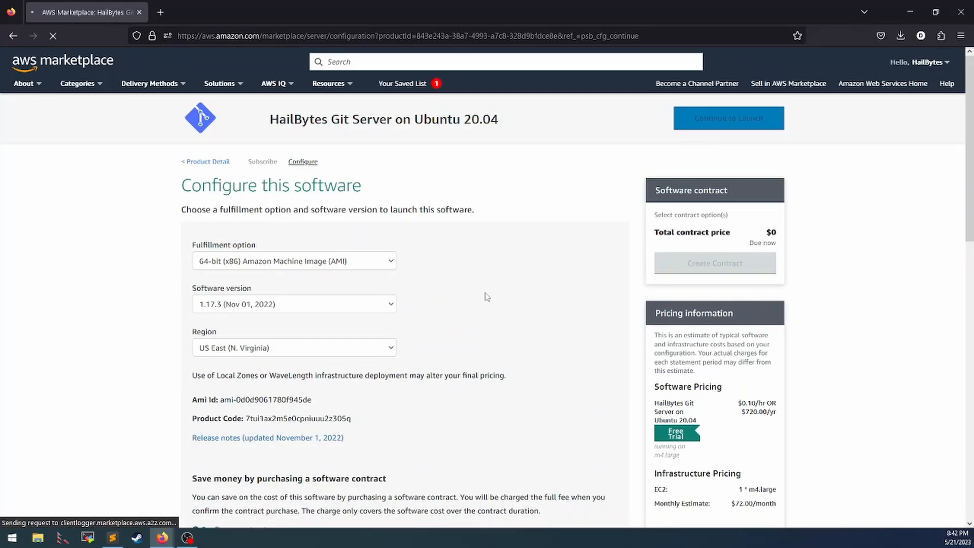
{"action": "left_click", "coordinate": [728, 118]}
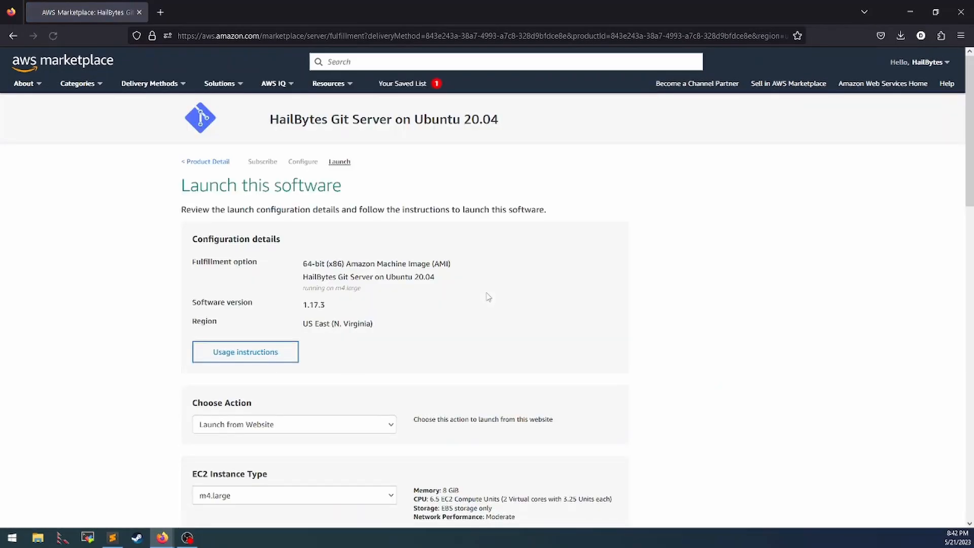
{"action": "left_click", "coordinate": [245, 351]}
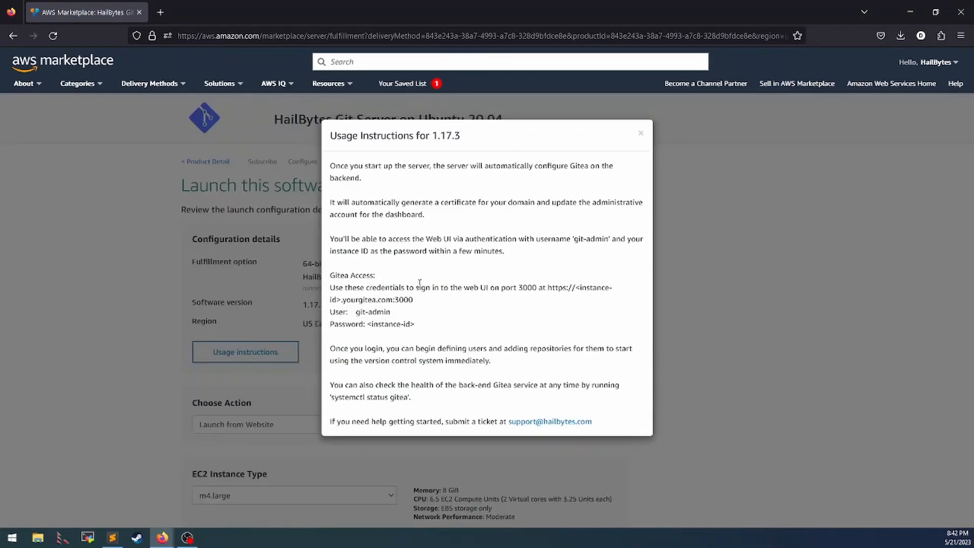
{"action": "mouse_move", "coordinate": [406, 322]}
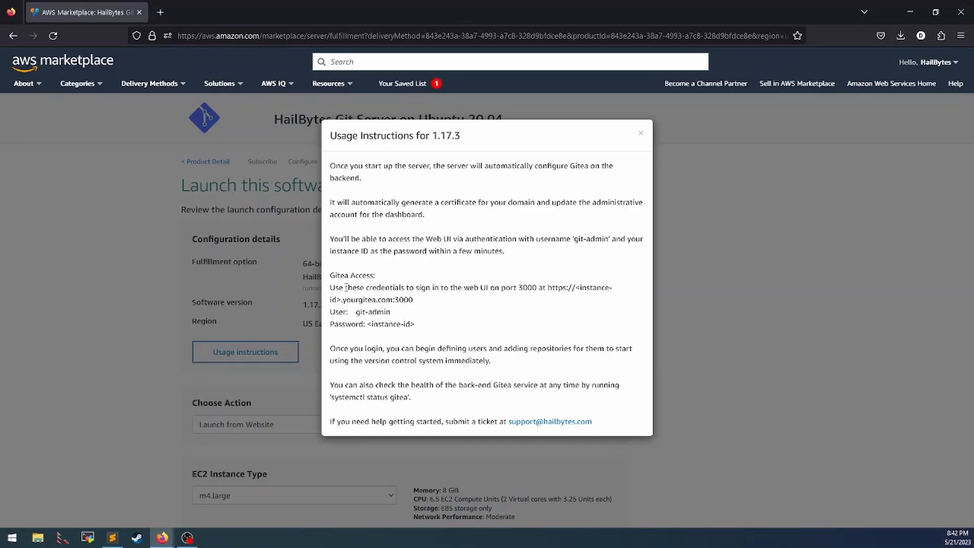
{"action": "mouse_move", "coordinate": [352, 234]}
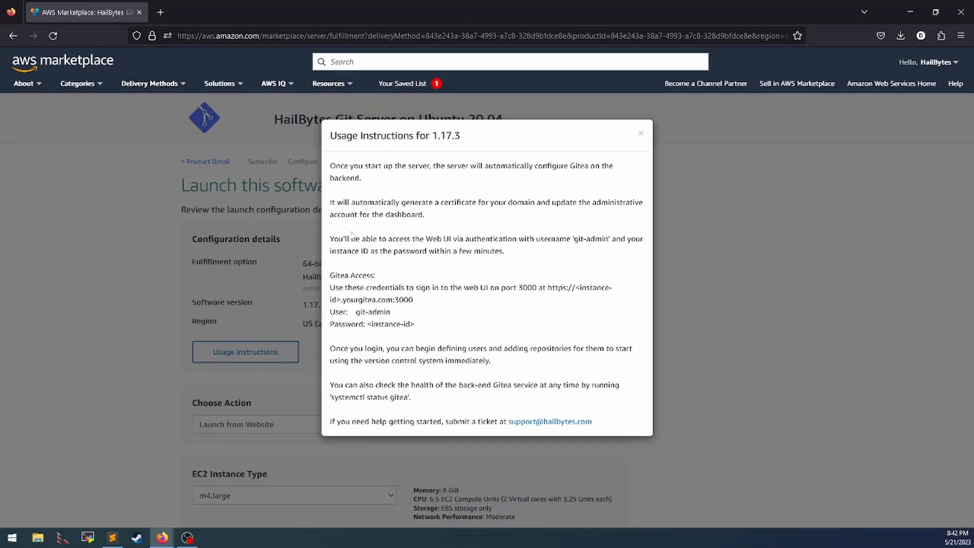
{"action": "mouse_move", "coordinate": [669, 145]}
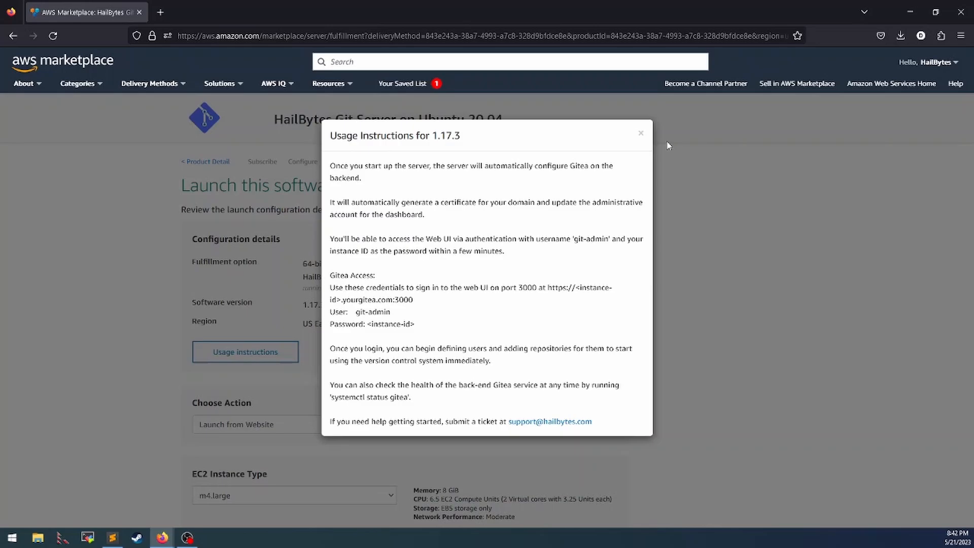
{"action": "left_click", "coordinate": [641, 133]}
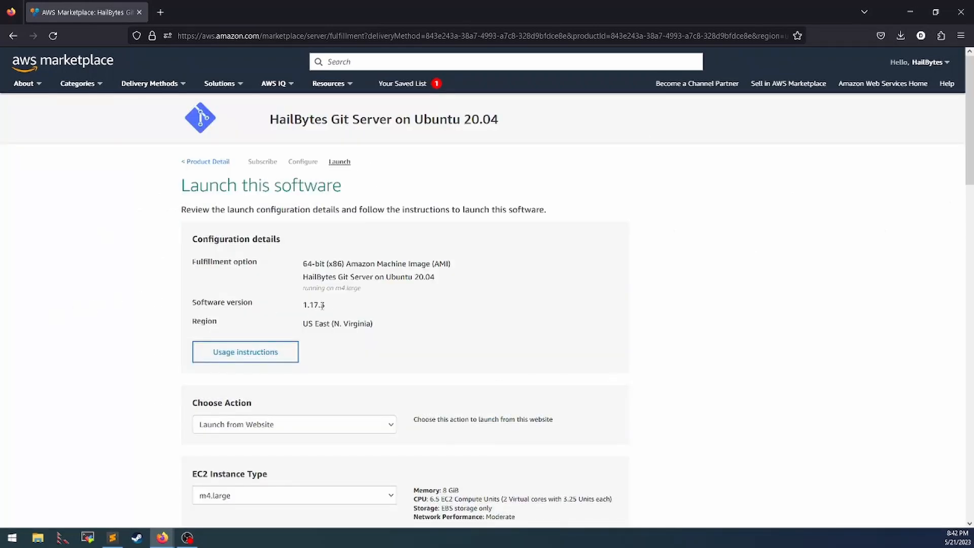
Pick a different EC2 instance type and check the VPC options, keeping vpc-0b05b7520ef437e1e.
{"action": "scroll", "scroll_direction": "down", "scroll_amount": 3}
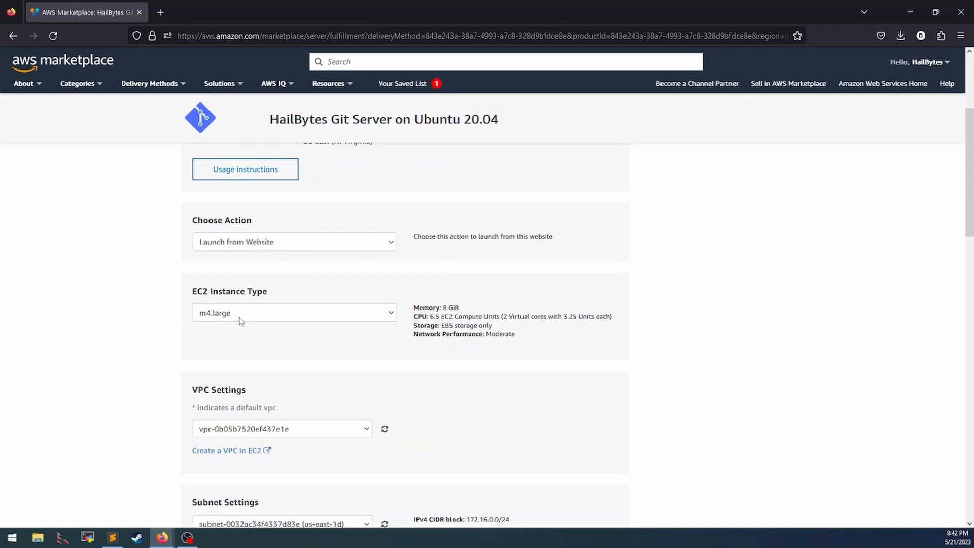
{"action": "left_click", "coordinate": [294, 313]}
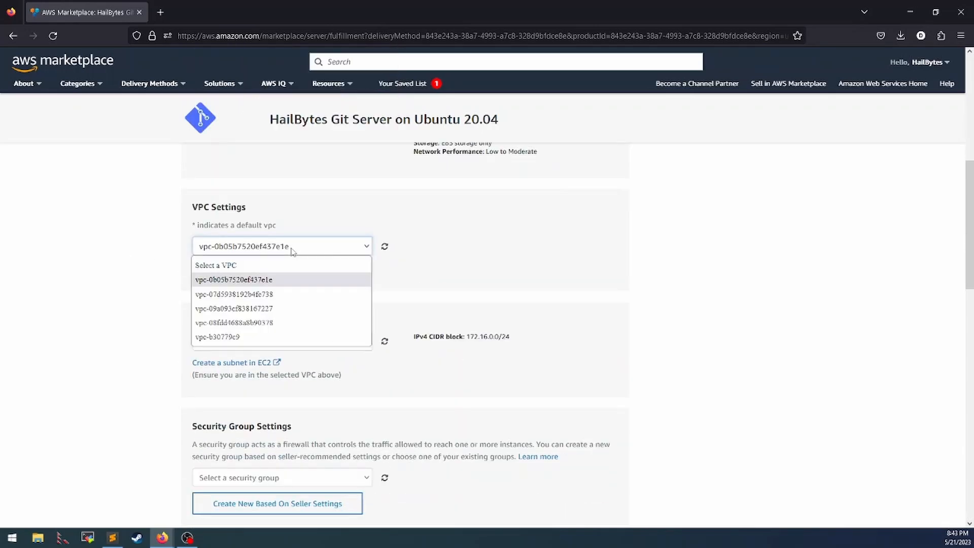
{"action": "left_click", "coordinate": [241, 280]}
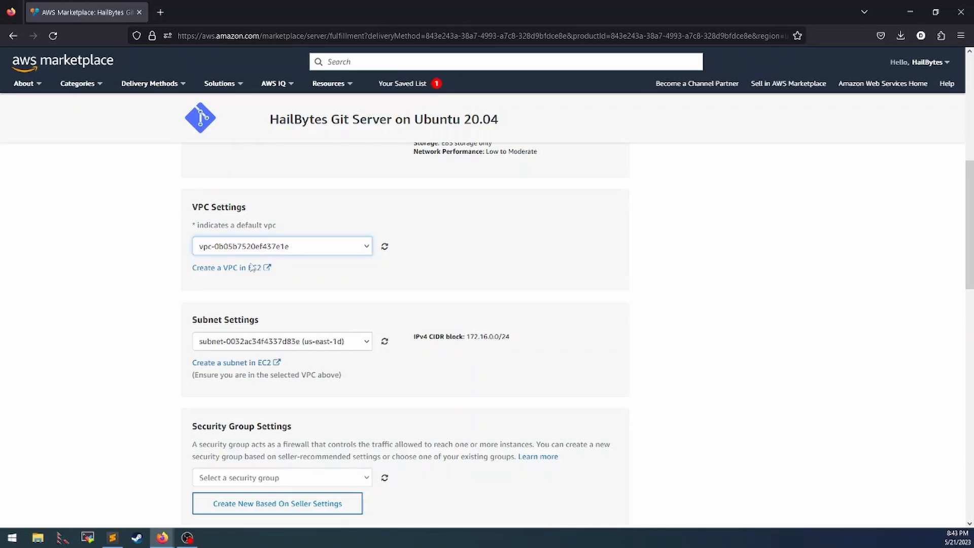
Check VPCs and subnets in the VPC Console and select hailbytes-vpc for the launch.
{"action": "left_click", "coordinate": [228, 268]}
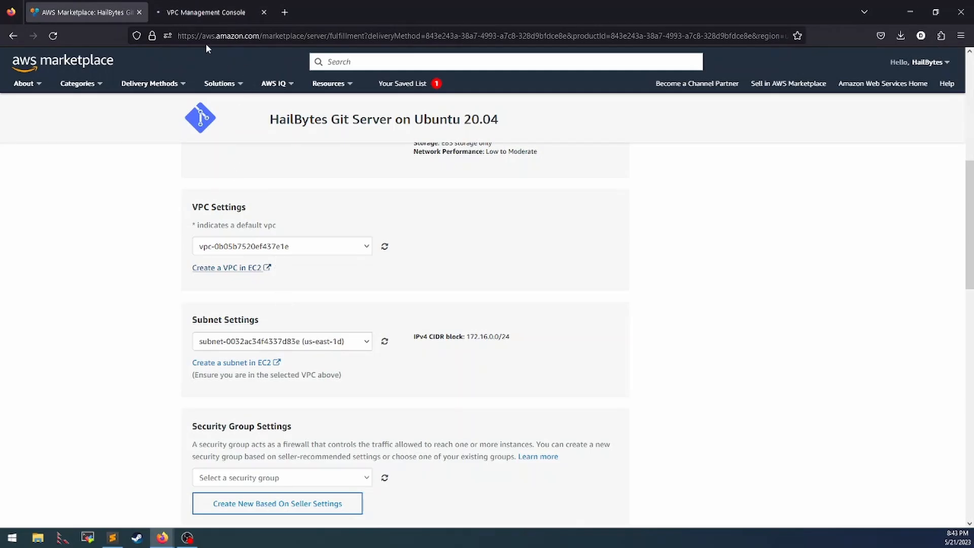
{"action": "mouse_move", "coordinate": [223, 348]}
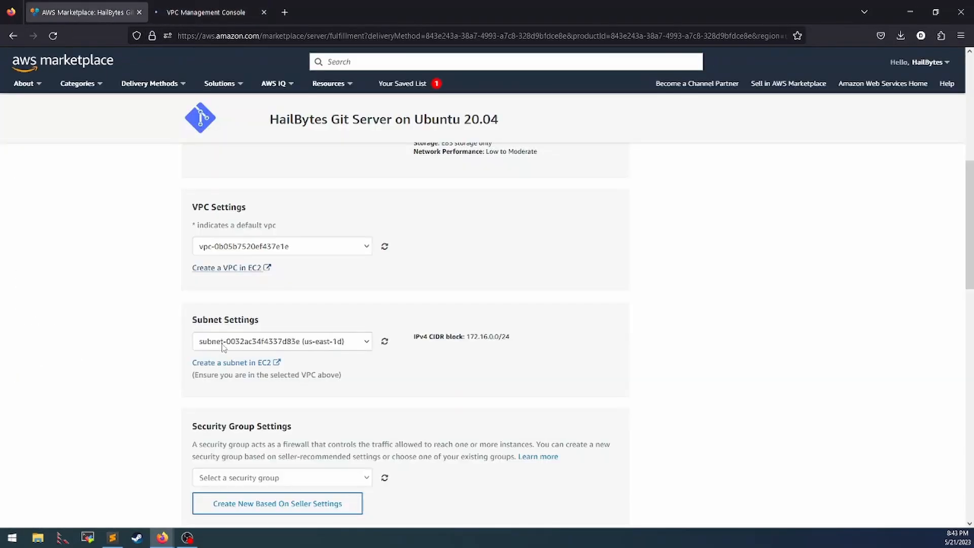
{"action": "left_click", "coordinate": [206, 12]}
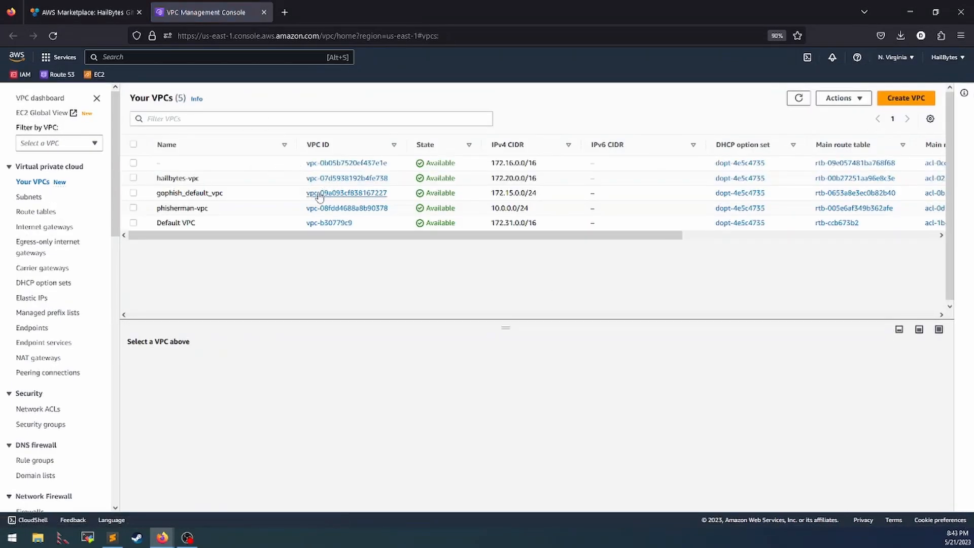
{"action": "left_click", "coordinate": [81, 13]}
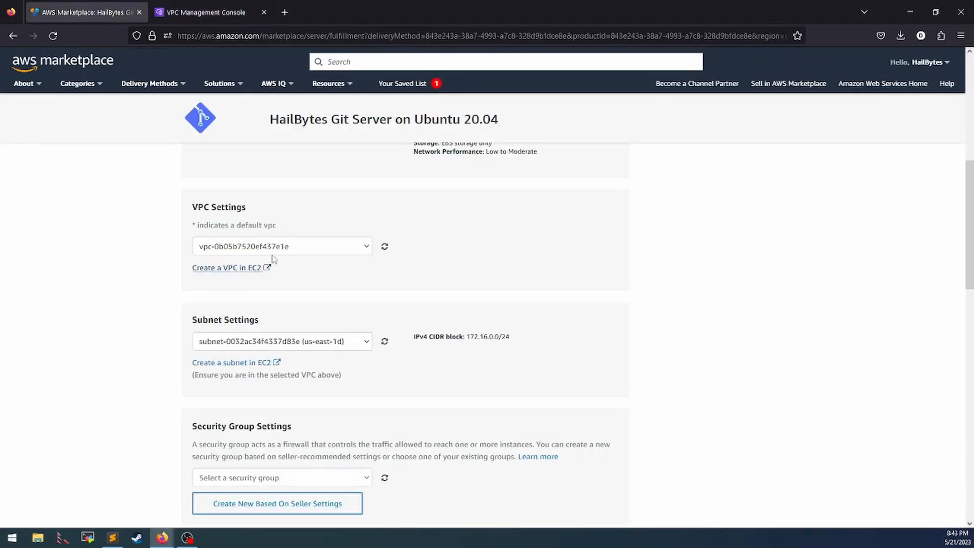
{"action": "left_click", "coordinate": [281, 246]}
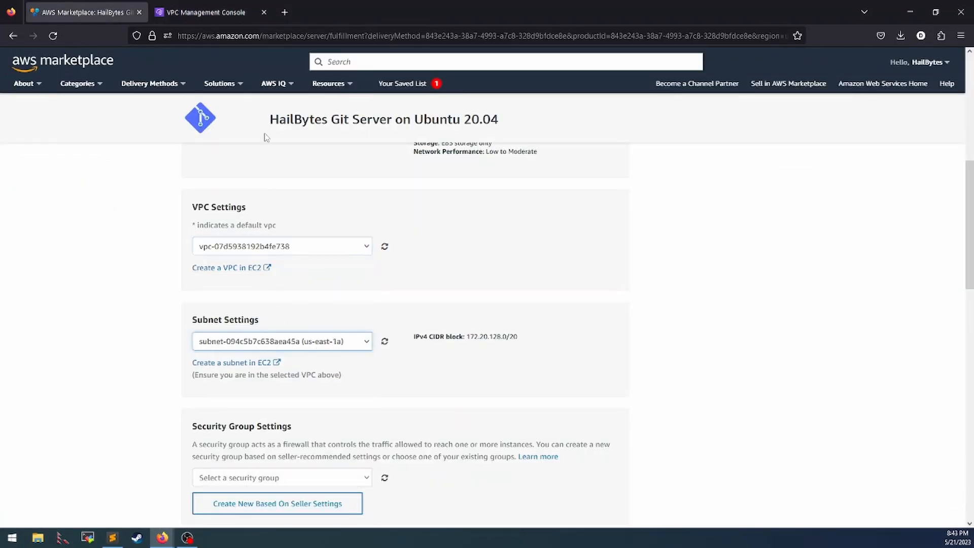
{"action": "left_click", "coordinate": [206, 13]}
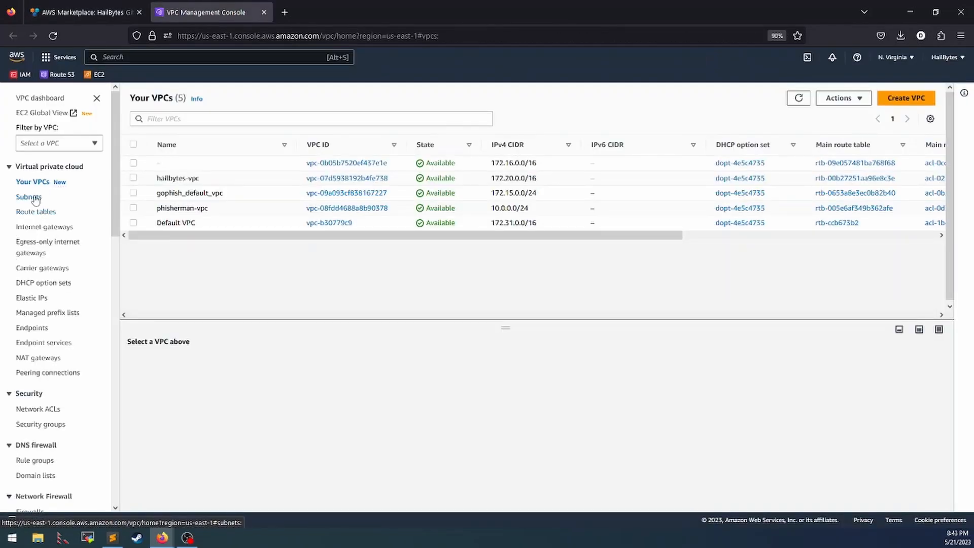
{"action": "left_click", "coordinate": [28, 197]}
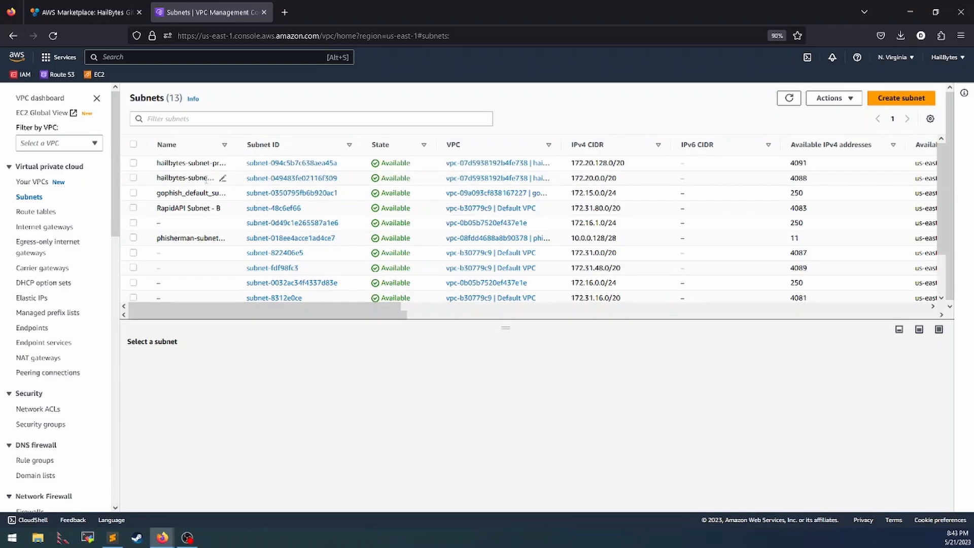
{"action": "left_click", "coordinate": [91, 12]}
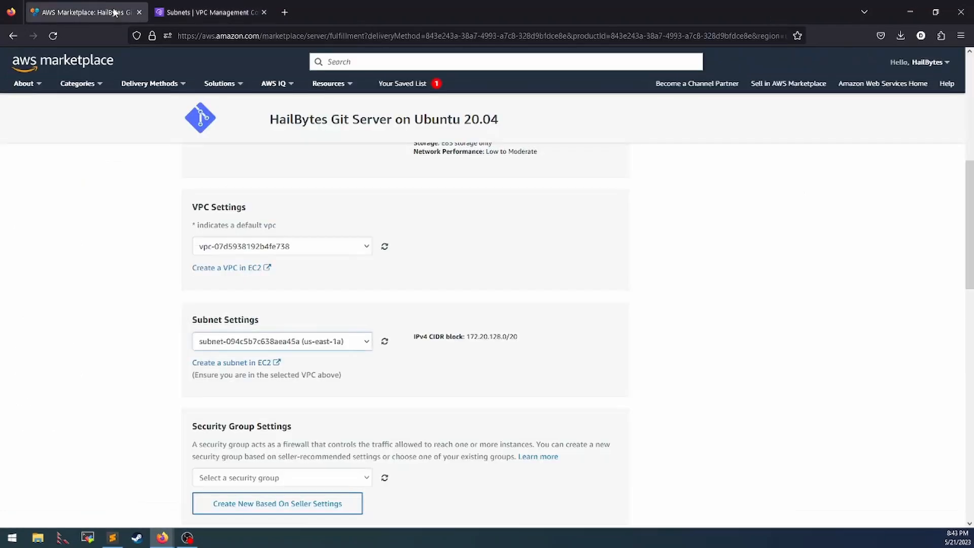
Save a seller-settings security group named 'HailBytes Git Security Group' opening ports 22, 443, 80, 3000.
{"action": "left_click", "coordinate": [282, 341]}
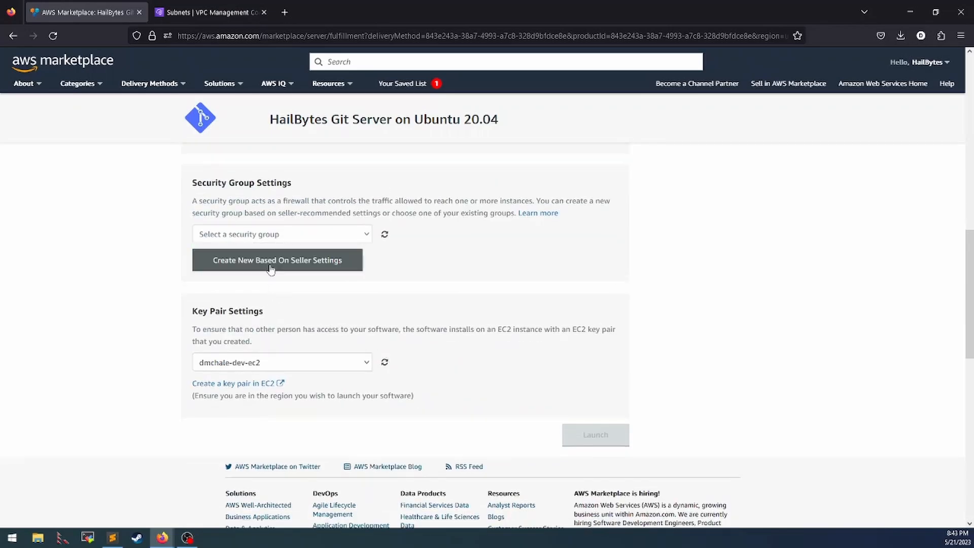
{"action": "left_click", "coordinate": [283, 234]}
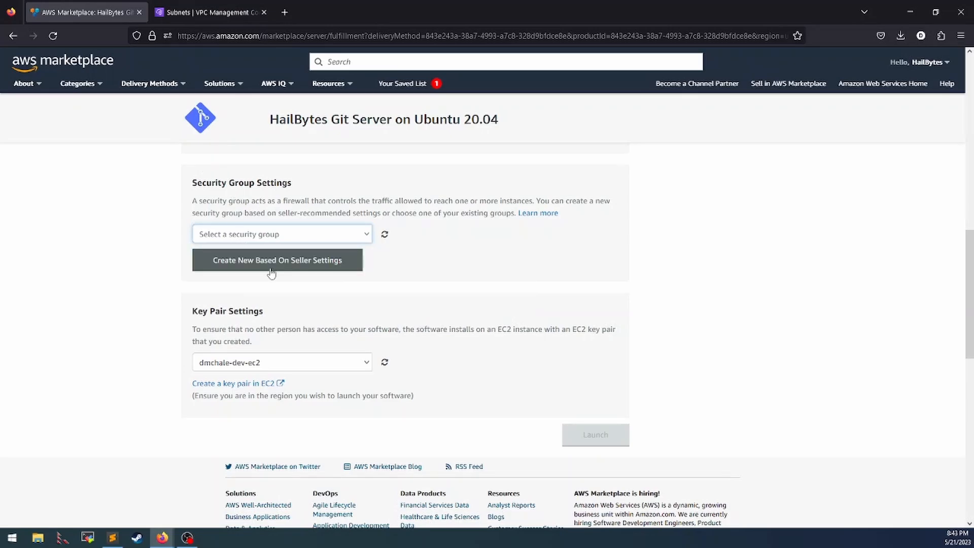
{"action": "left_click", "coordinate": [277, 259]}
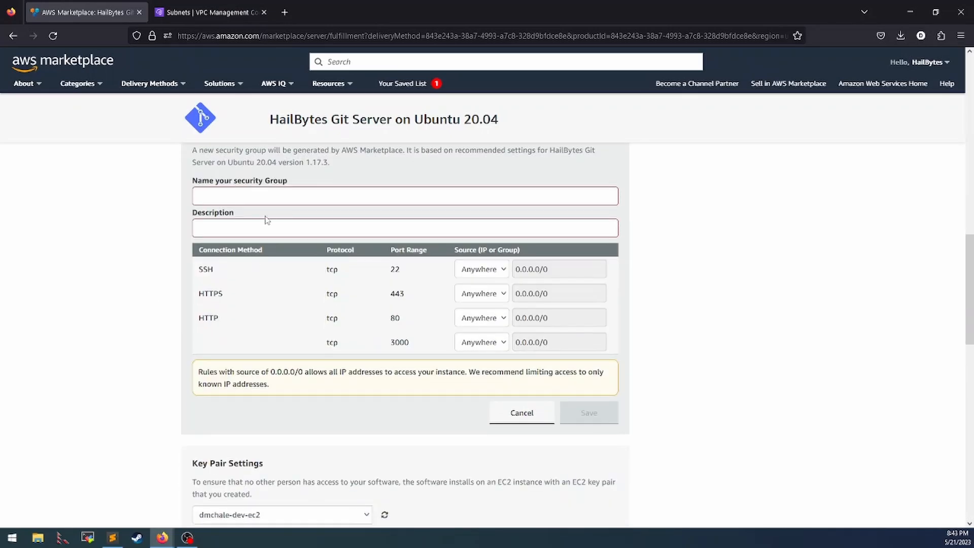
{"action": "type", "text": "H"}
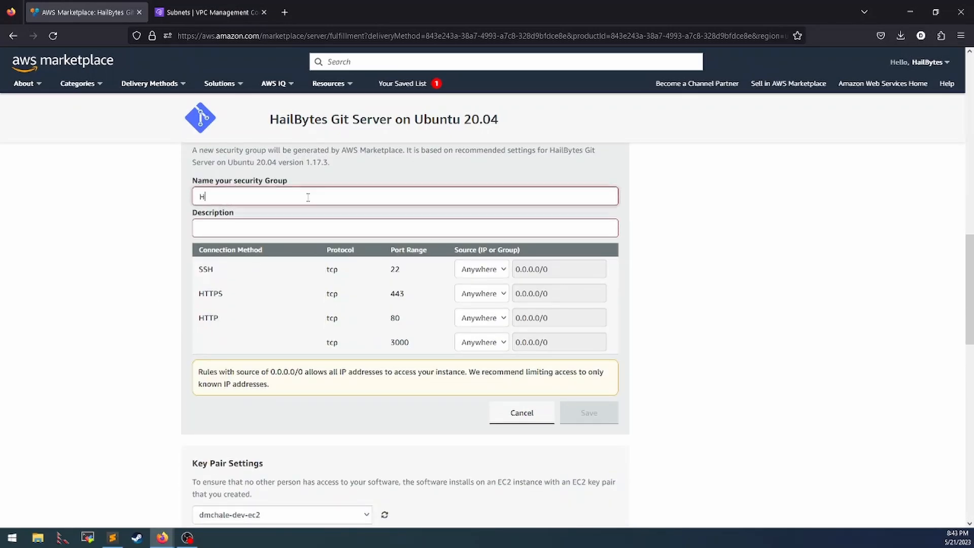
{"action": "type", "text": "ailBytes Git Security Group"}
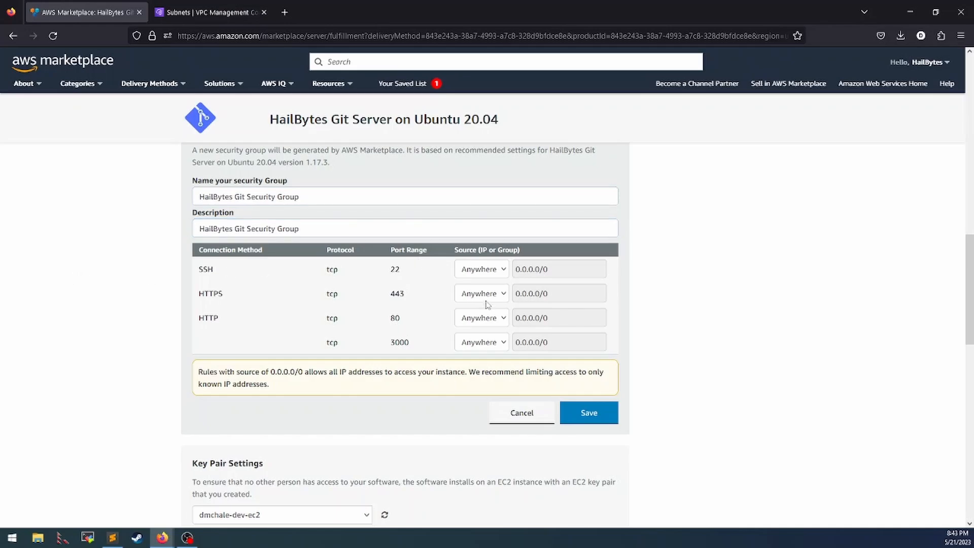
{"action": "mouse_move", "coordinate": [209, 281]}
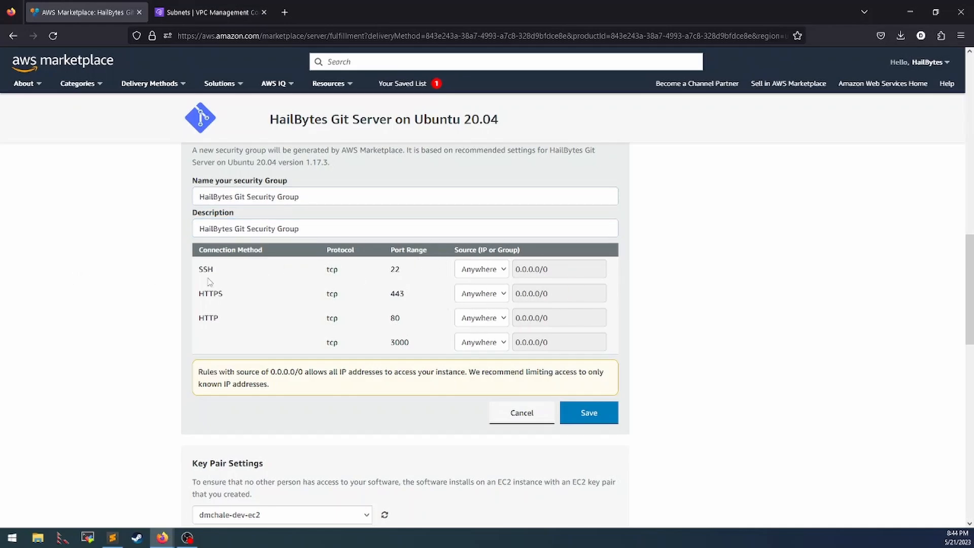
{"action": "mouse_move", "coordinate": [448, 291]}
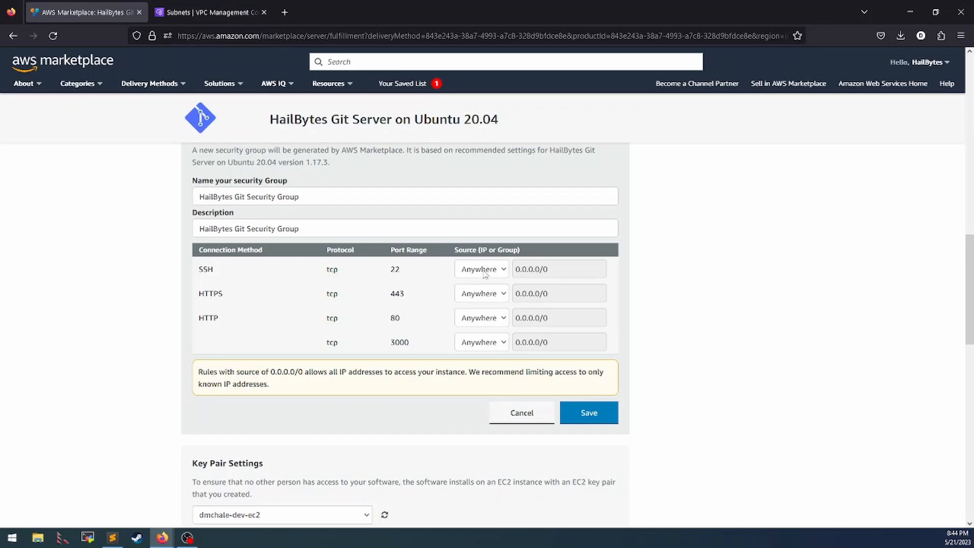
{"action": "mouse_move", "coordinate": [447, 331]}
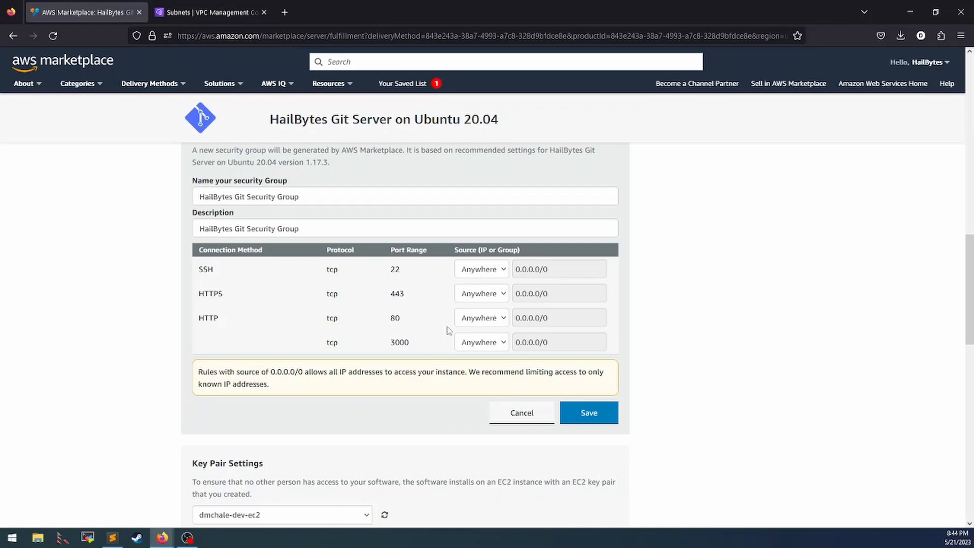
{"action": "mouse_move", "coordinate": [472, 303]}
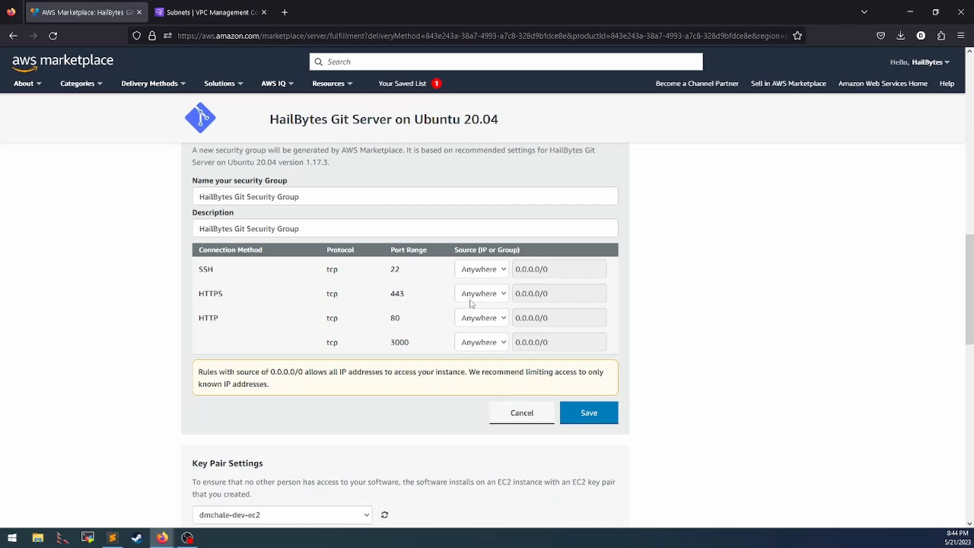
{"action": "mouse_move", "coordinate": [488, 306]}
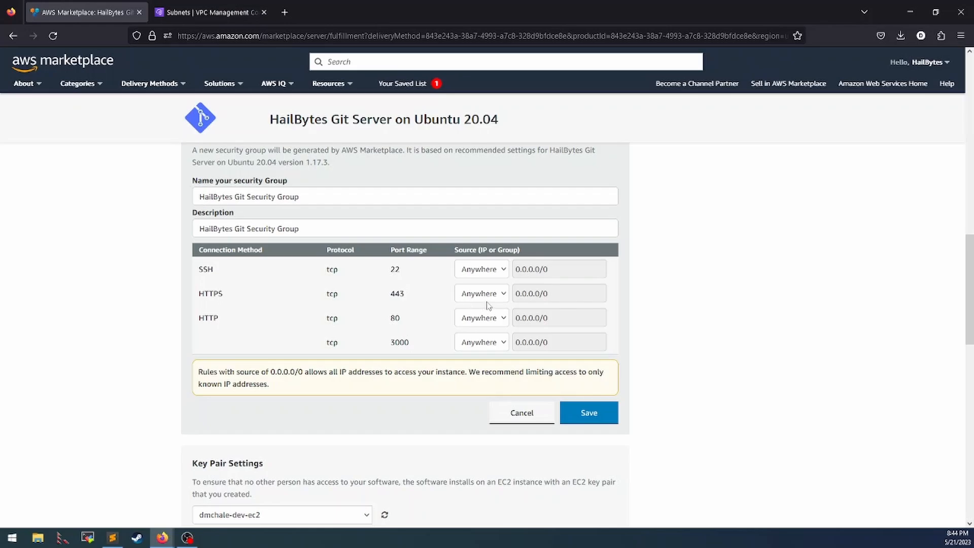
{"action": "mouse_move", "coordinate": [410, 357]}
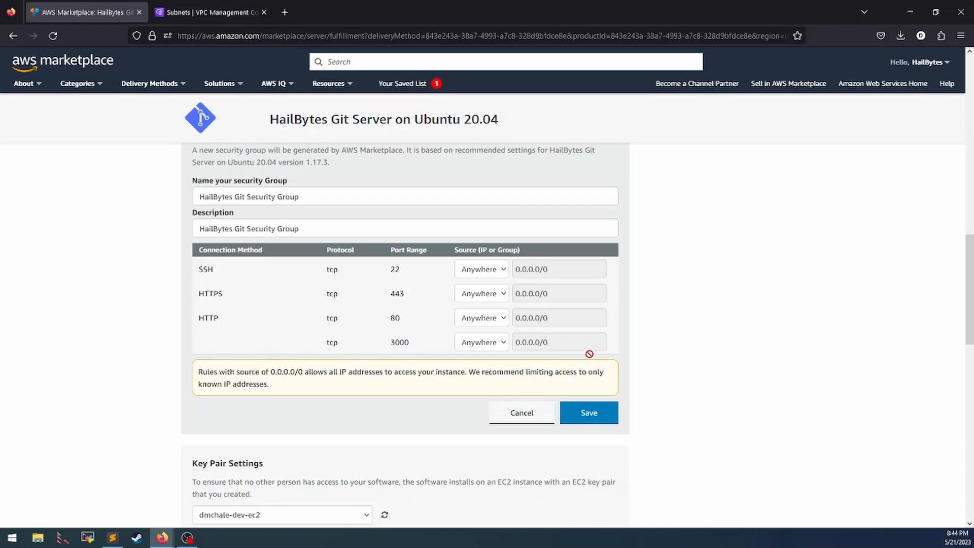
{"action": "scroll", "scroll_direction": "down", "scroll_amount": 3}
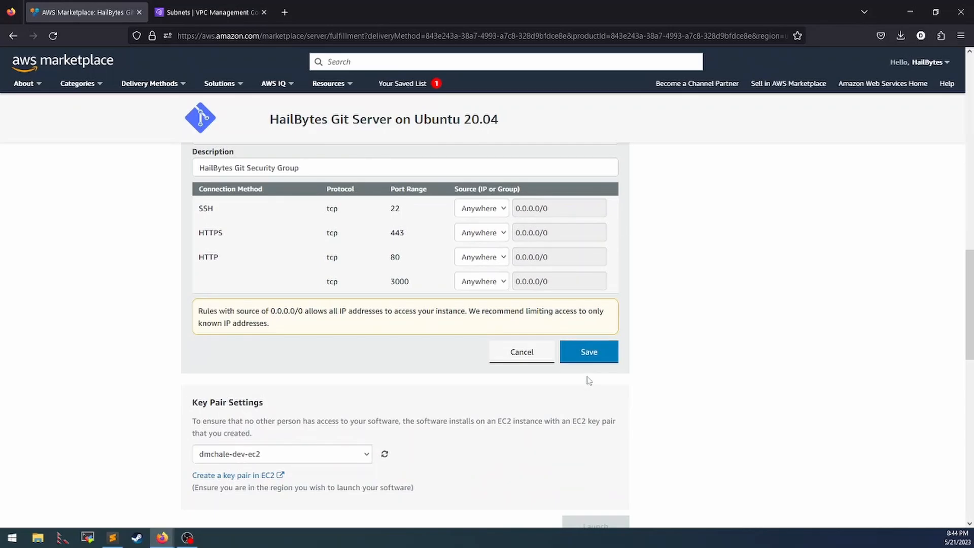
{"action": "left_click", "coordinate": [304, 301]}
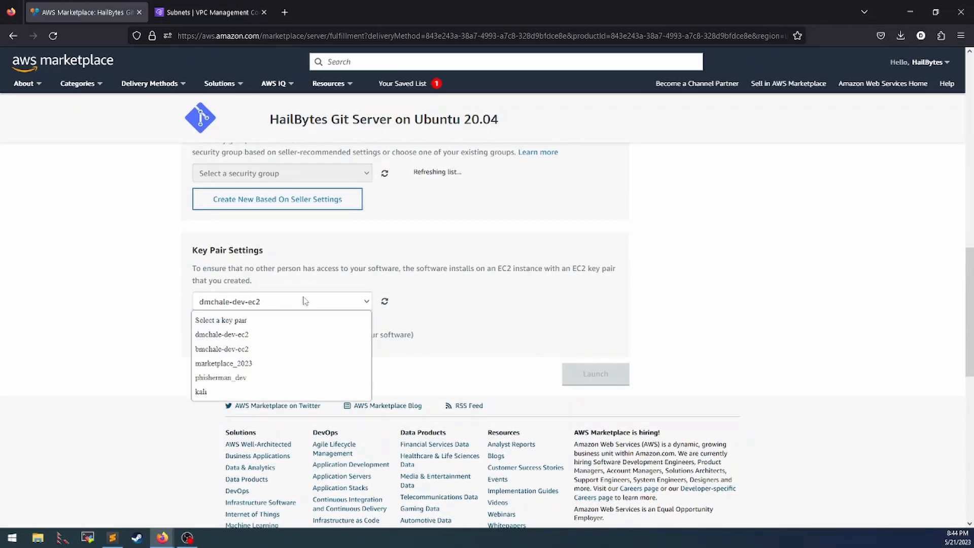
Choose the marketplace_2023 key pair and launch the Git server instance.
{"action": "left_click", "coordinate": [224, 363]}
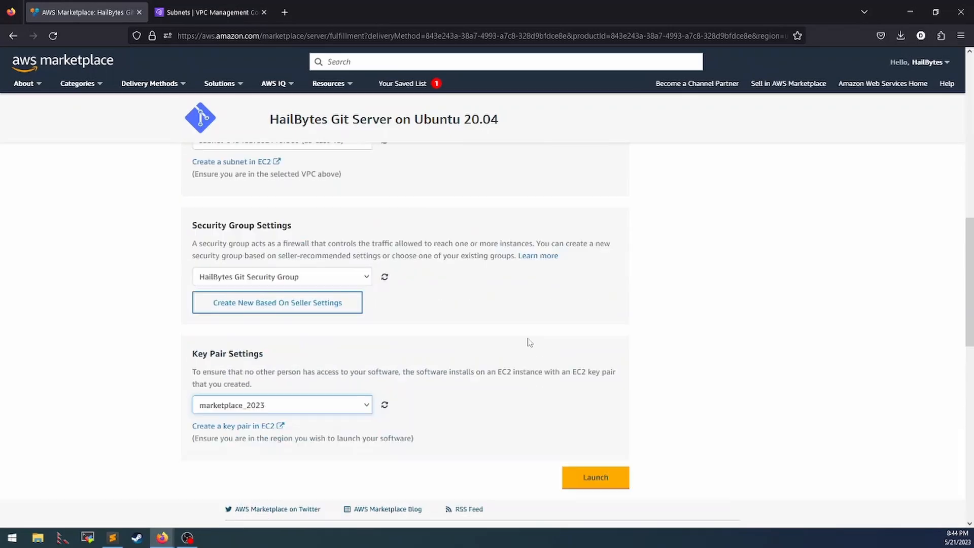
{"action": "scroll", "scroll_direction": "down", "scroll_amount": 3}
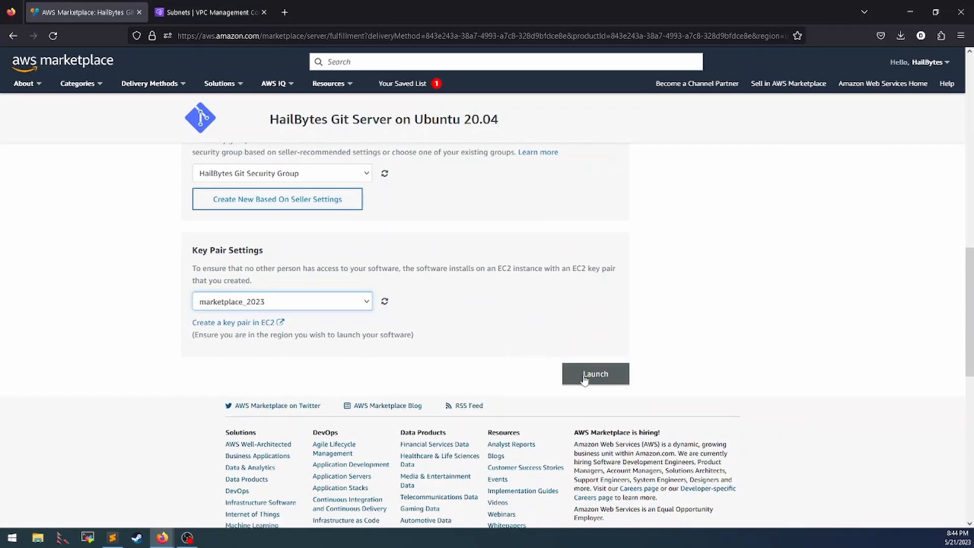
{"action": "left_click", "coordinate": [595, 374]}
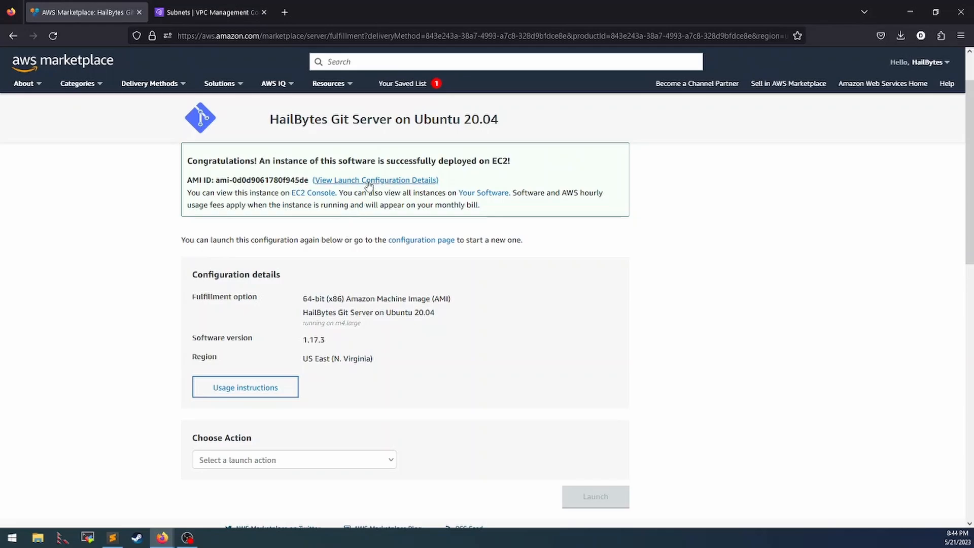
Review and dismiss the launch configuration details, then go to the EC2 Console instance list.
{"action": "left_click", "coordinate": [376, 180]}
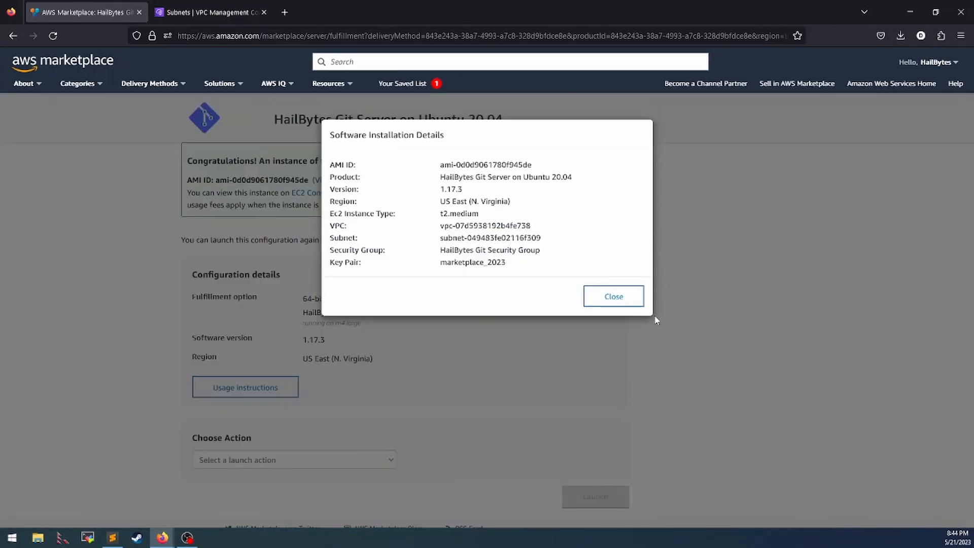
{"action": "left_click", "coordinate": [614, 296]}
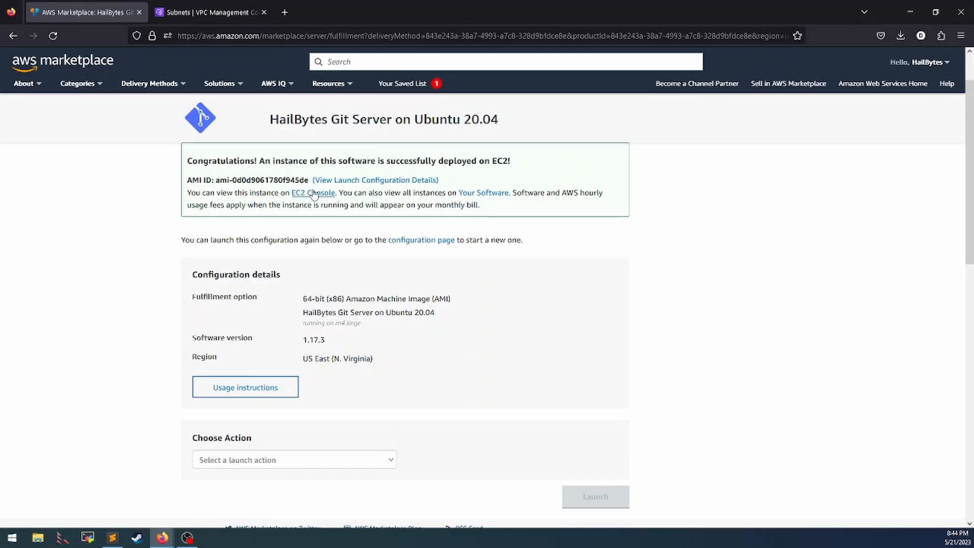
{"action": "left_click", "coordinate": [311, 192]}
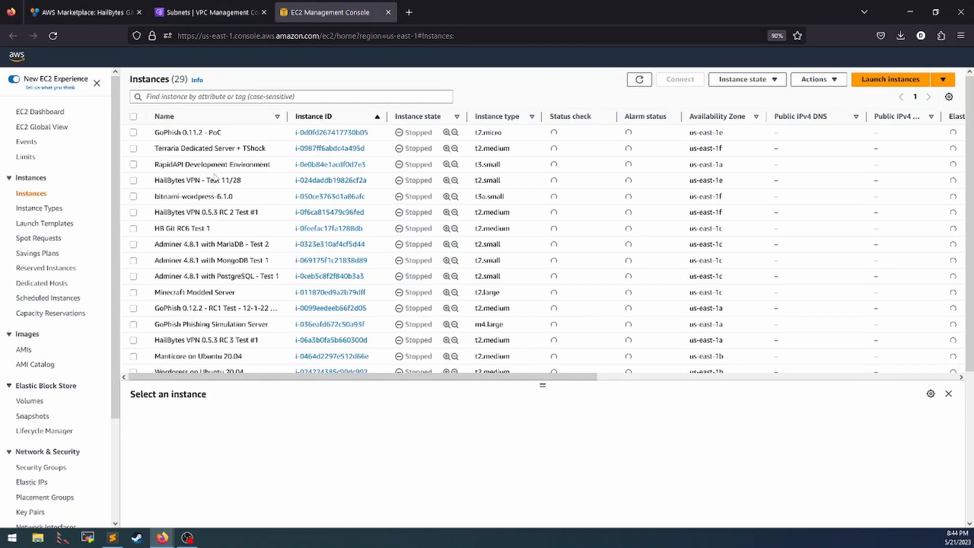
Sort instances by state and rename the pending instance 'HailBytes Git Demonstration'.
{"action": "left_click", "coordinate": [417, 116]}
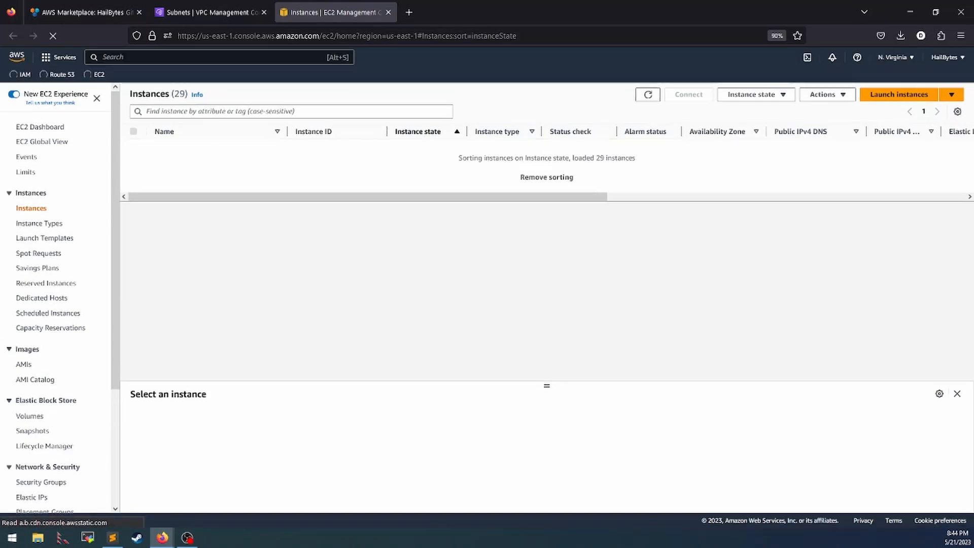
{"action": "left_click", "coordinate": [647, 95]}
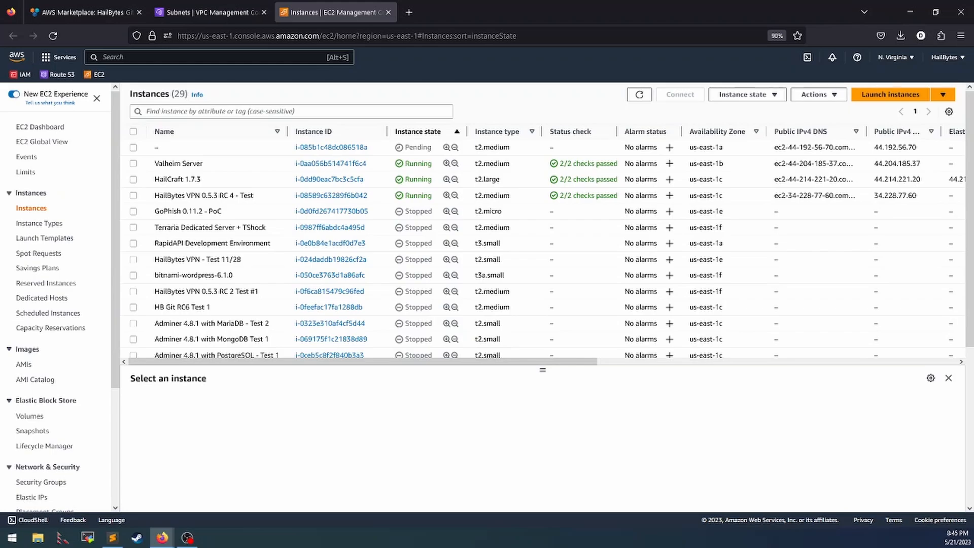
{"action": "left_click", "coordinate": [134, 148]}
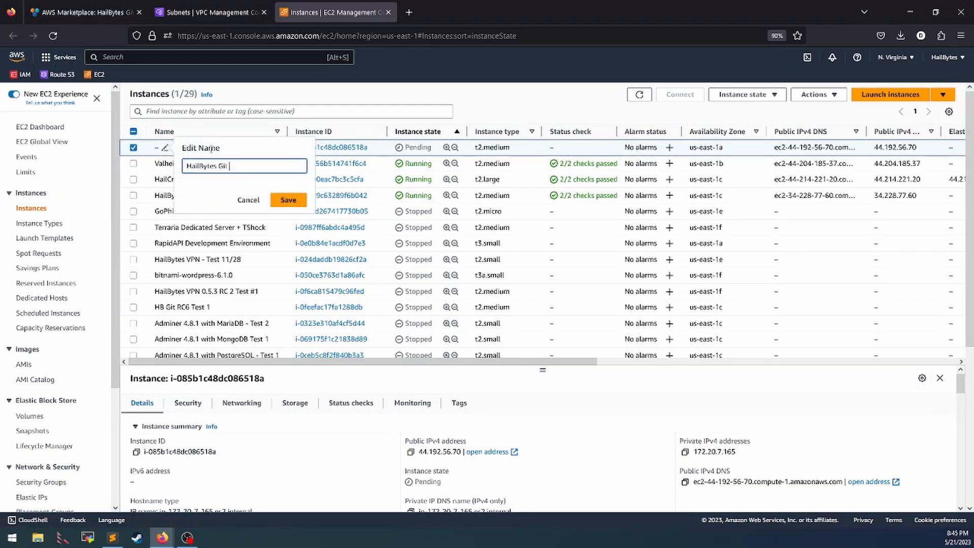
{"action": "type", "text": "Demonstration"}
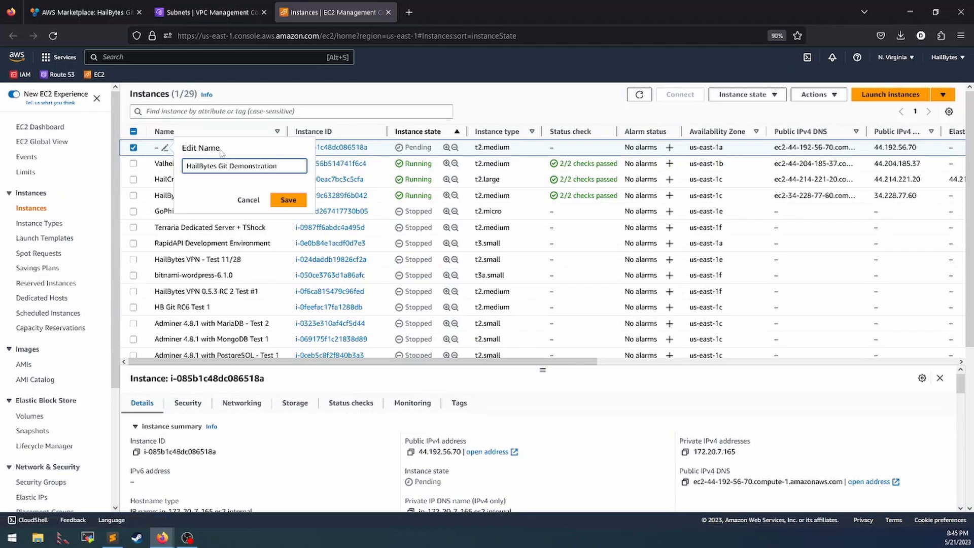
{"action": "left_click", "coordinate": [289, 200]}
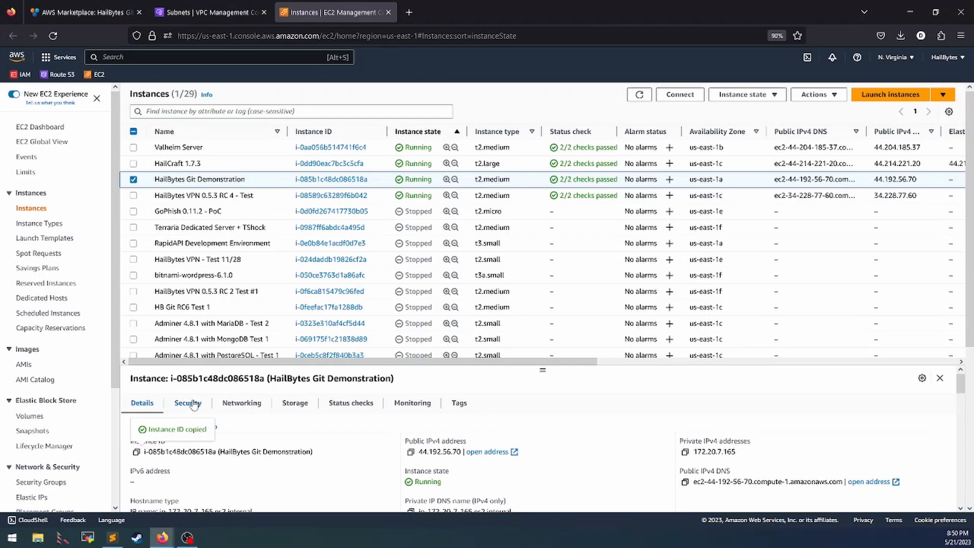
Load the instance's HailBytes Git welcome page at its https address on port 3000.
{"action": "type", "text": "Https"}
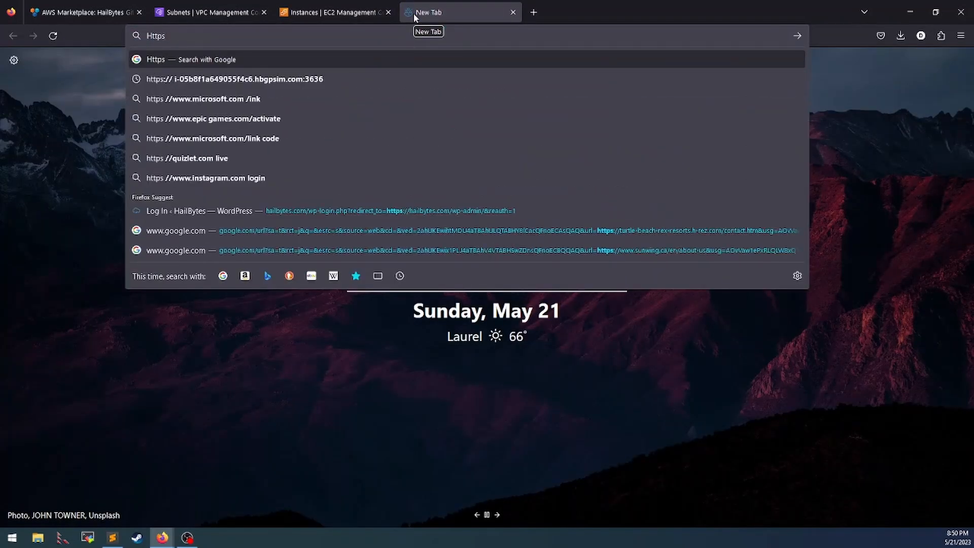
{"action": "type", "text": ":"}
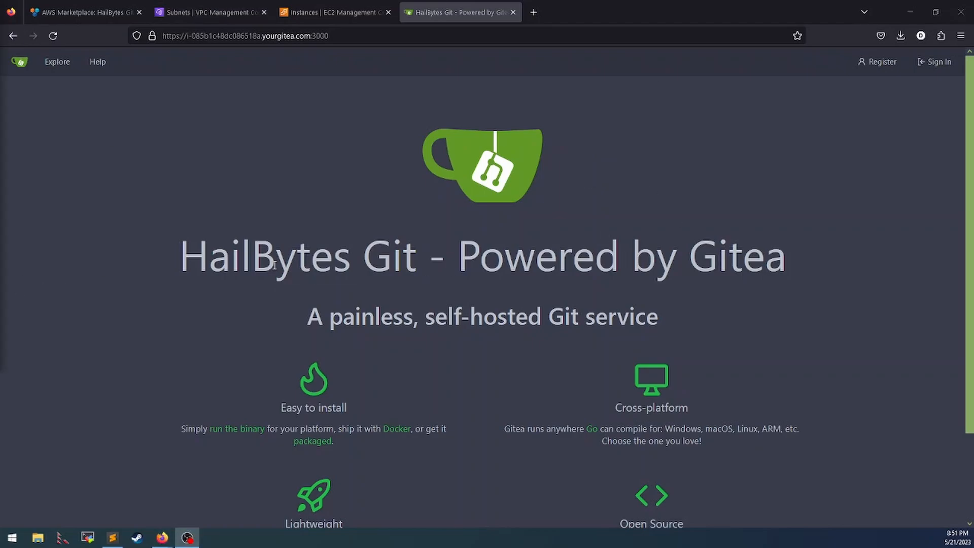
{"action": "mouse_move", "coordinate": [650, 162]}
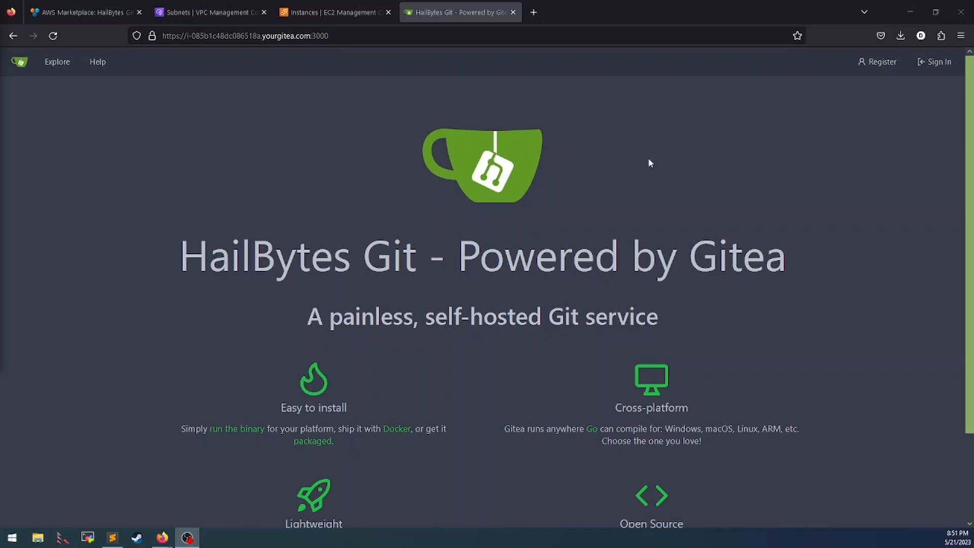
{"action": "mouse_move", "coordinate": [435, 164]}
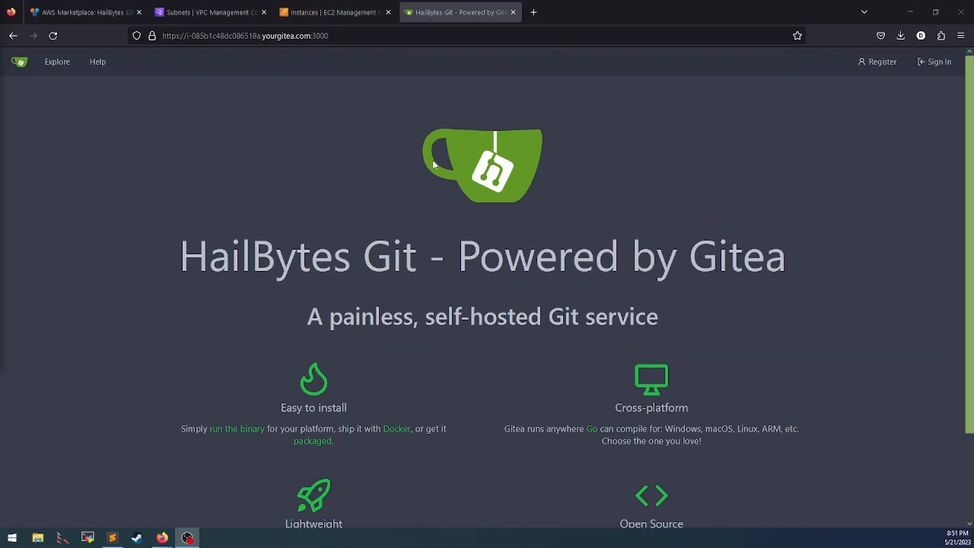
Log in to Gitea as git-admin and decline Firefox's offer to save the password.
{"action": "left_click", "coordinate": [940, 61]}
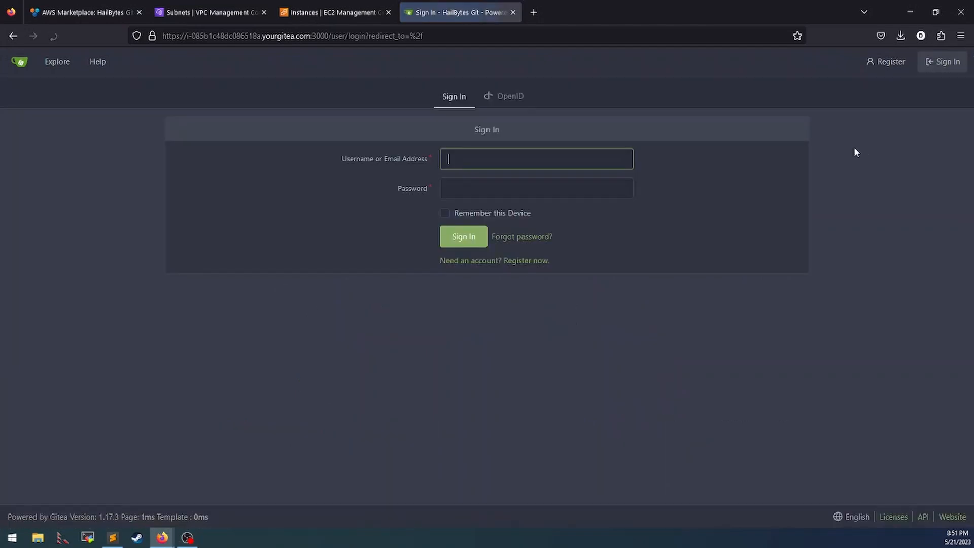
{"action": "type", "text": "git"}
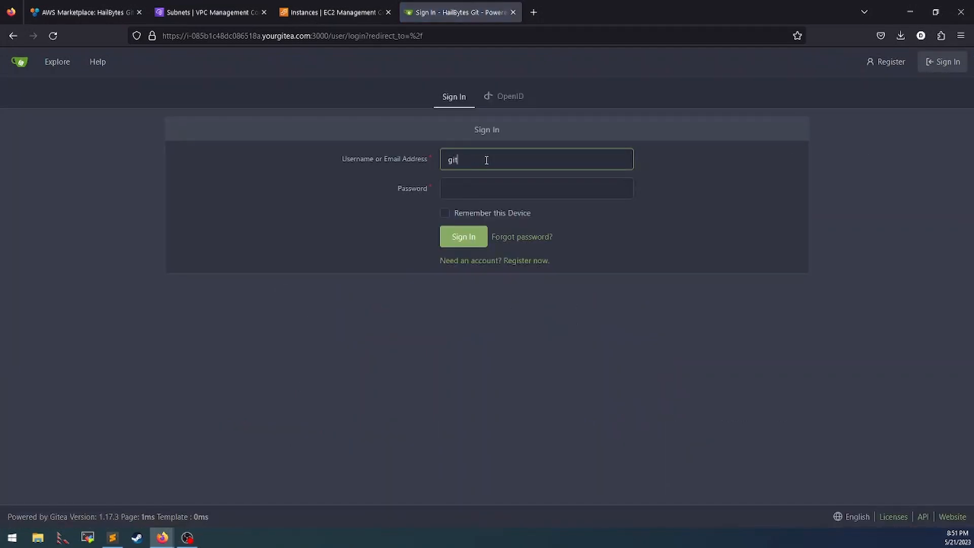
{"action": "type", "text": "-admin"}
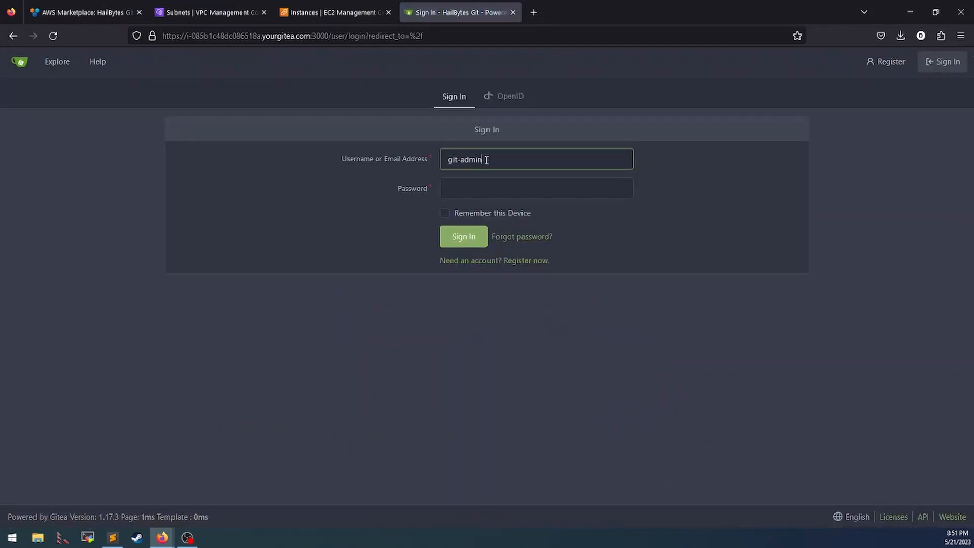
{"action": "left_click", "coordinate": [296, 36]}
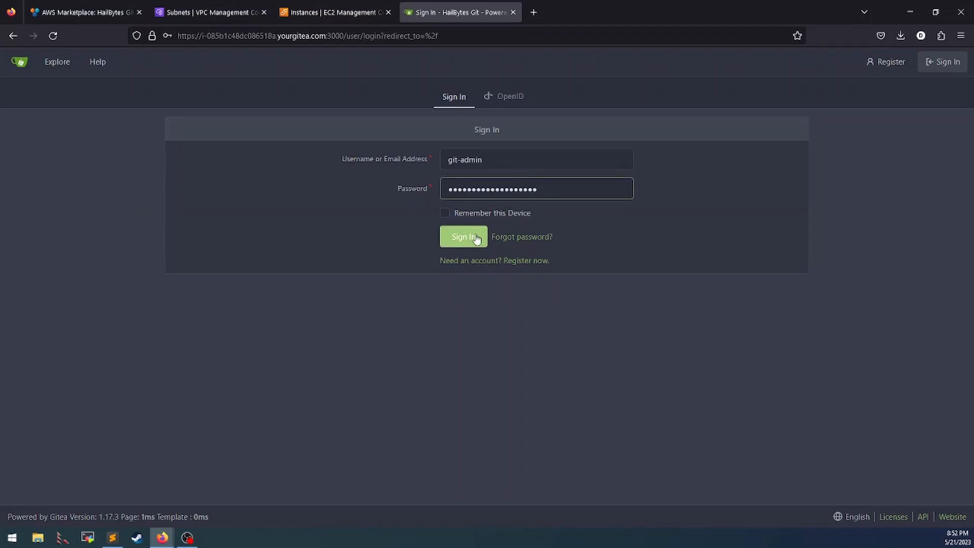
{"action": "left_click", "coordinate": [464, 237]}
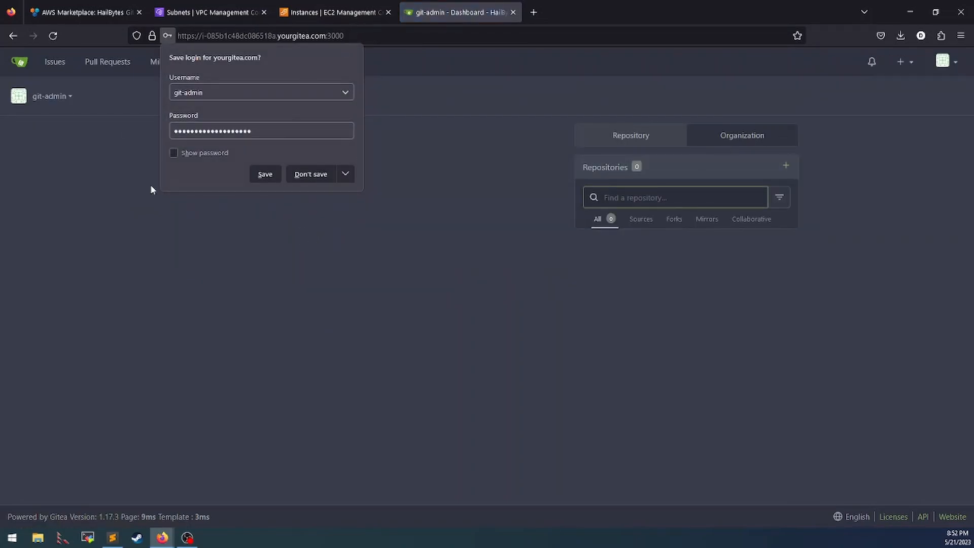
{"action": "left_click", "coordinate": [311, 174]}
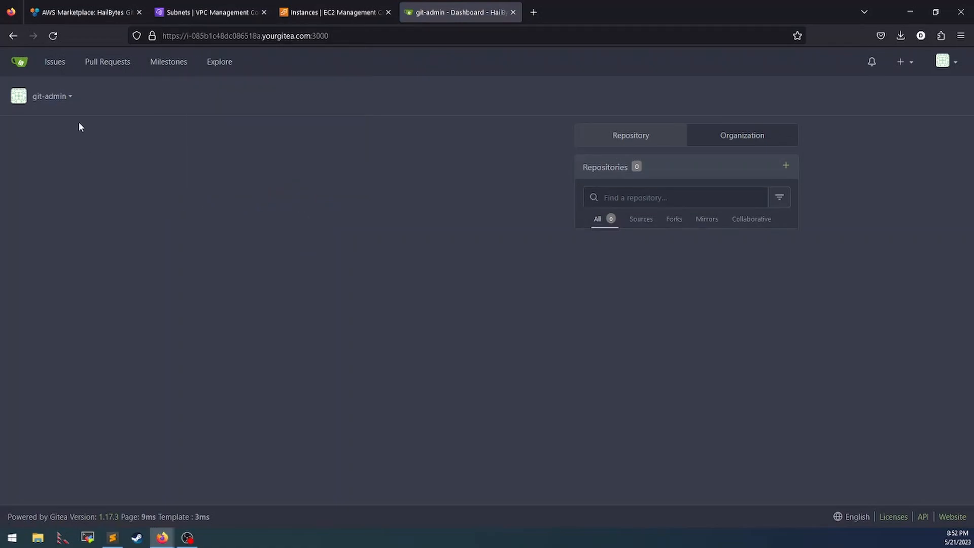
{"action": "mouse_move", "coordinate": [82, 105]}
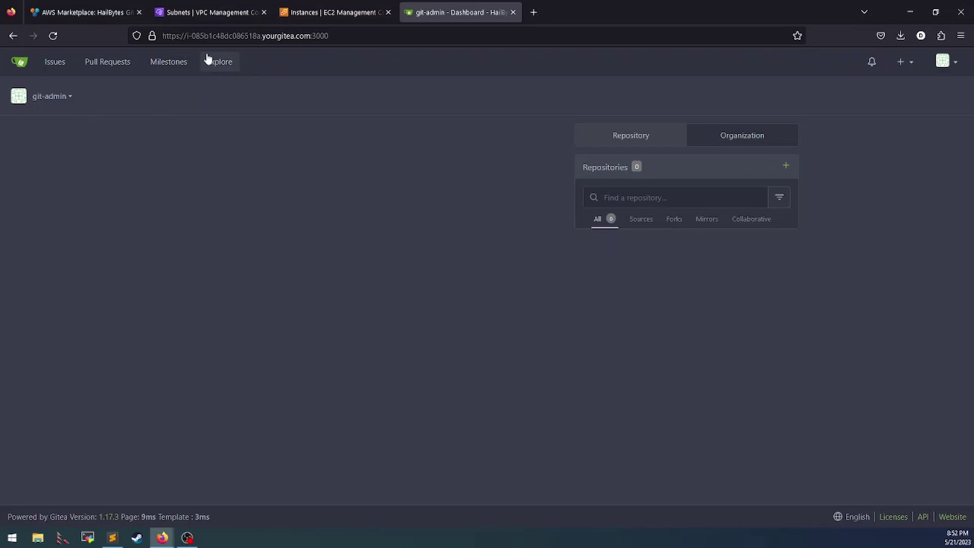
{"action": "mouse_move", "coordinate": [100, 92]}
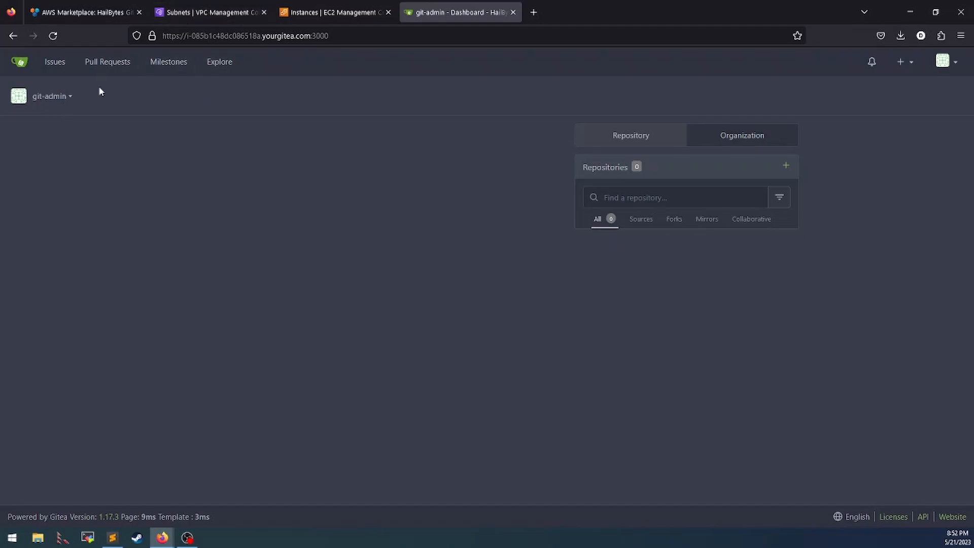
{"action": "mouse_move", "coordinate": [212, 28]}
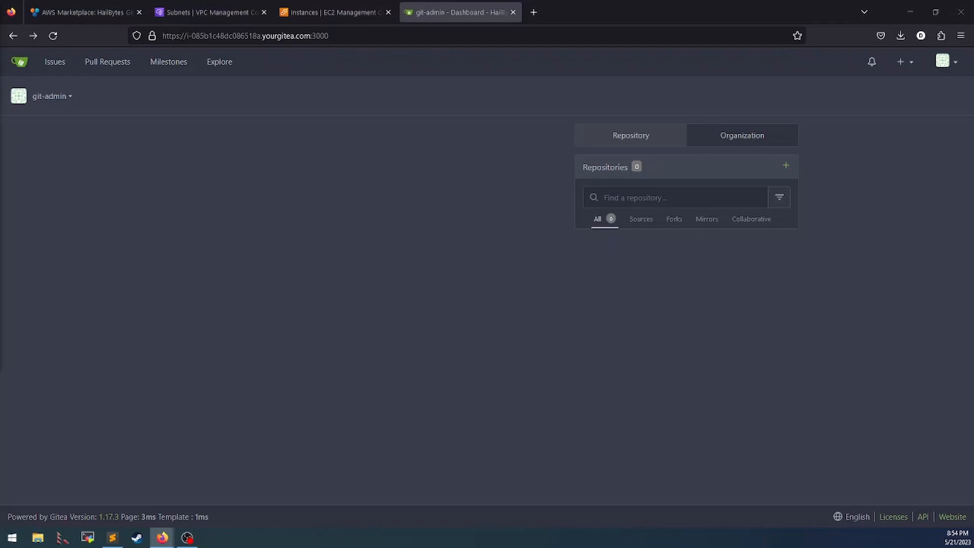
{"action": "mouse_move", "coordinate": [834, 170]}
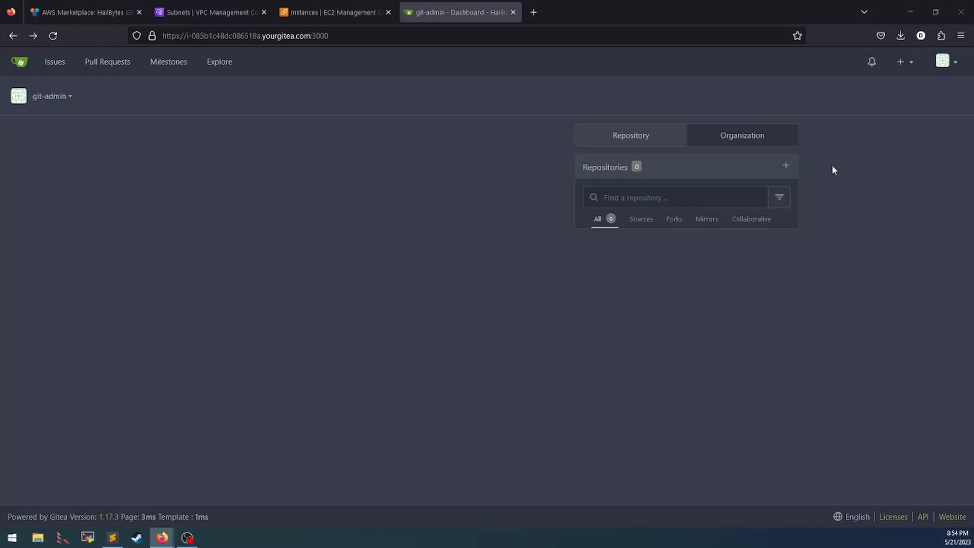
Start a new repository named ExampleRepository, described 'This is an example repository for the HailBytes Git Demonstration'.
{"action": "left_click", "coordinate": [786, 166]}
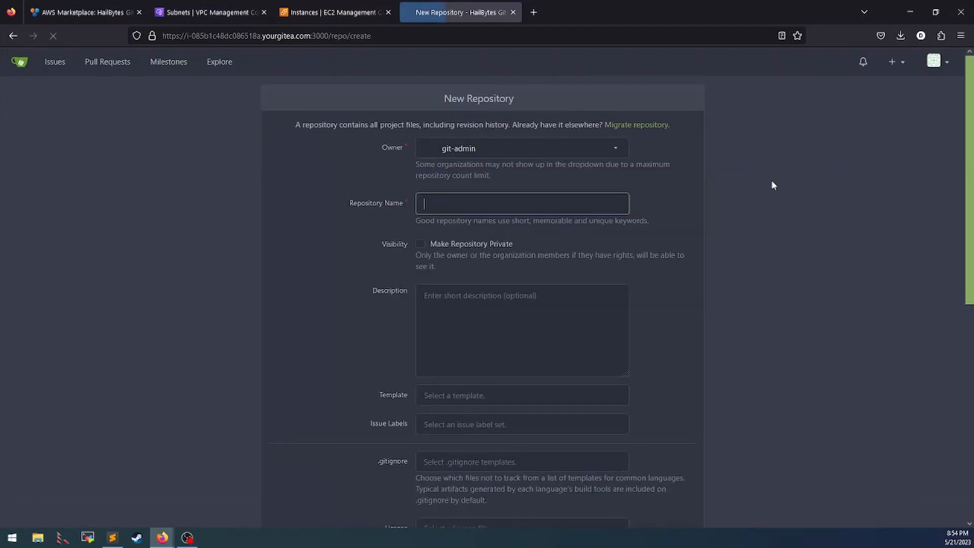
{"action": "type", "text": "ExampleRepository"}
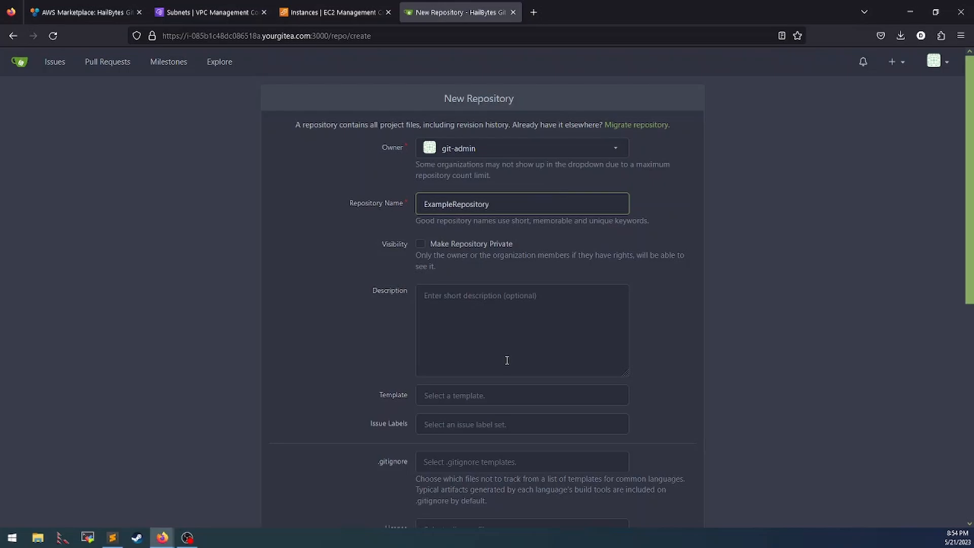
{"action": "type", "text": "This an e"}
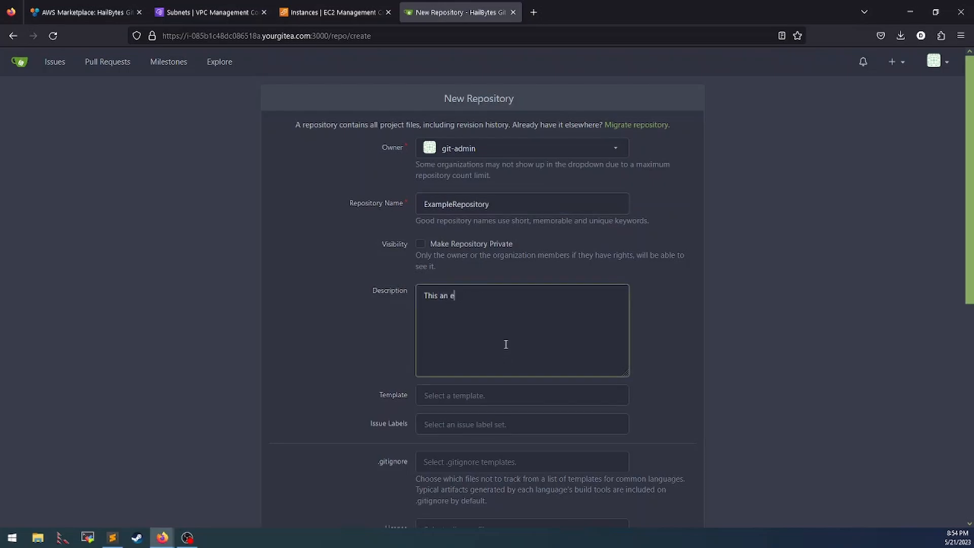
{"action": "key", "text": "Backspace"}
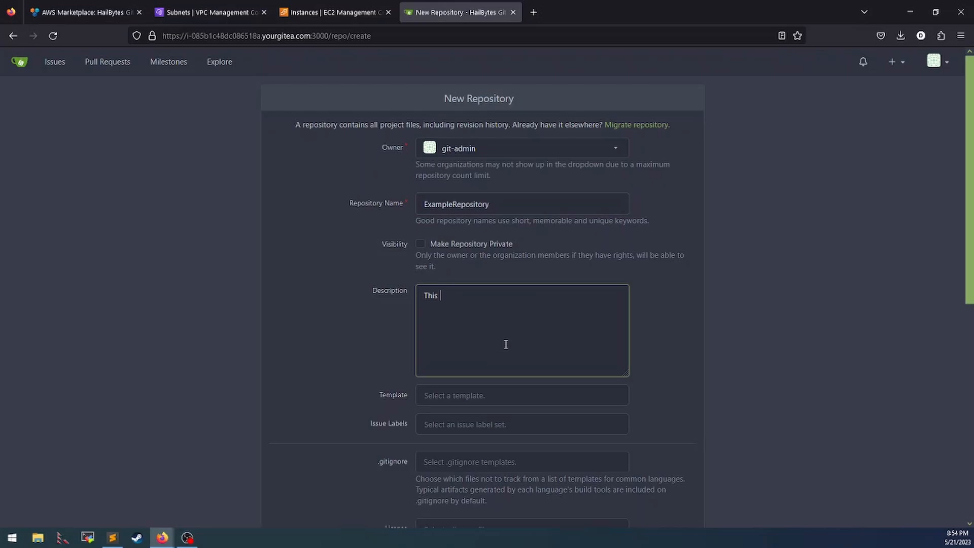
{"action": "type", "text": "is an example reposit"}
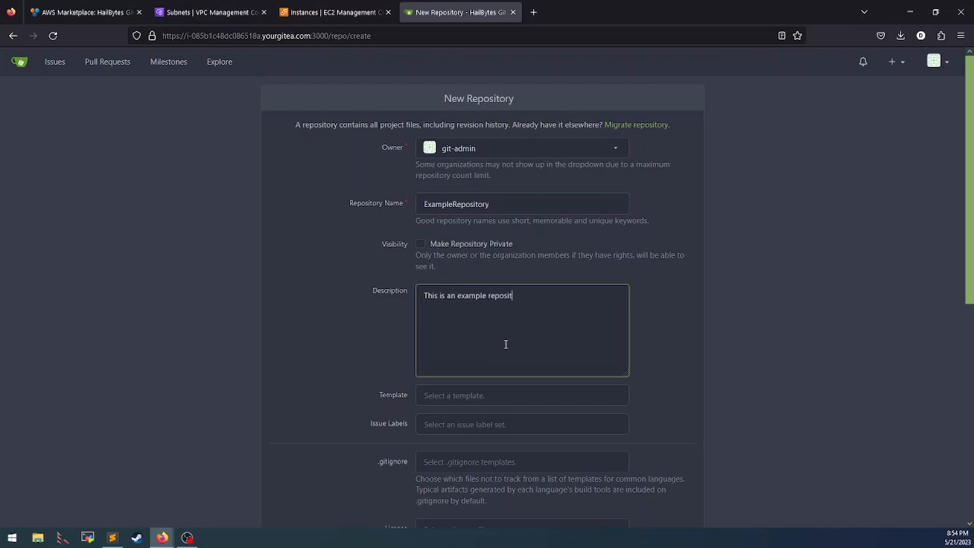
{"action": "type", "text": "ory for the HailBytes"}
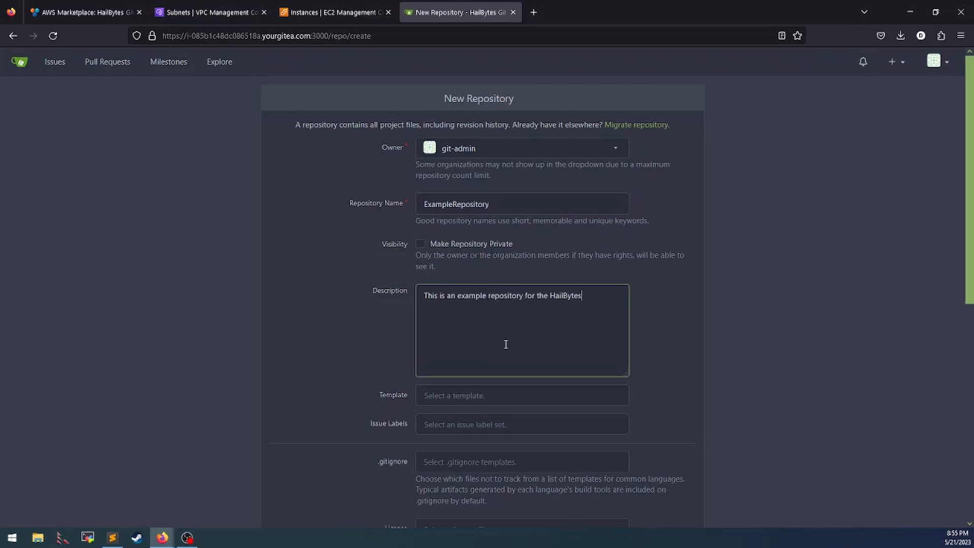
{"action": "type", "text": "Git Demonstration."}
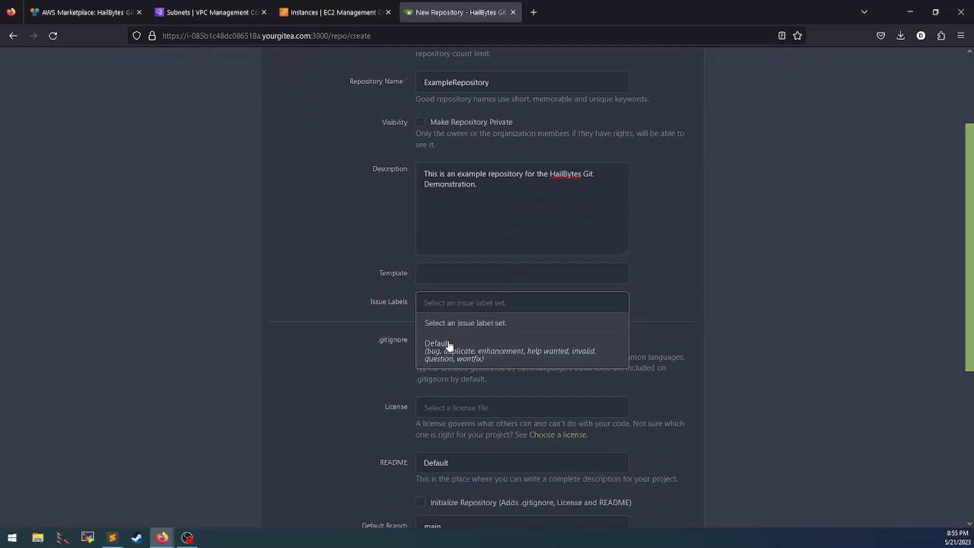
Choose Default issue labels, Python .gitignore and MIT license, then create the repository.
{"action": "left_click", "coordinate": [436, 344]}
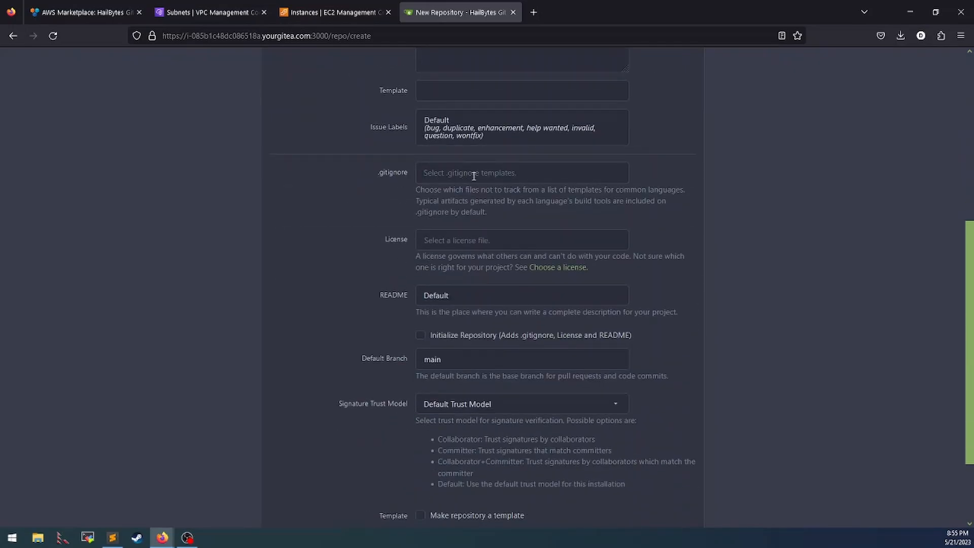
{"action": "type", "text": "Pyth"}
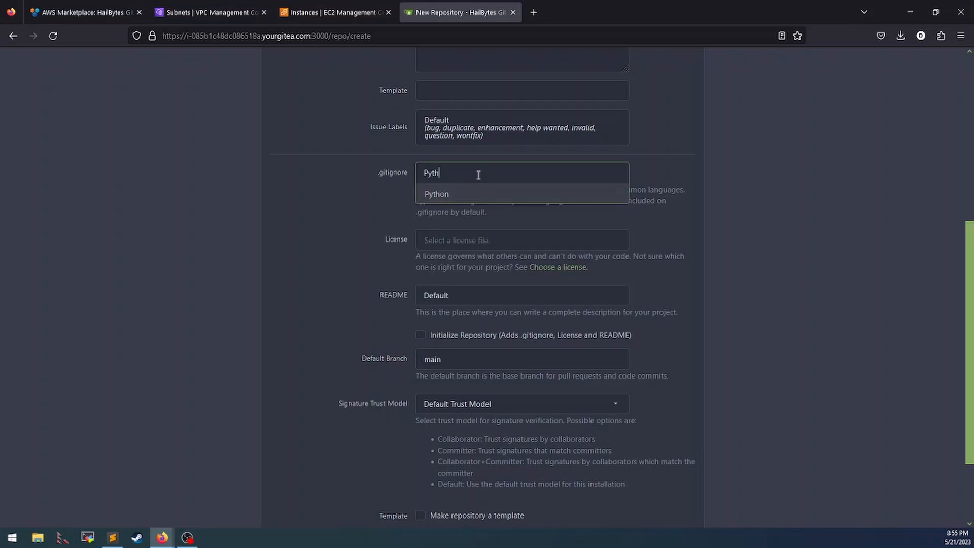
{"action": "left_click", "coordinate": [522, 240]}
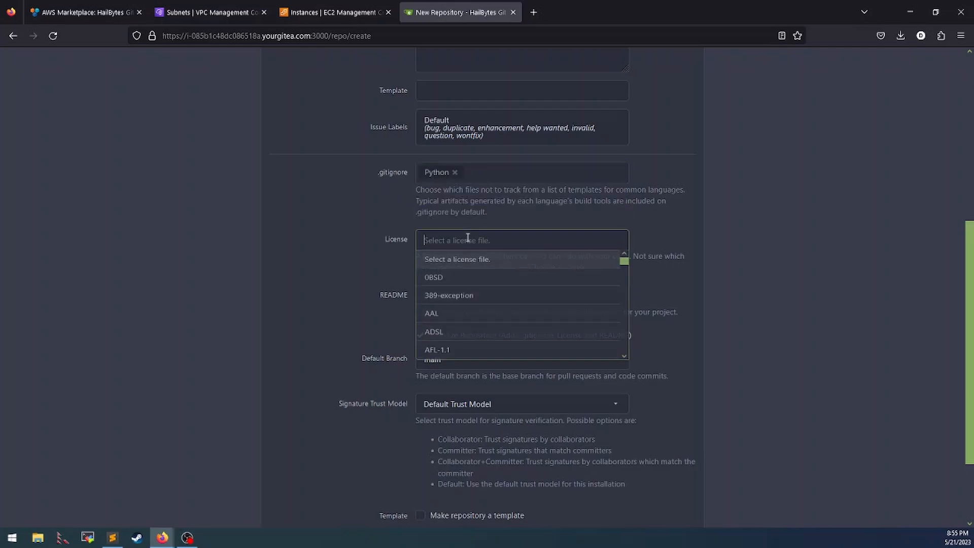
{"action": "type", "text": "MIT"}
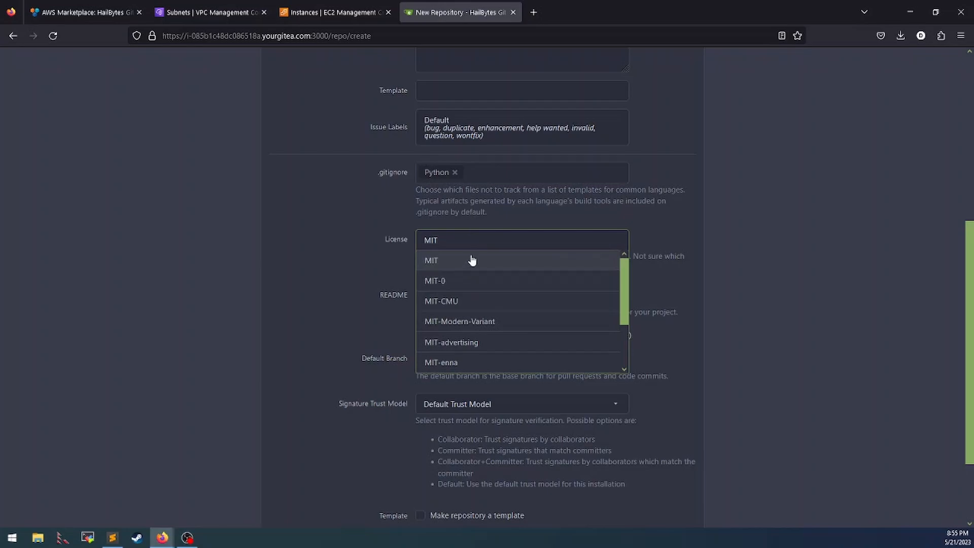
{"action": "left_click", "coordinate": [431, 260]}
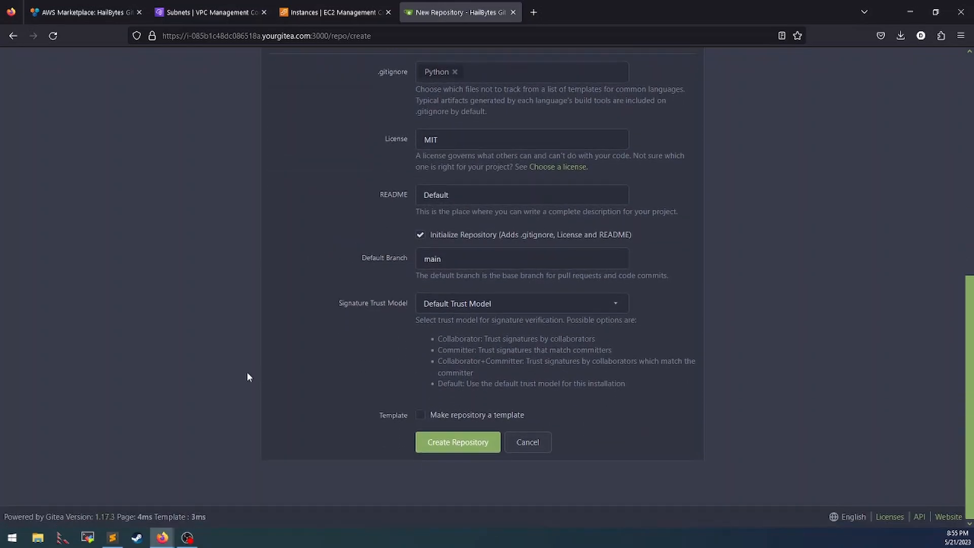
{"action": "mouse_move", "coordinate": [355, 318]}
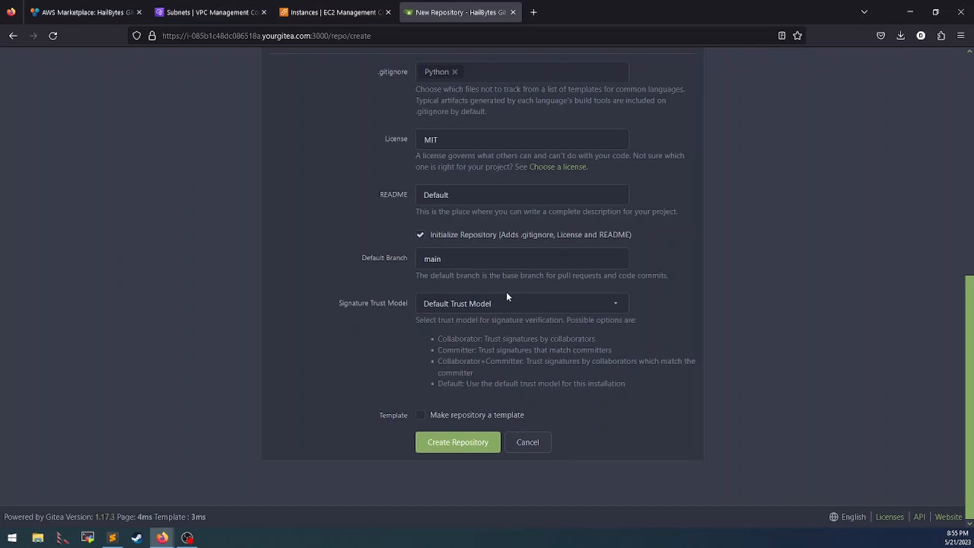
{"action": "mouse_move", "coordinate": [378, 342]}
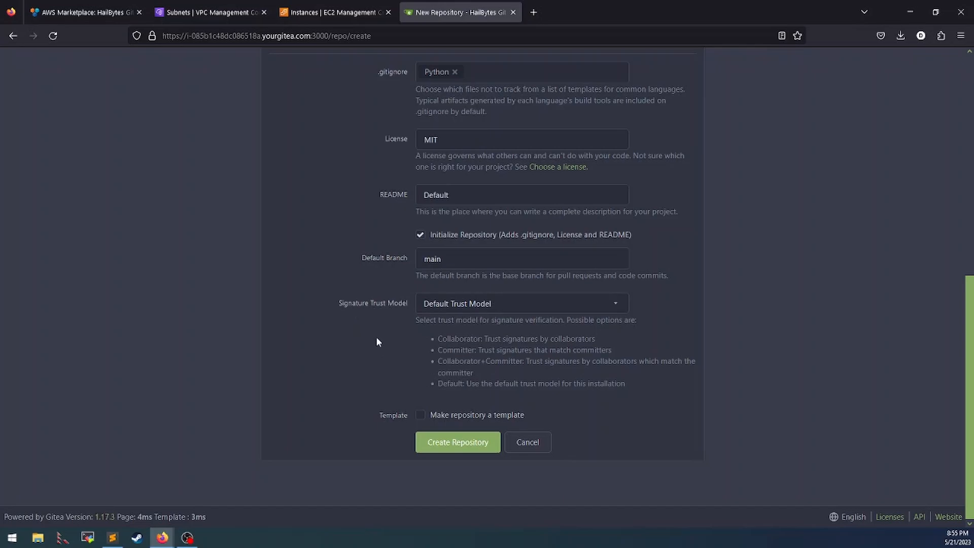
{"action": "mouse_move", "coordinate": [445, 455]}
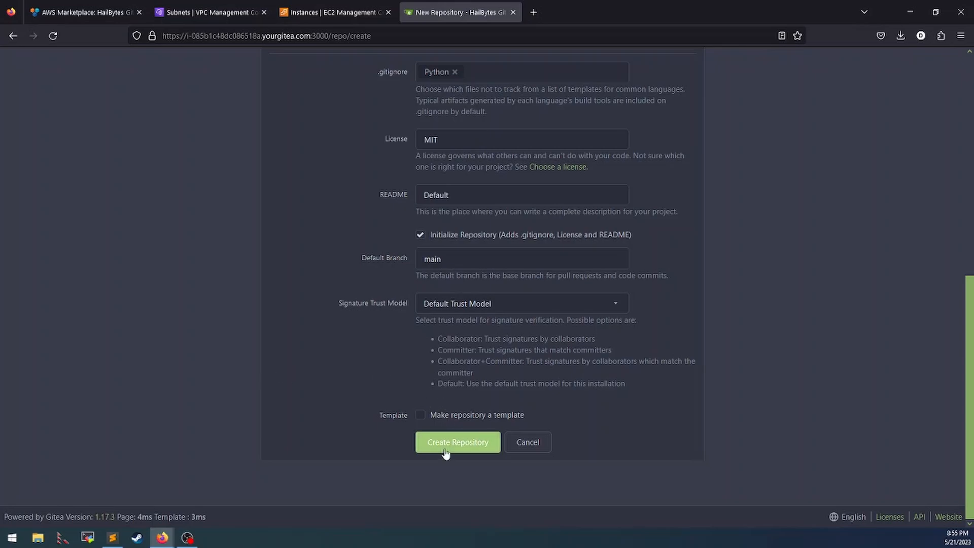
{"action": "left_click", "coordinate": [458, 442]}
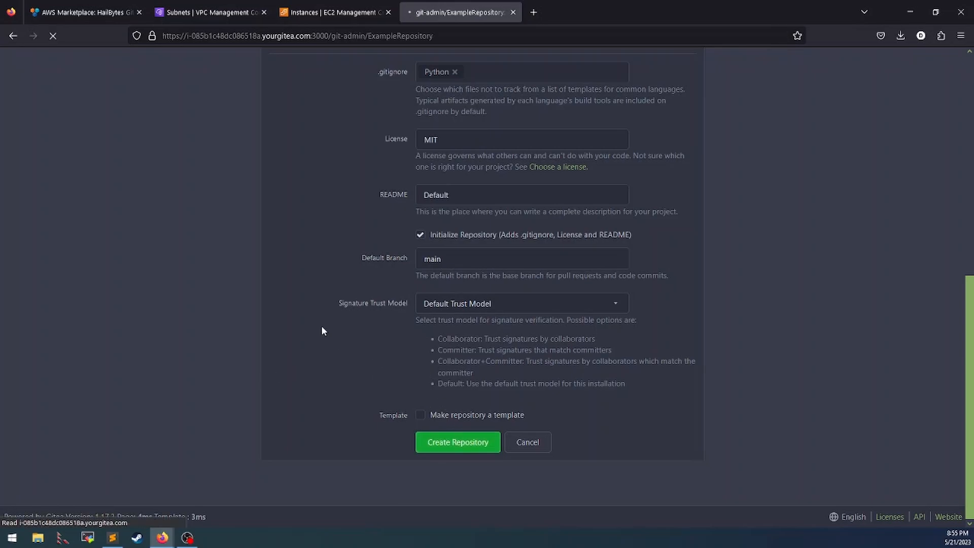
Let ExampleRepository load with .gitignore, LICENSE and README.md, and copy its HTTPS clone URL.
{"action": "left_click", "coordinate": [458, 442]}
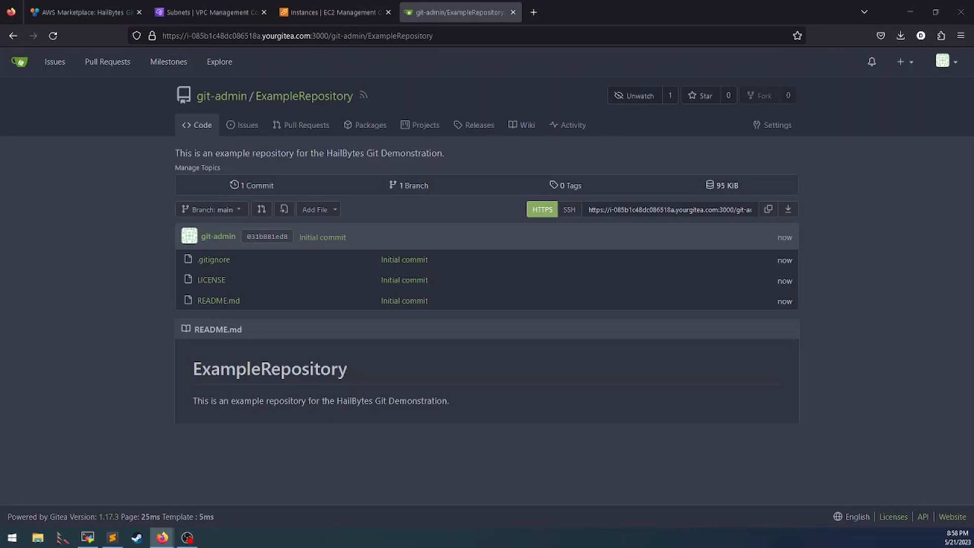
{"action": "mouse_move", "coordinate": [768, 210]}
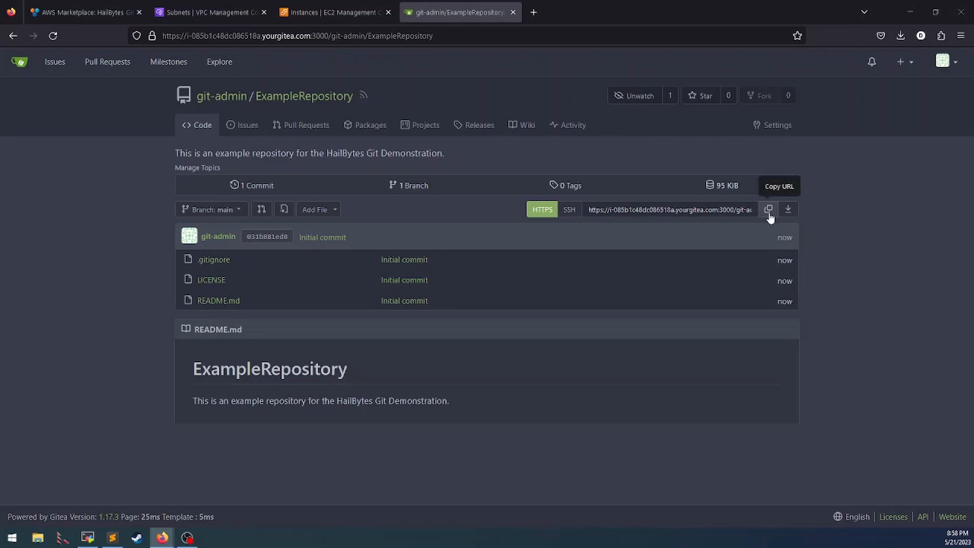
{"action": "mouse_move", "coordinate": [90, 533]}
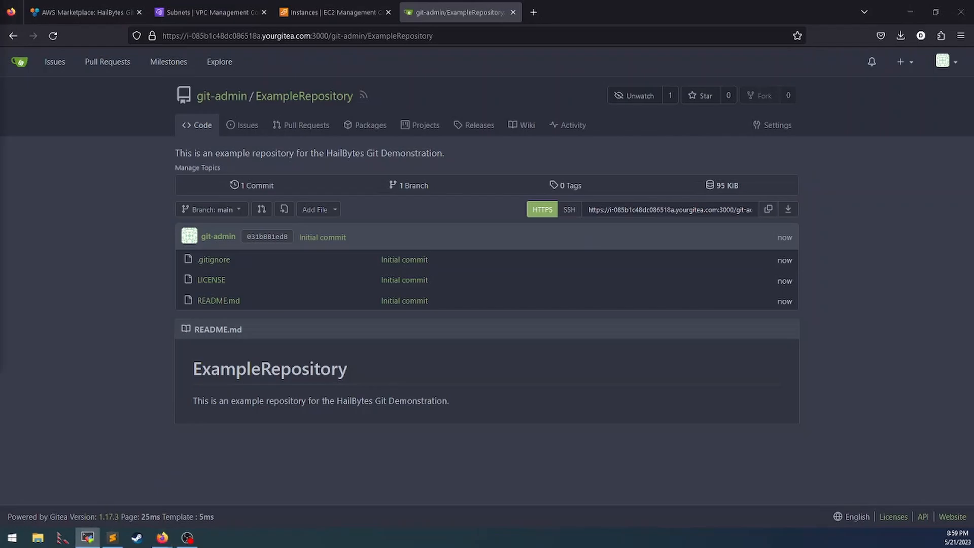
In a new MobaXterm local terminal, git clone ExampleRepository, enter the username, and copy the instance id.
{"action": "left_click", "coordinate": [89, 547]}
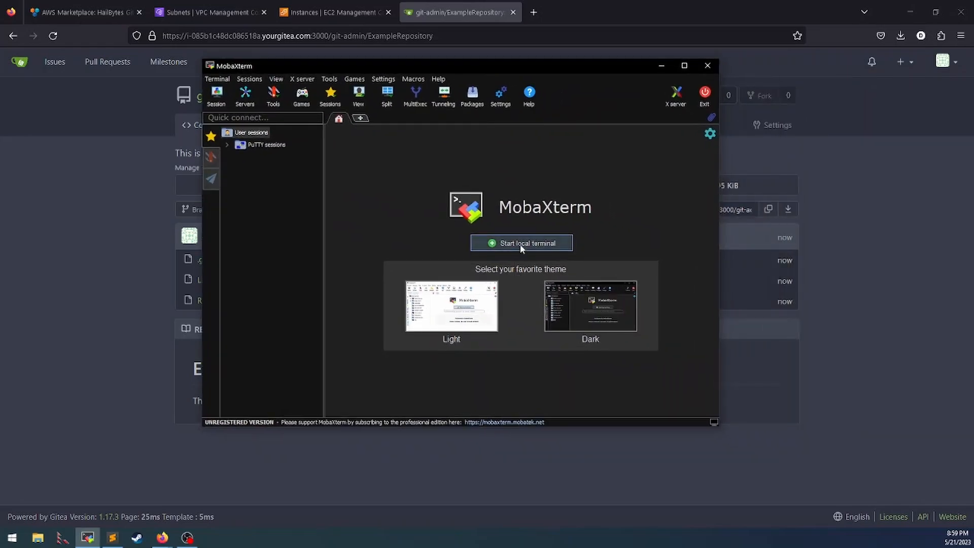
{"action": "left_click", "coordinate": [521, 244]}
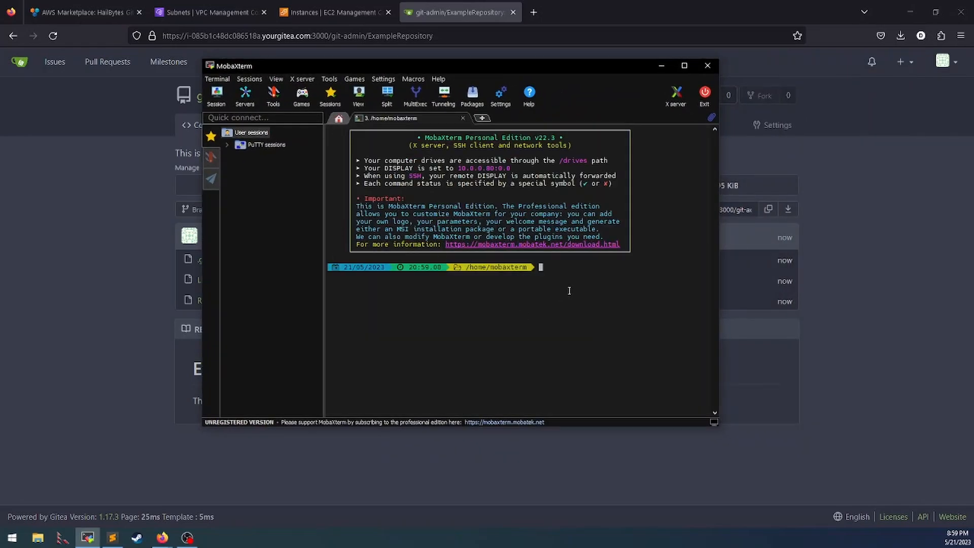
{"action": "type", "text": "git c"}
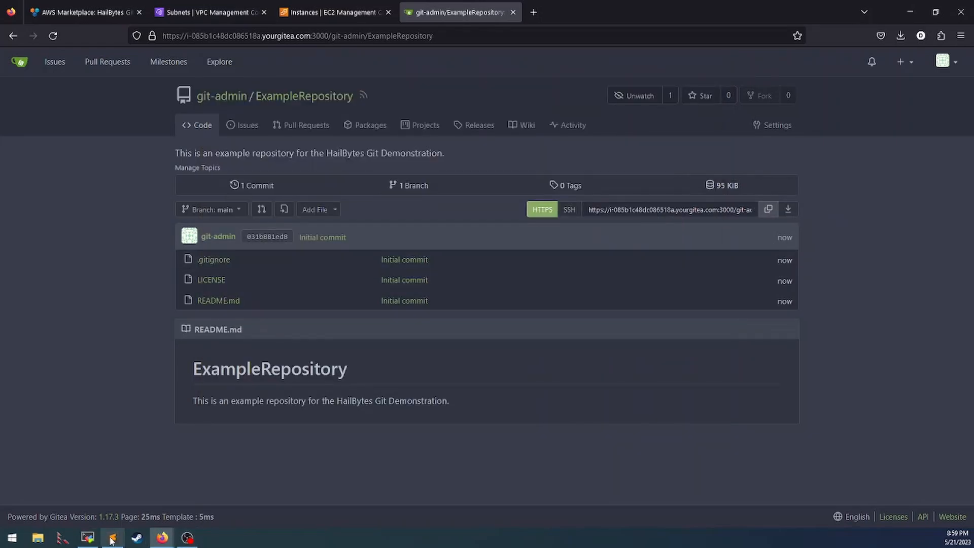
{"action": "left_click", "coordinate": [109, 537]}
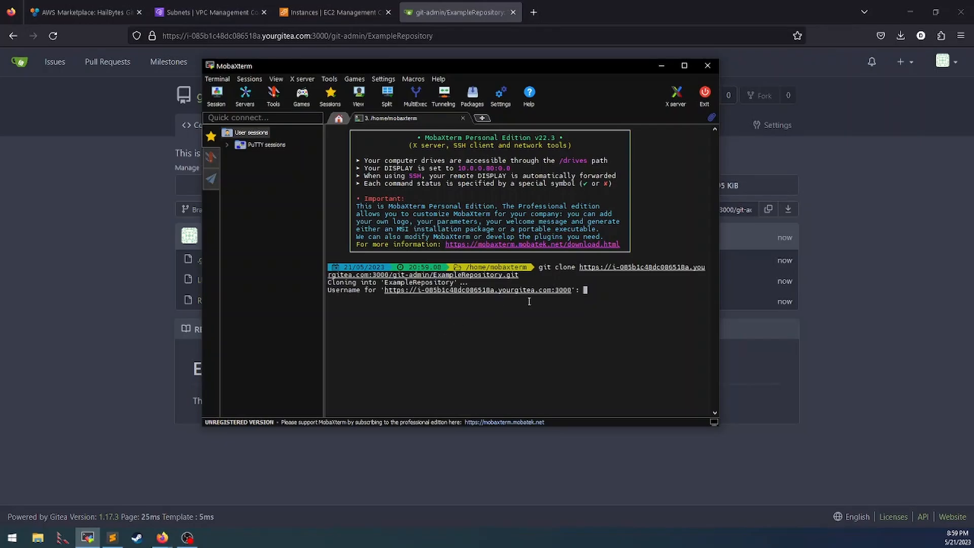
{"action": "mouse_move", "coordinate": [445, 317]}
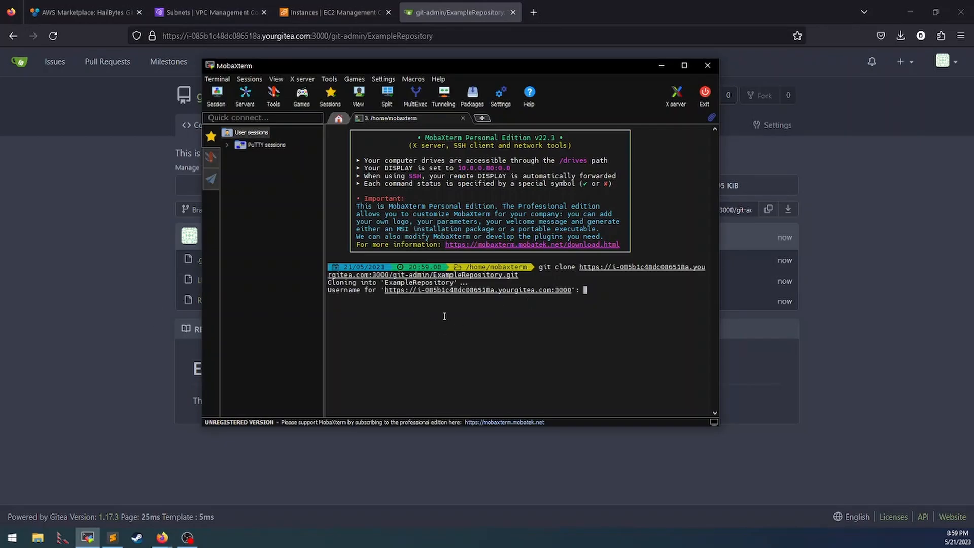
{"action": "key", "text": "Enter"}
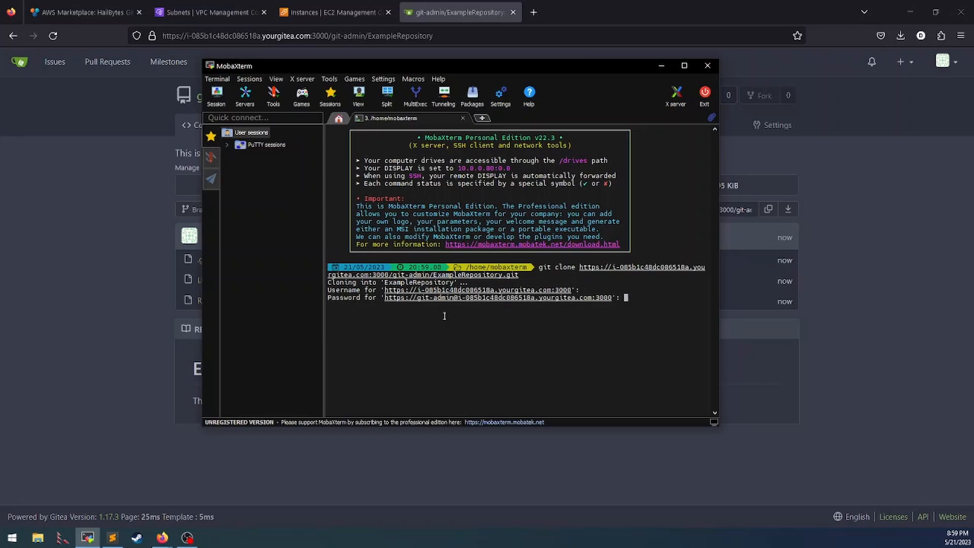
{"action": "left_click", "coordinate": [267, 36]}
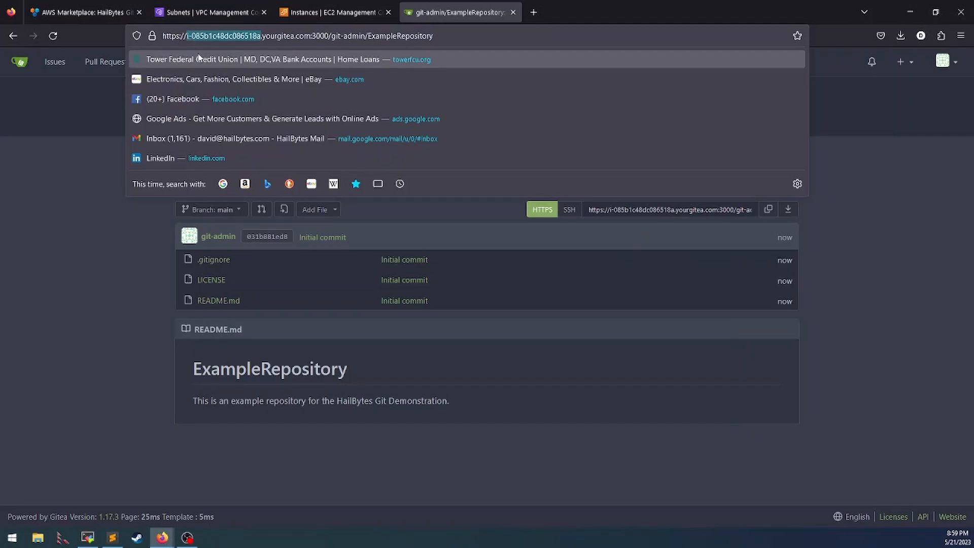
{"action": "left_click", "coordinate": [88, 538]}
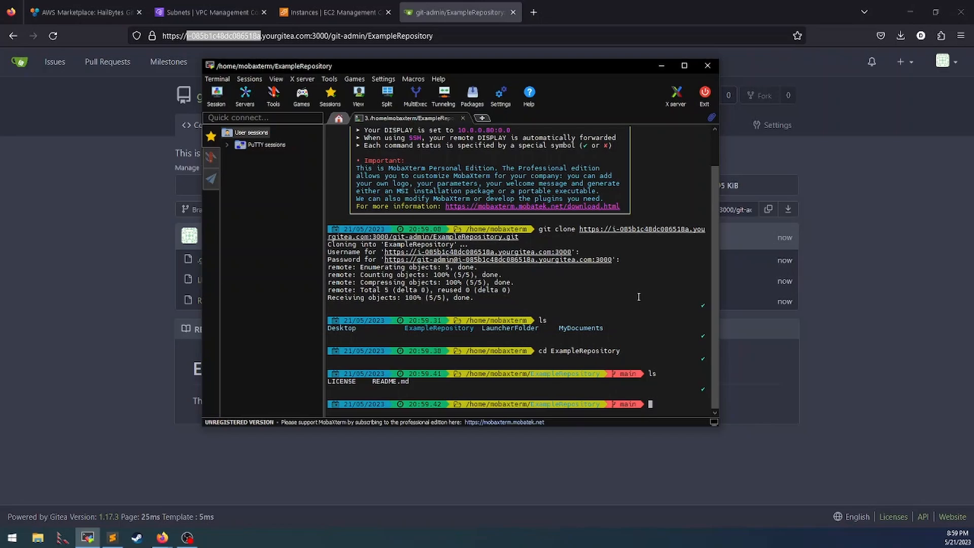
Write hello_world.py in vim with a print "Hello world" line inside the clone.
{"action": "type", "text": "vim hello_world"}
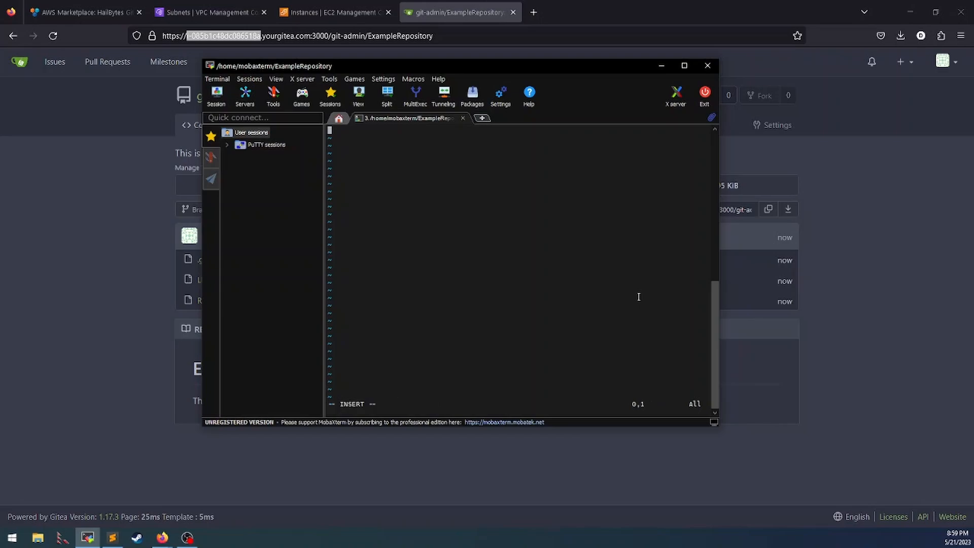
{"action": "type", "text": "print \"Hello wo"}
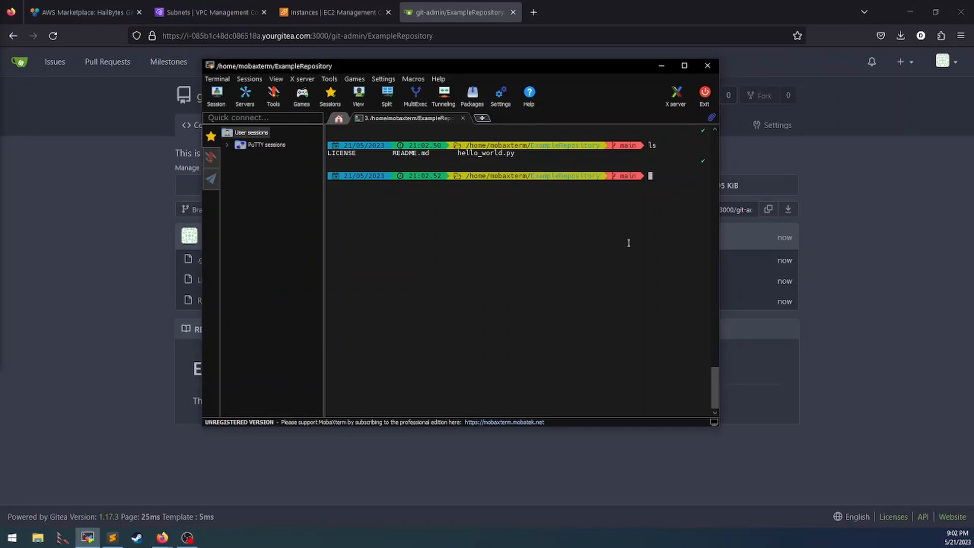
Run python hello_world.py, check git status, and git add hello_world.py.
{"action": "type", "text": "python"}
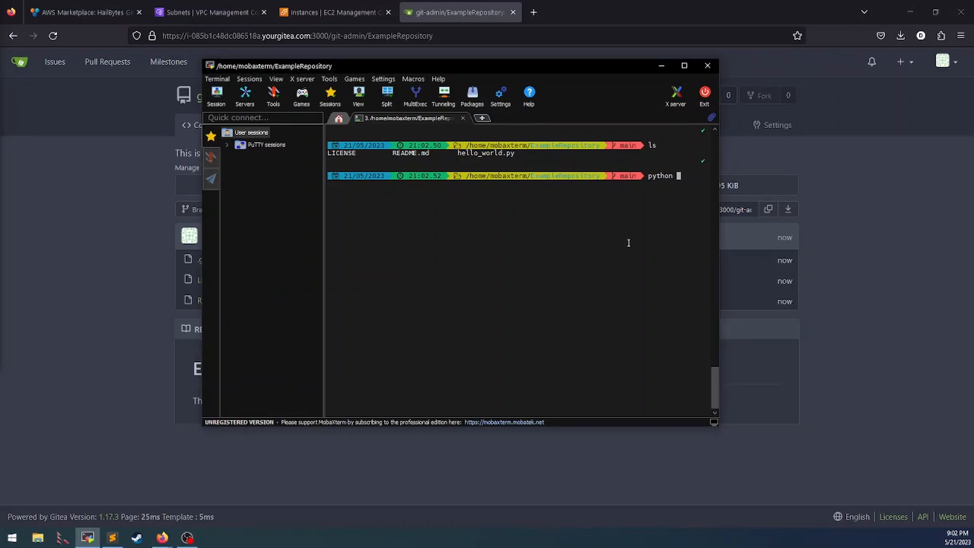
{"action": "type", "text": "hello_world.py"}
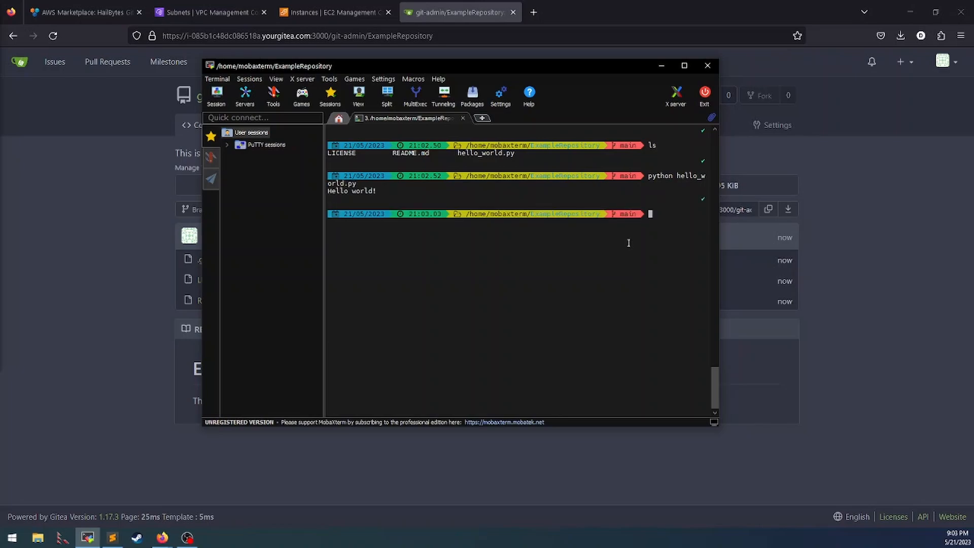
{"action": "type", "text": "git status"}
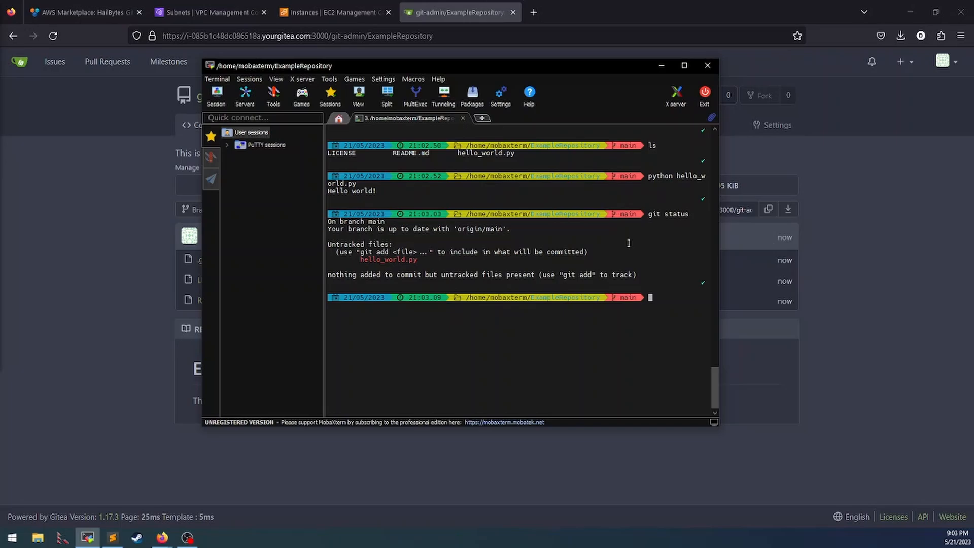
{"action": "type", "text": "g"}
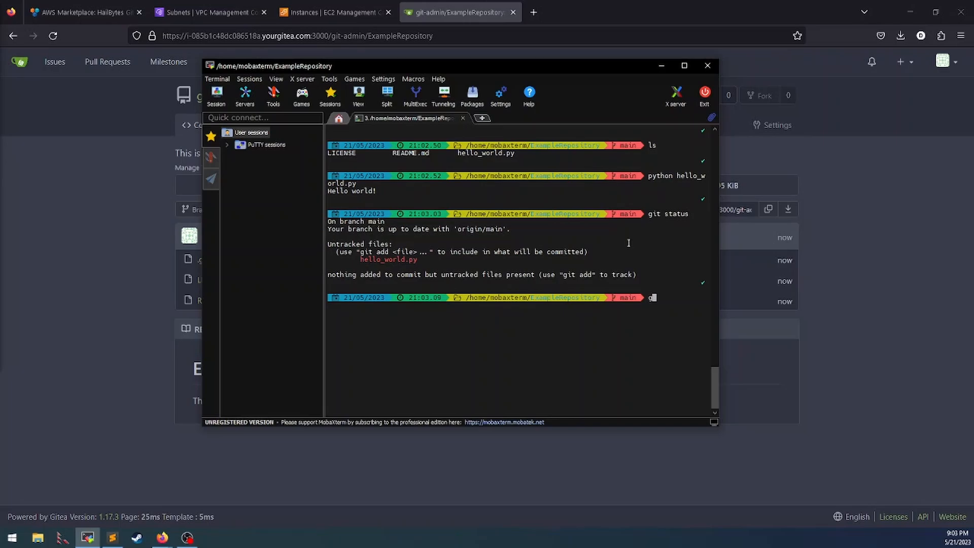
{"action": "type", "text": "it add hello_world.py"}
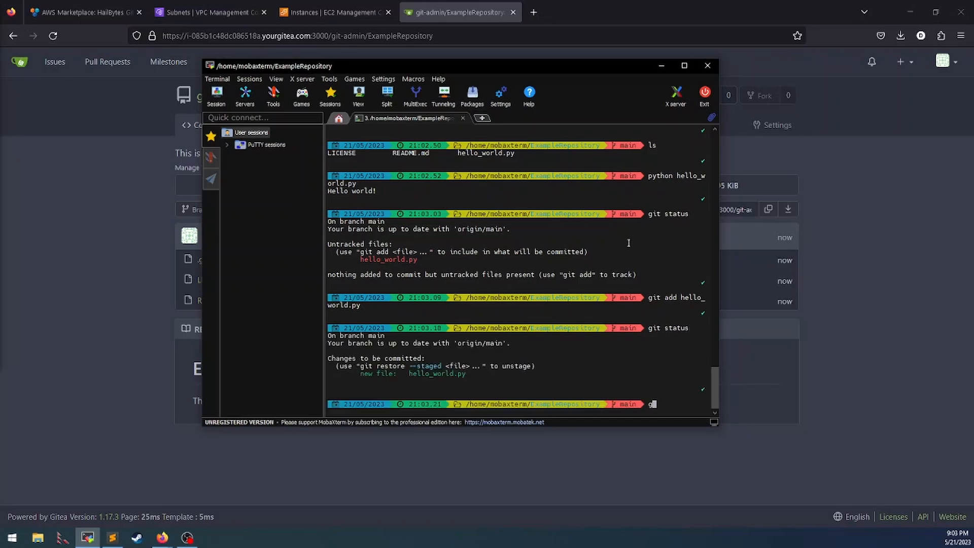
Run git push using the instance id as password, then check git status.
{"action": "type", "text": "git push"}
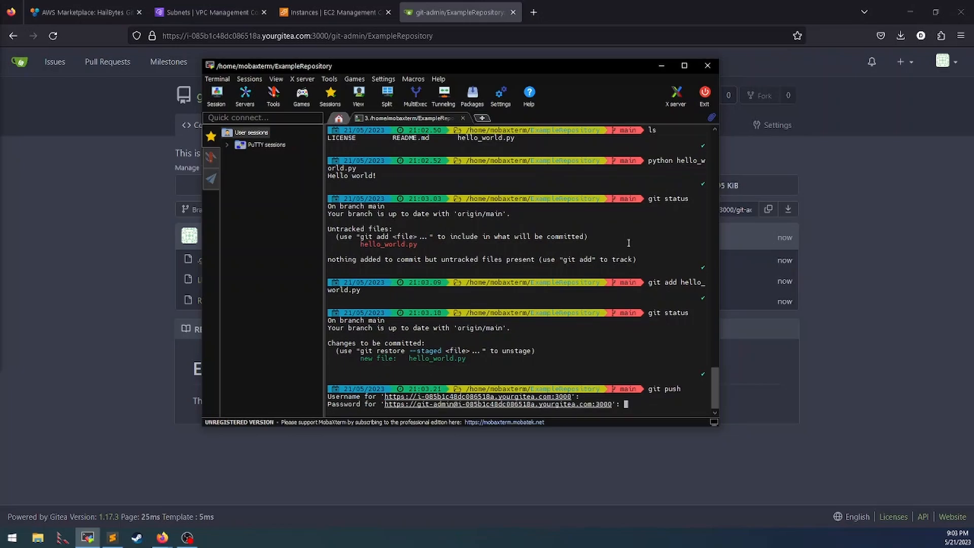
{"action": "left_click", "coordinate": [268, 35]}
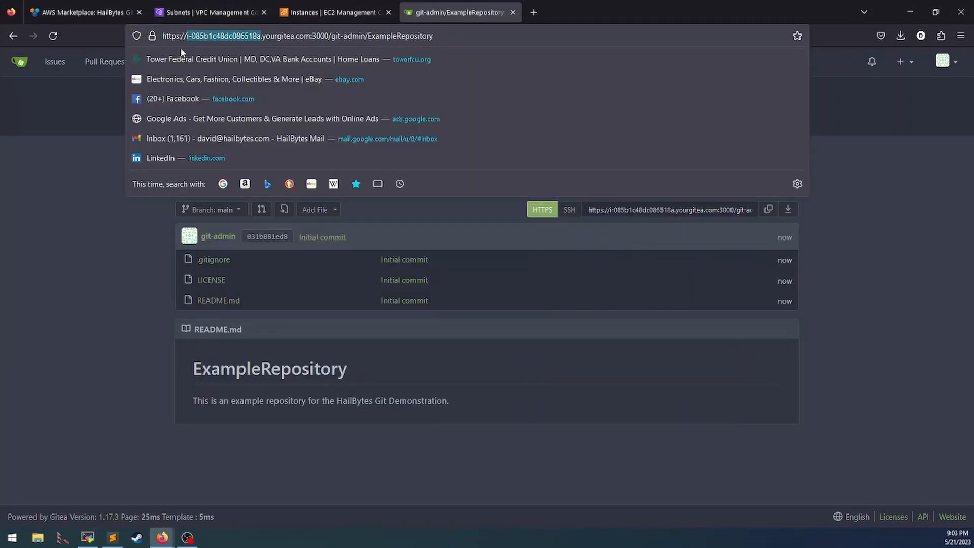
{"action": "left_click", "coordinate": [91, 538]}
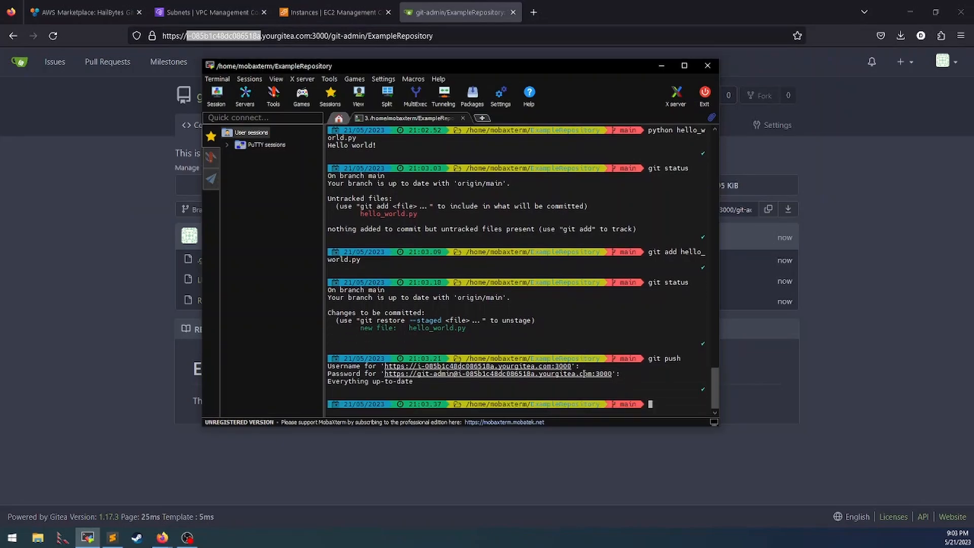
{"action": "type", "text": "git"}
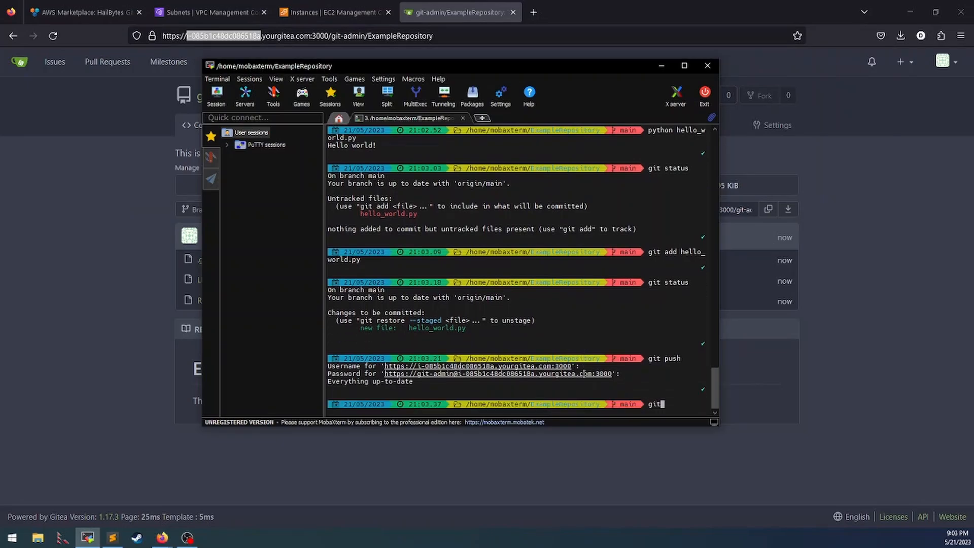
{"action": "key", "text": "Enter"}
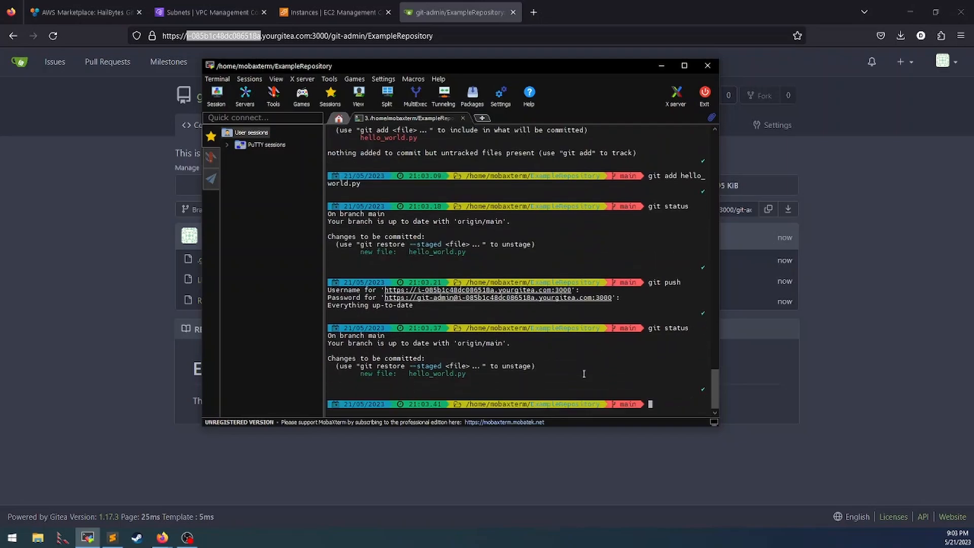
Push again, getting everything up-to-date, then attempt git commit -m "Initial commit".
{"action": "type", "text": "git push"}
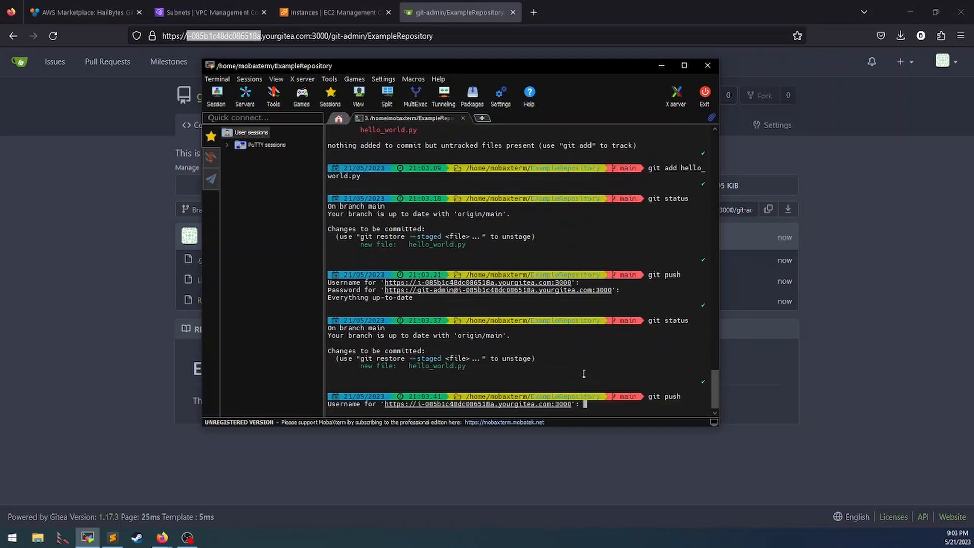
{"action": "key", "text": "Enter"}
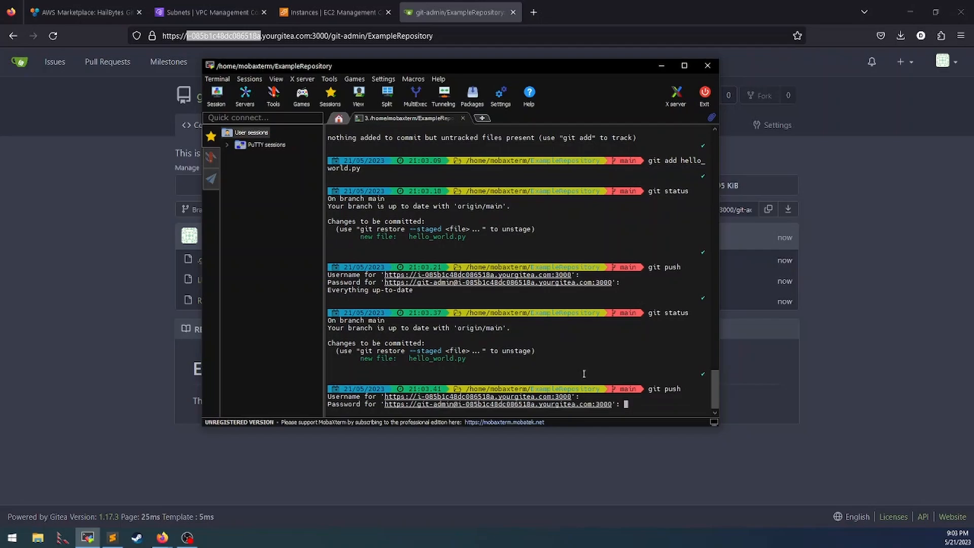
{"action": "key", "text": "Return"}
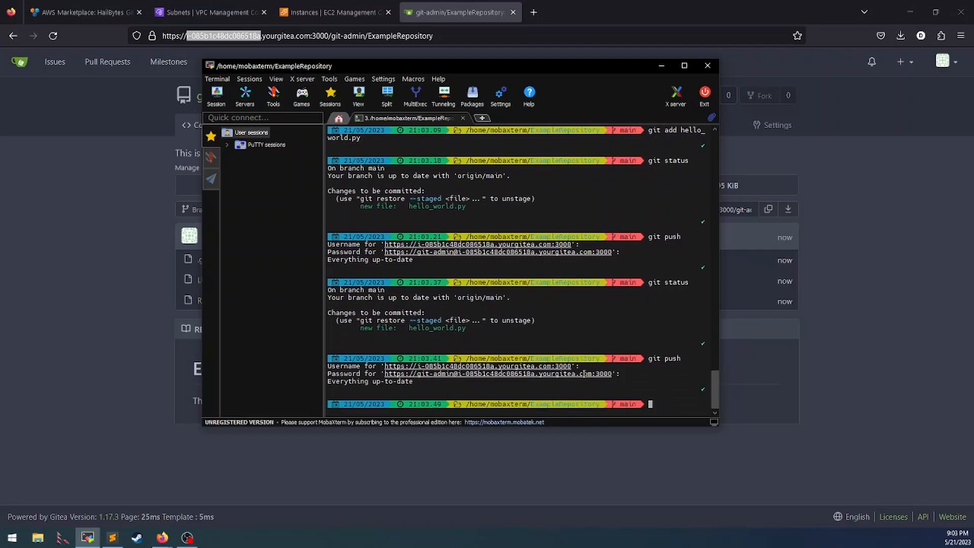
{"action": "type", "text": "git commit -m"}
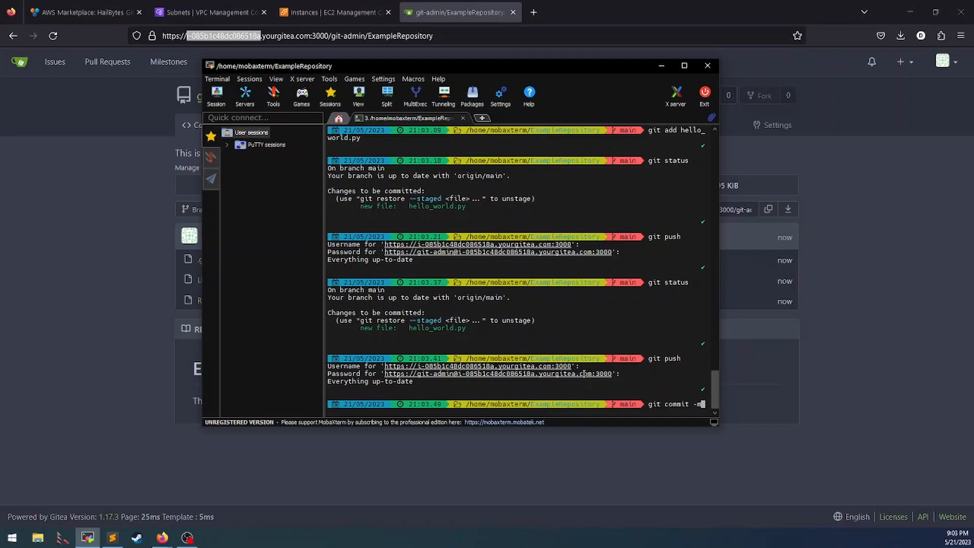
{"action": "type", "text": "\"Initial commit"}
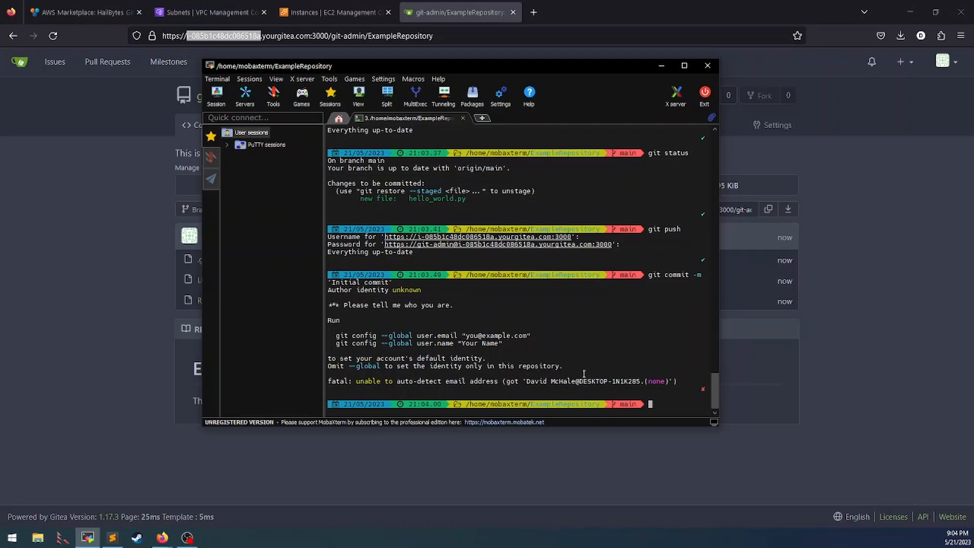
{"action": "type", "text": "git config --global"}
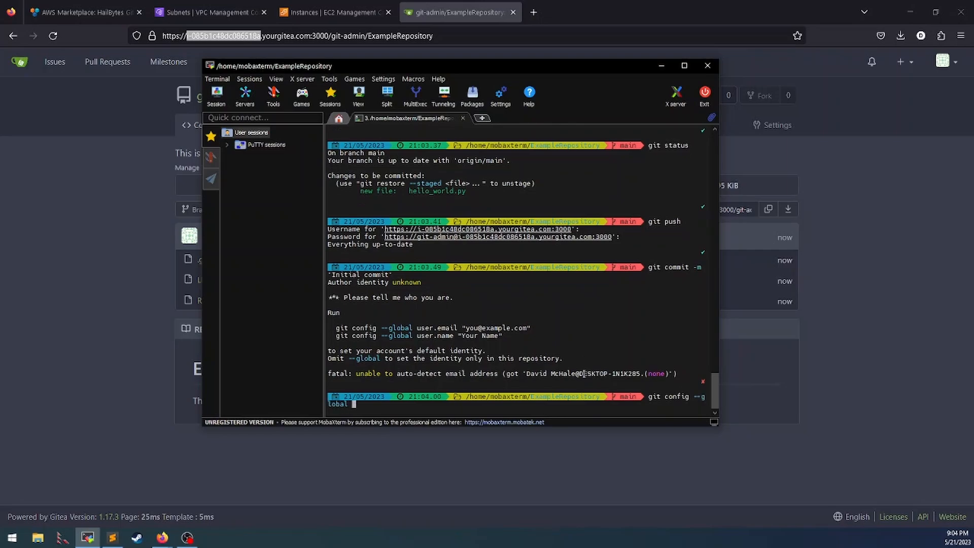
{"action": "type", "text": "user.name \"Git-Admin\""}
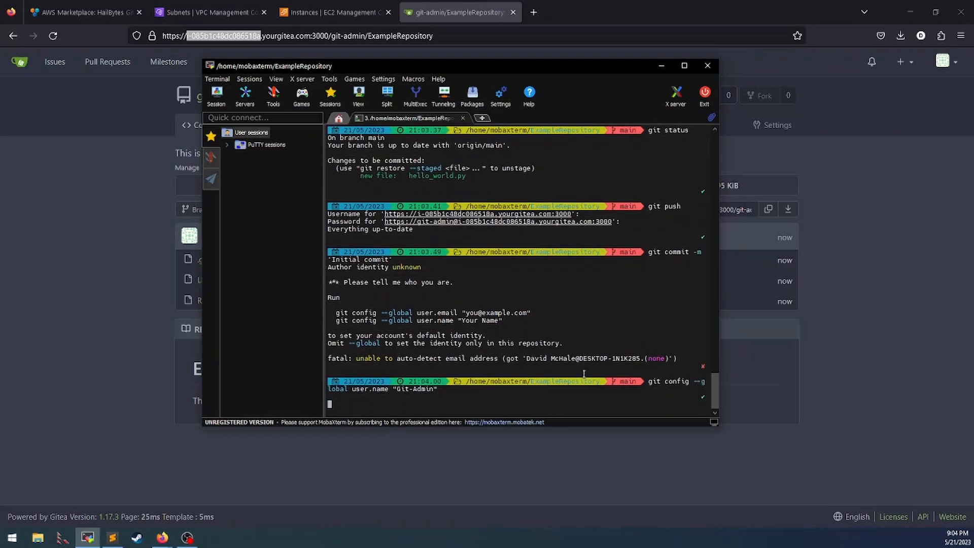
{"action": "type", "text": "git config-"}
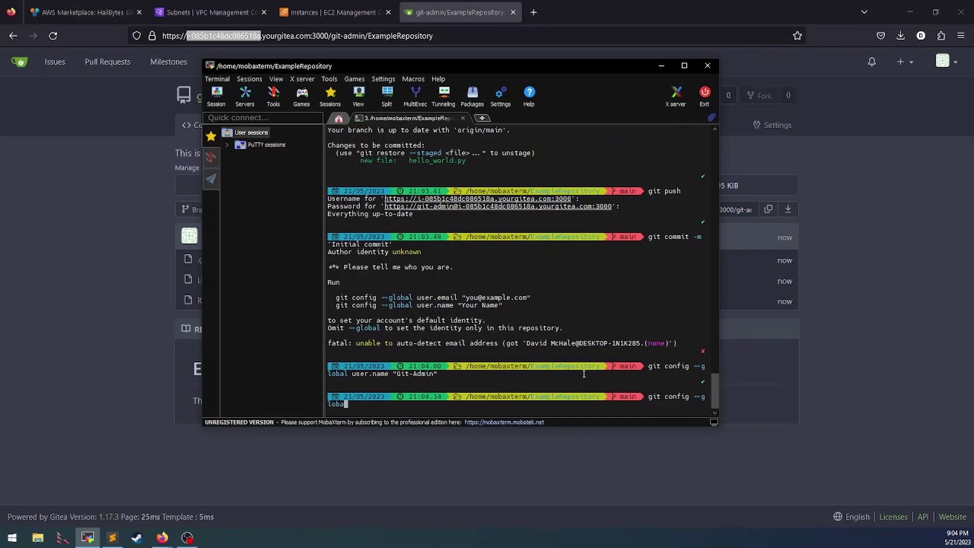
{"action": "type", "text": "user.email"}
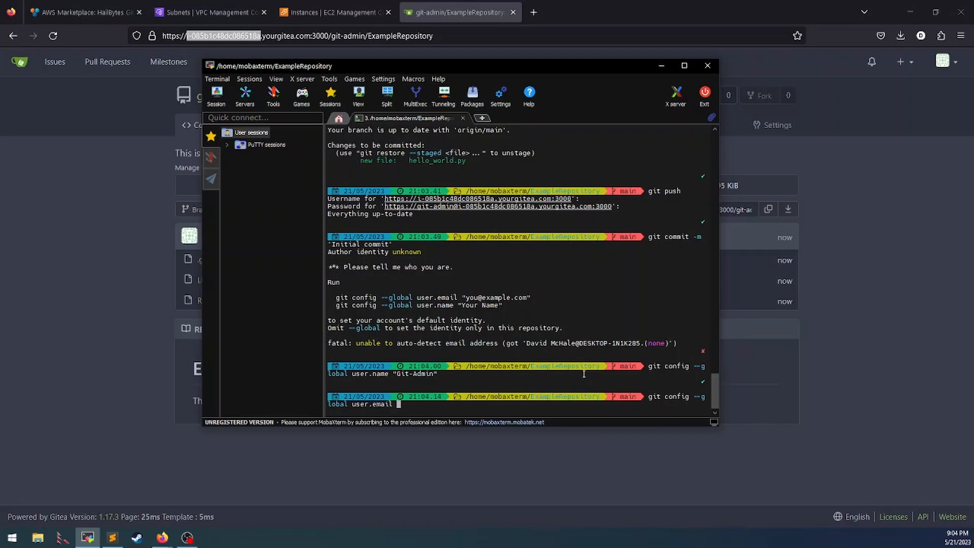
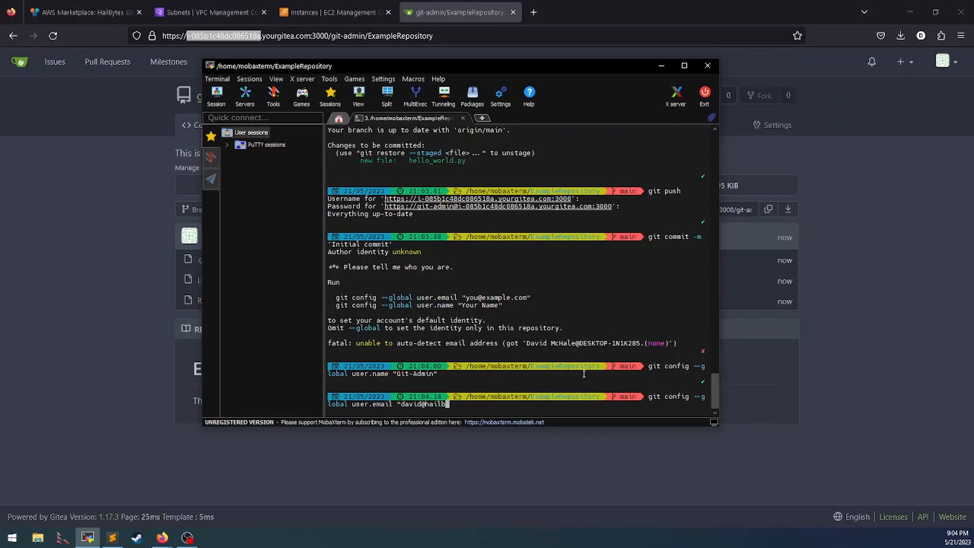
{"action": "key", "text": "Return"}
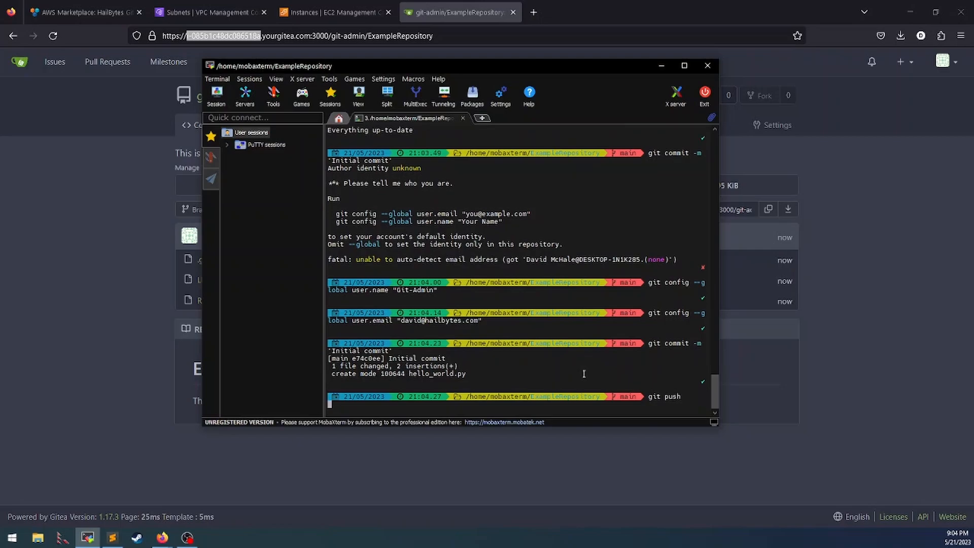
Finish pushing the Initial commit, then rm -rf the local ExampleRepository folder and list the directory.
{"action": "key", "text": "Enter"}
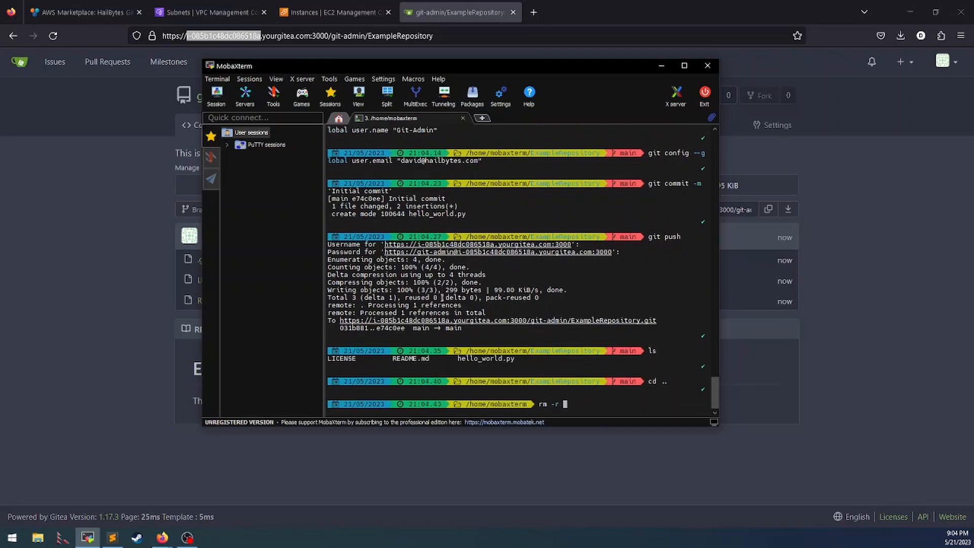
{"action": "type", "text": "f"}
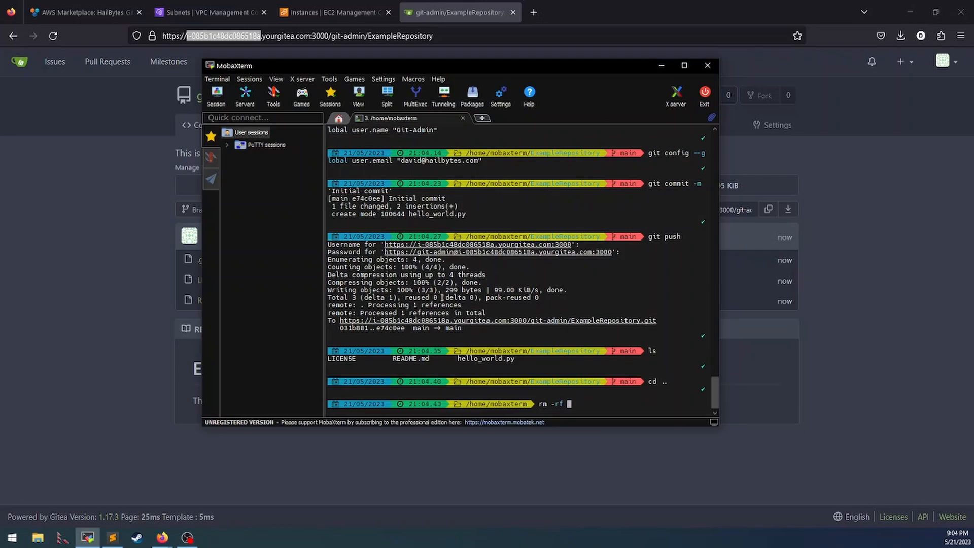
{"action": "type", "text": "ExampleRepository/"}
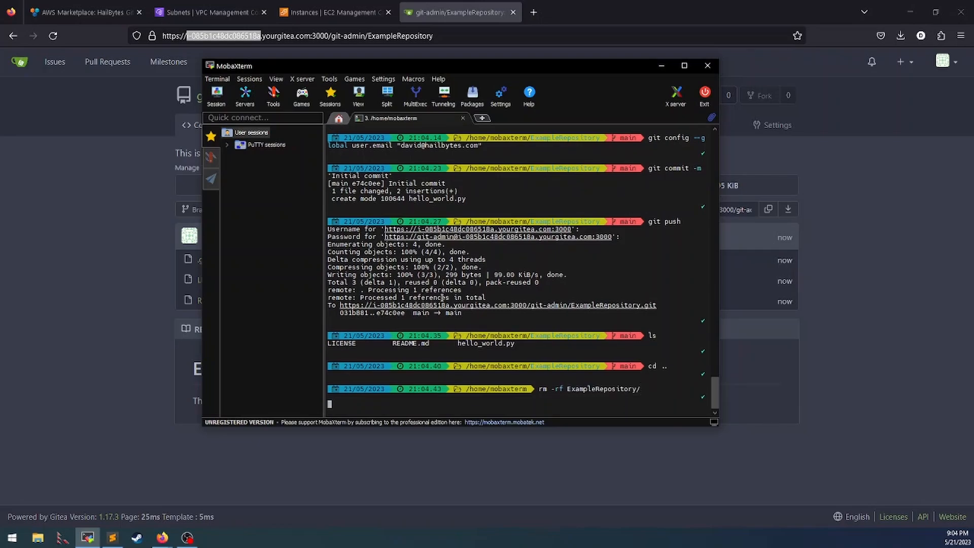
{"action": "type", "text": "ls"}
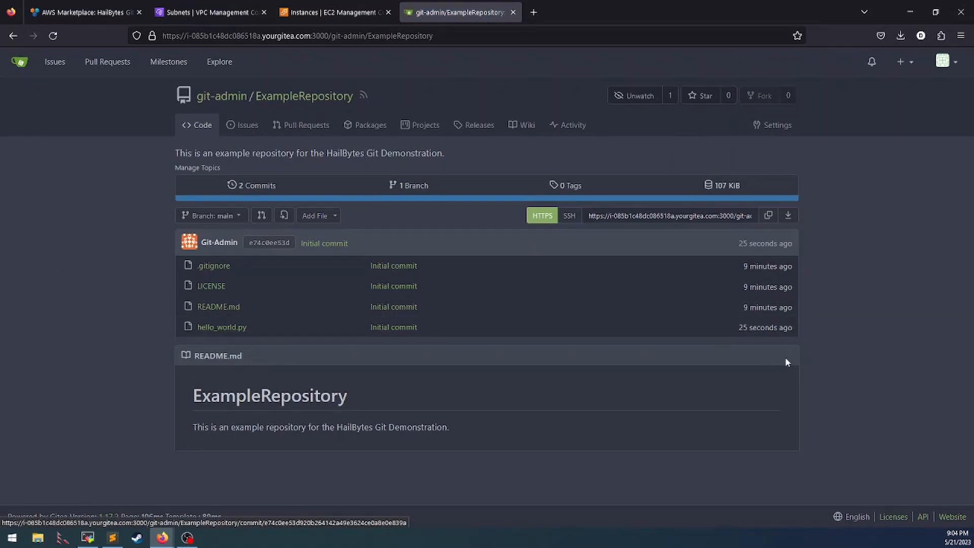
View hello_world.py's 'Hello world!' content in Gitea, then return to the MobaXterm terminal.
{"action": "left_click", "coordinate": [222, 327]}
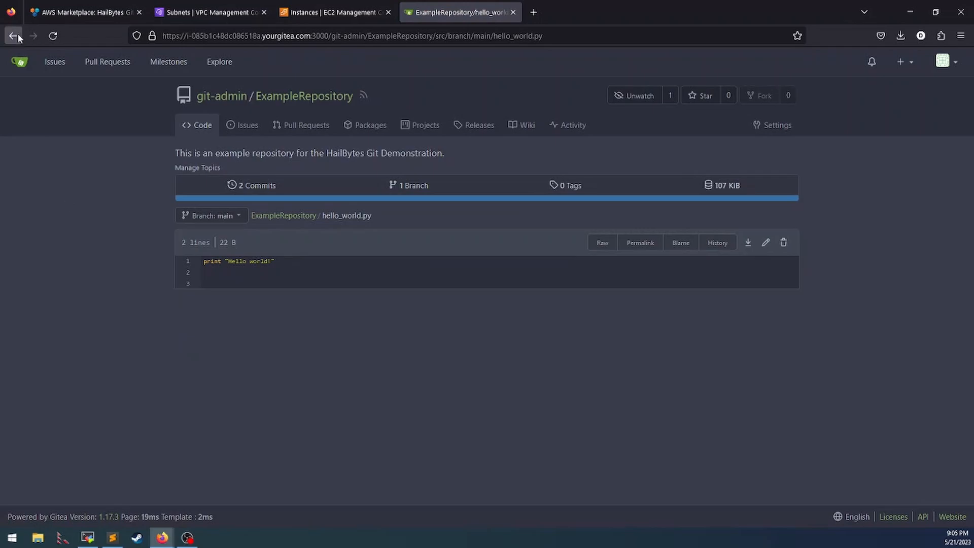
{"action": "left_click", "coordinate": [14, 35]}
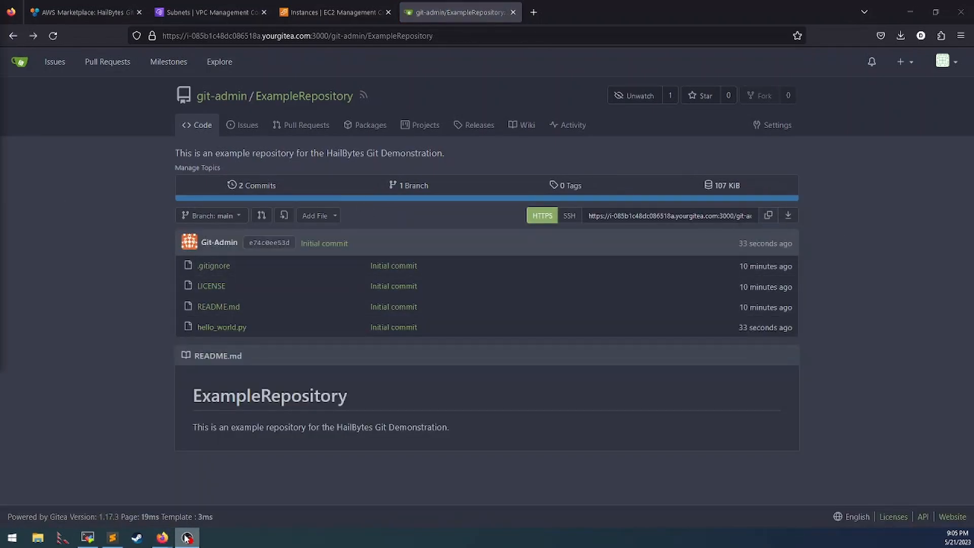
{"action": "left_click", "coordinate": [87, 537]}
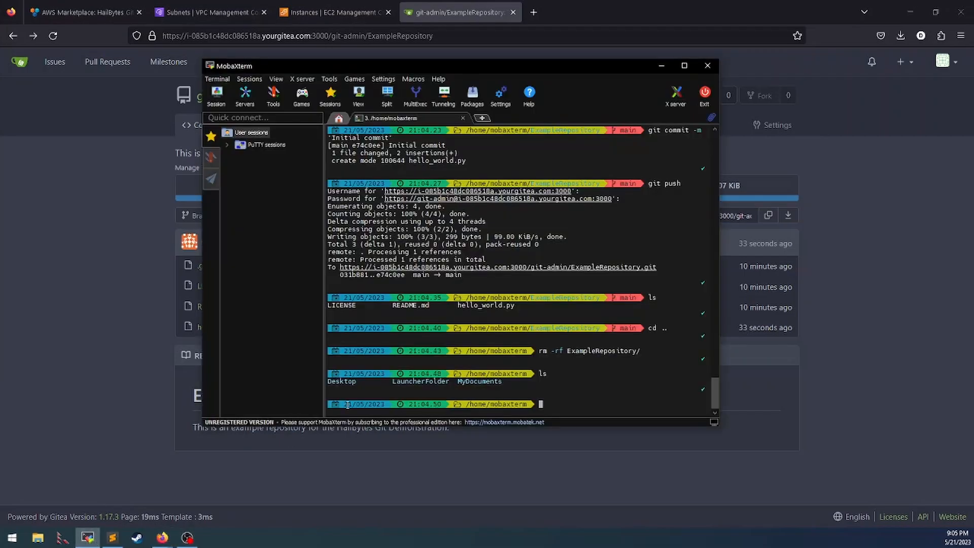
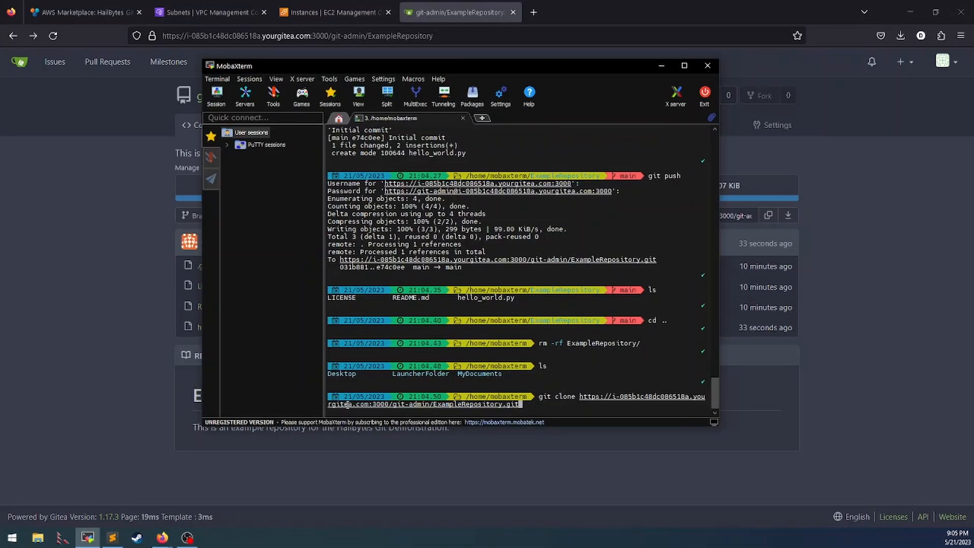
Run git clone on the git-admin/ExampleRepository HTTPS URL and submit credentials to complete it.
{"action": "key", "text": "Return"}
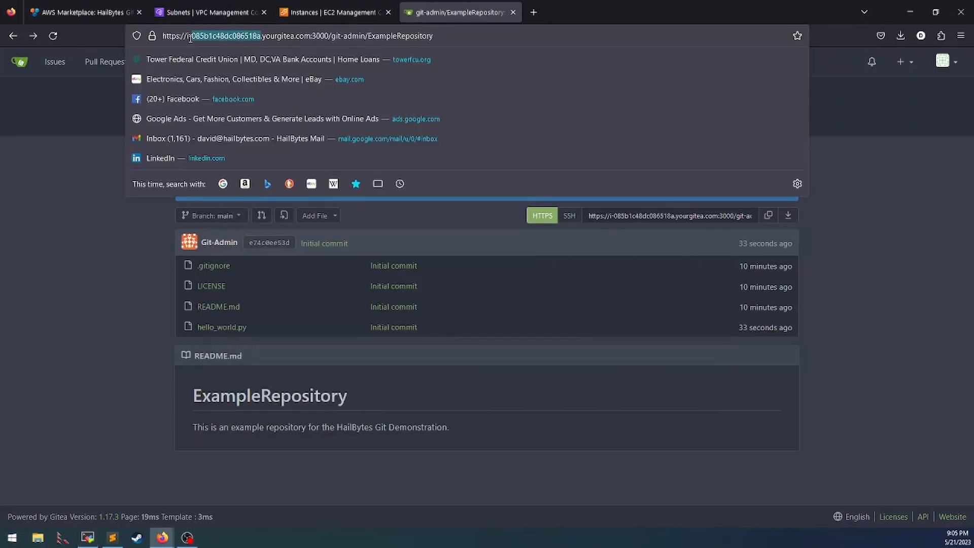
{"action": "mouse_move", "coordinate": [262, 102]}
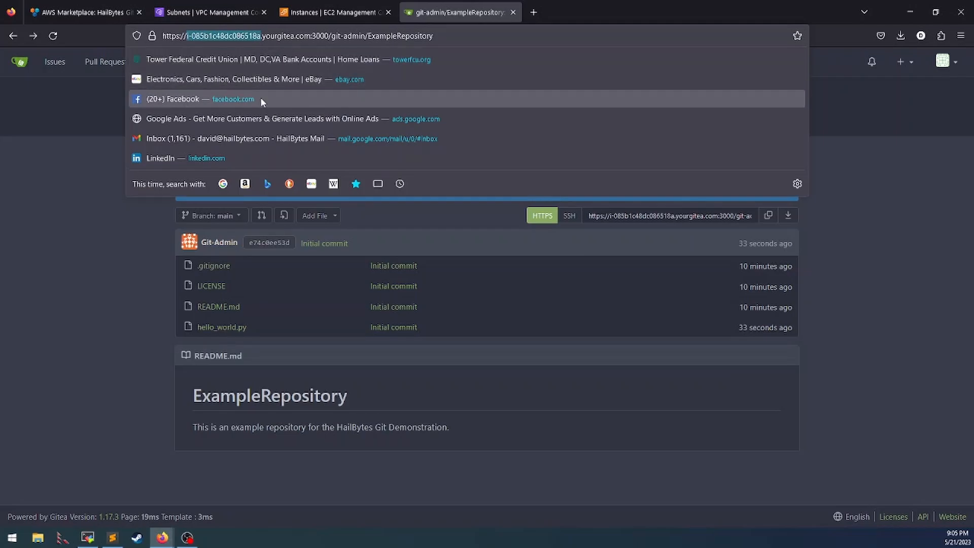
{"action": "left_click", "coordinate": [89, 538]}
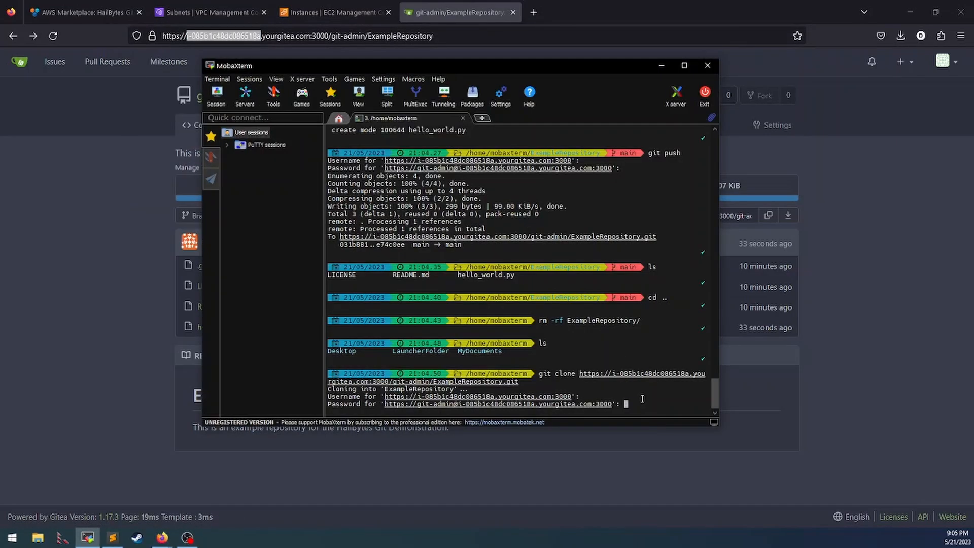
{"action": "key", "text": "Return"}
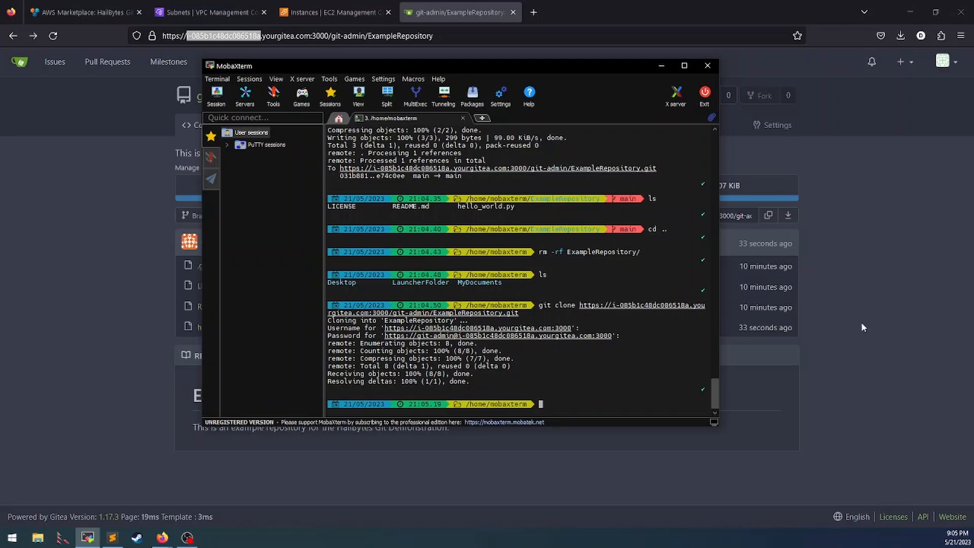
{"action": "mouse_move", "coordinate": [595, 369]}
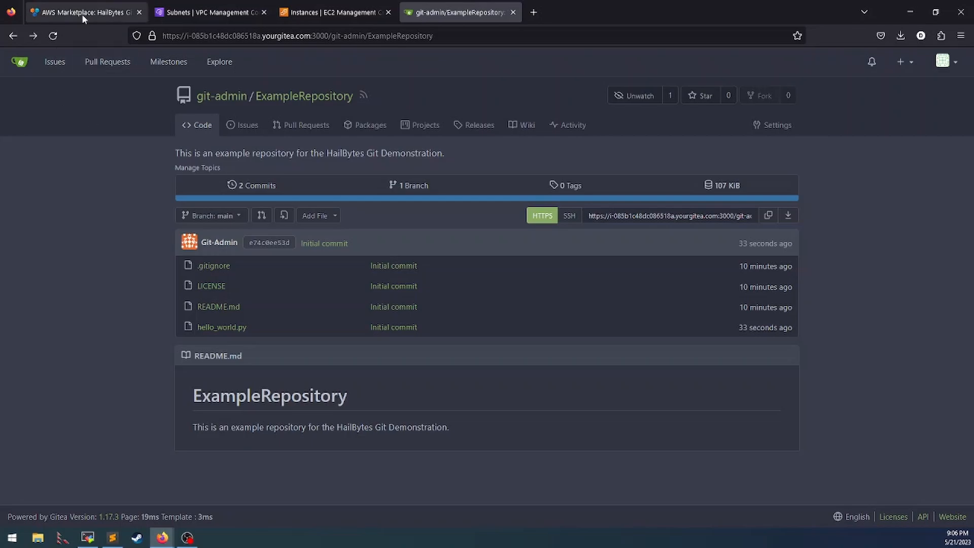
{"action": "mouse_move", "coordinate": [85, 15]}
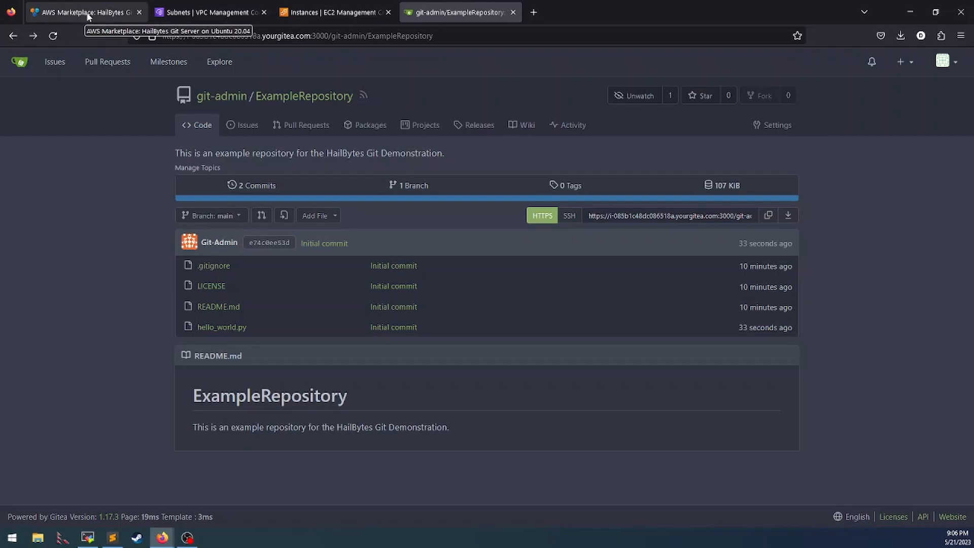